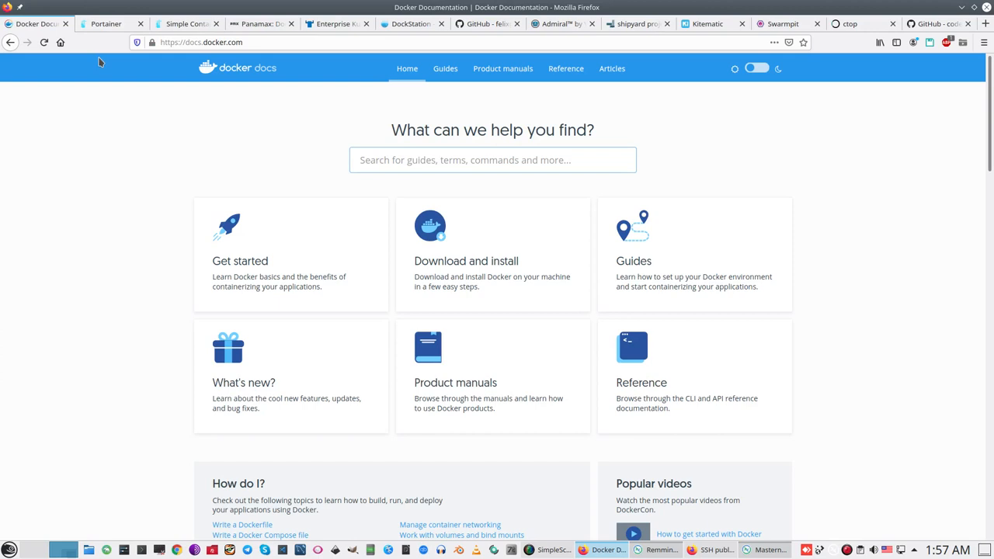
mouse_move(638, 389)
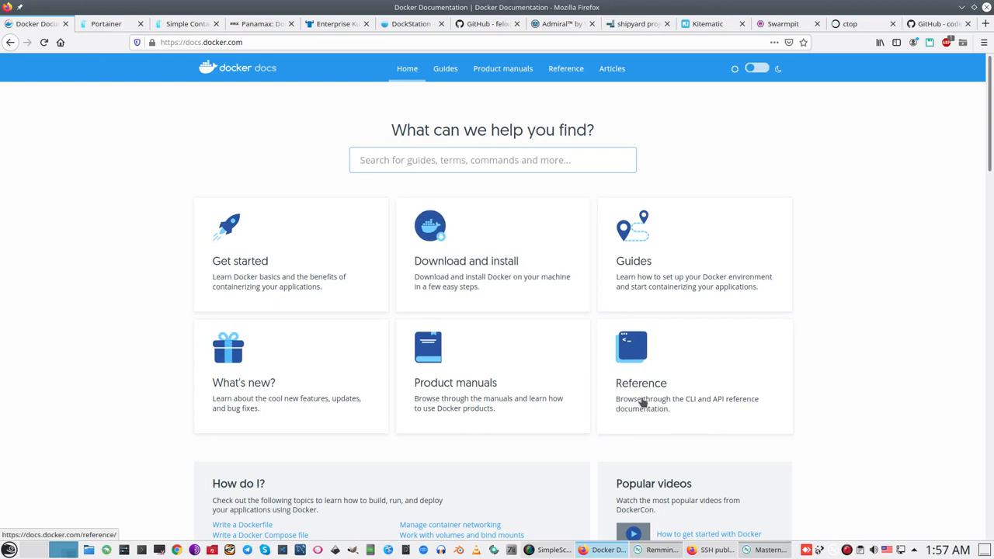
mouse_move(264, 365)
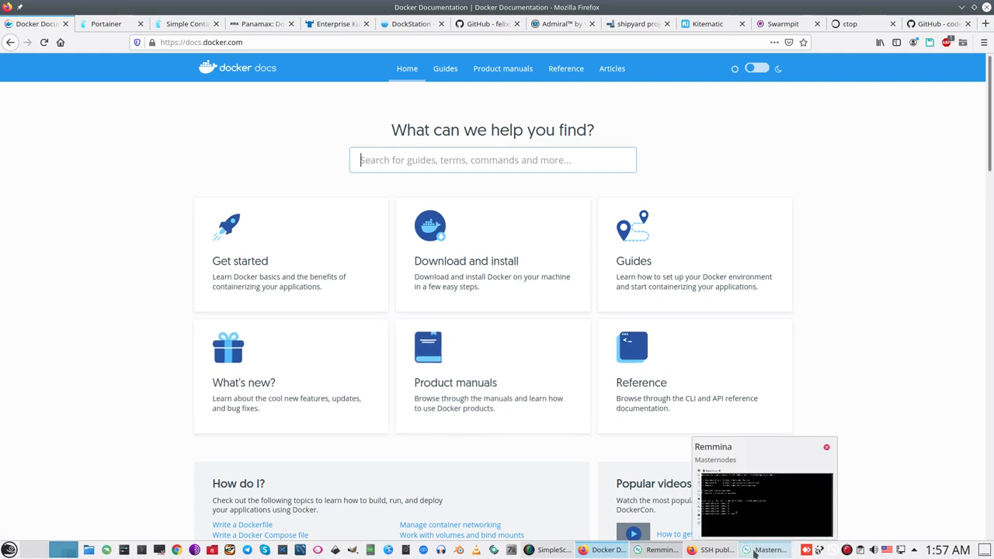
Raise the Remmina terminal session for the master node over the Docker docs page.
click(765, 497)
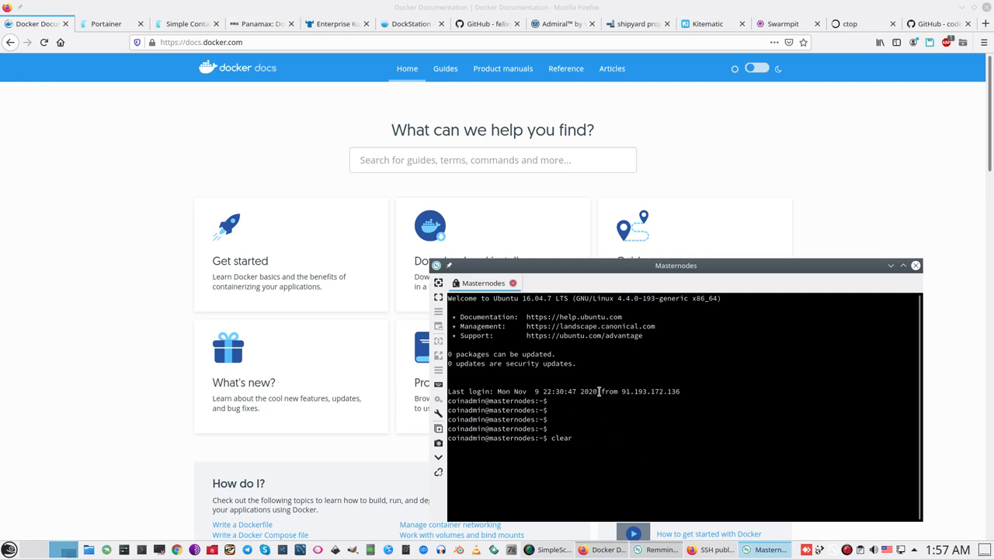
mouse_move(99, 118)
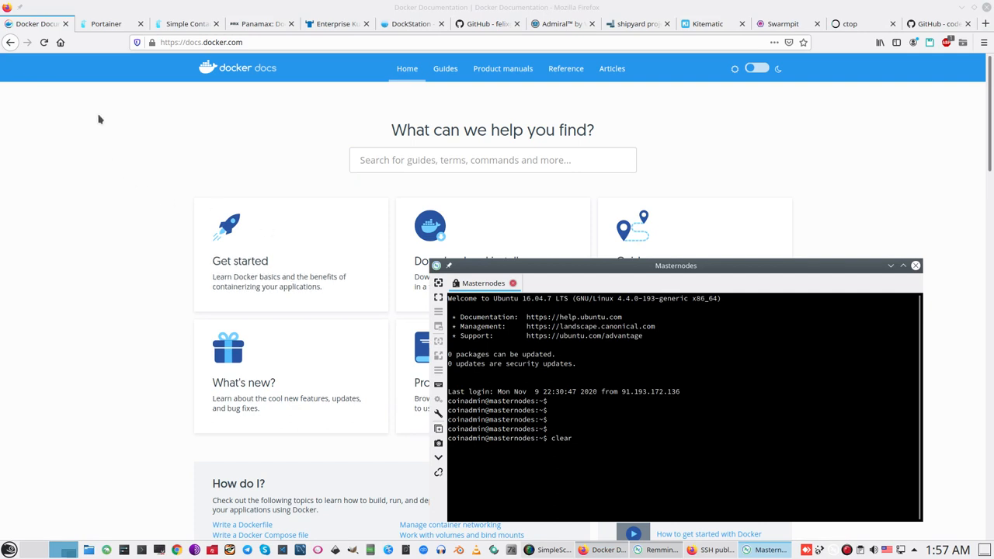
Set the terminal aside so the Docker Documentation home page is in front again.
click(915, 264)
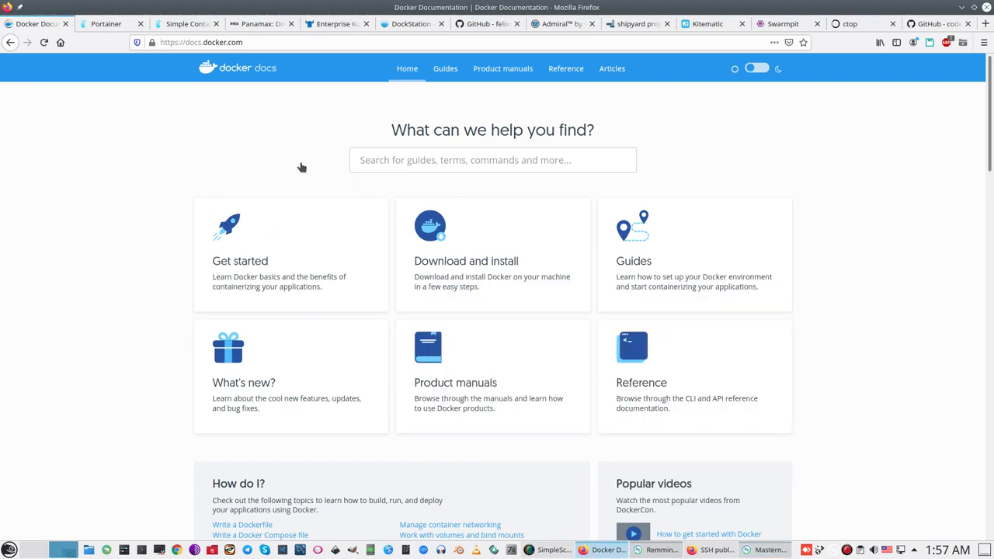
mouse_move(140, 95)
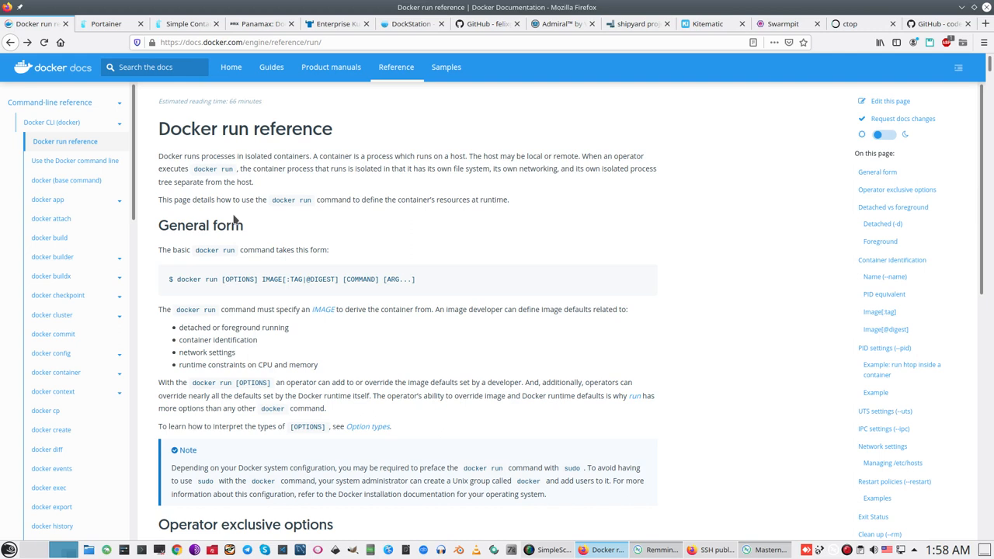
In Portainer, view the image list with hello-world and zabbix, briefly checking Containers in between.
click(106, 24)
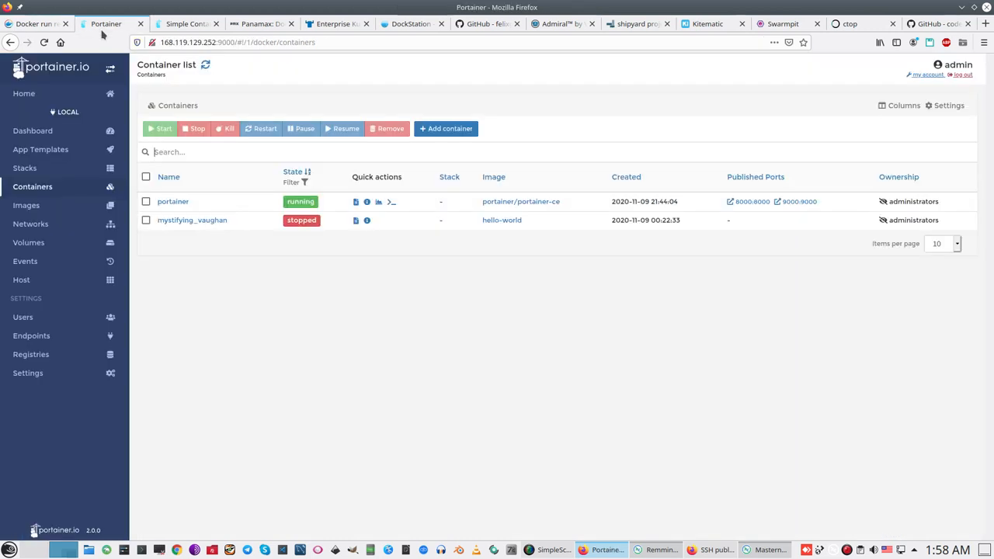
mouse_move(31, 224)
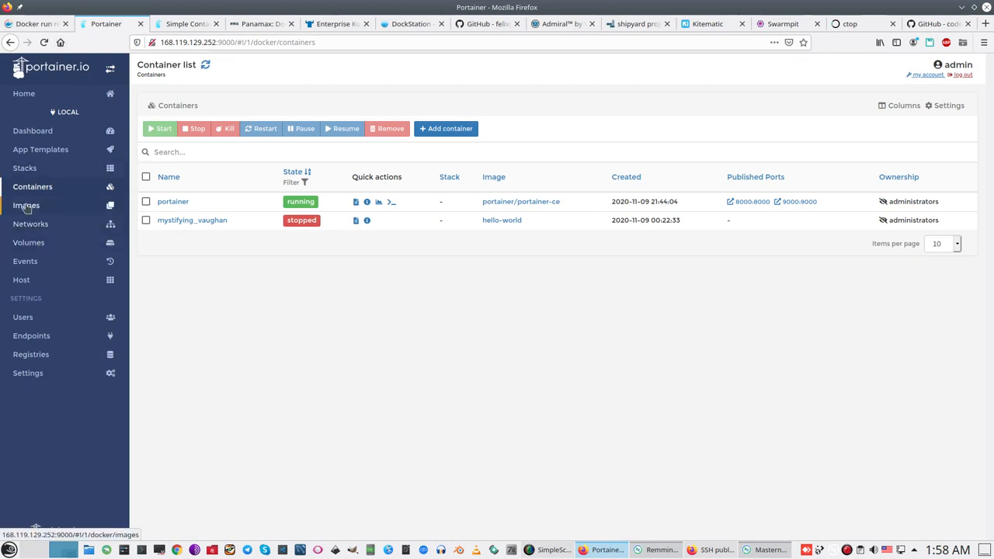
click(24, 205)
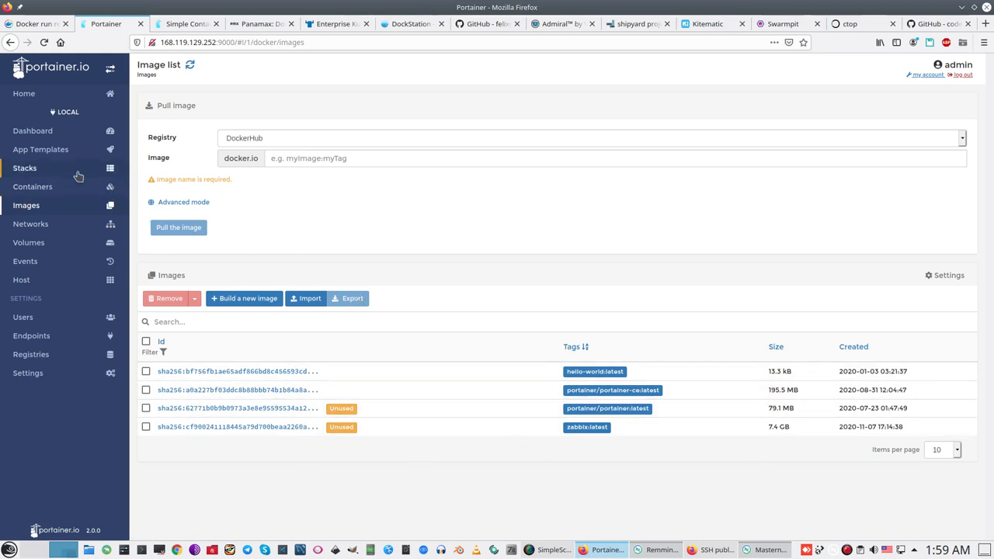
click(33, 187)
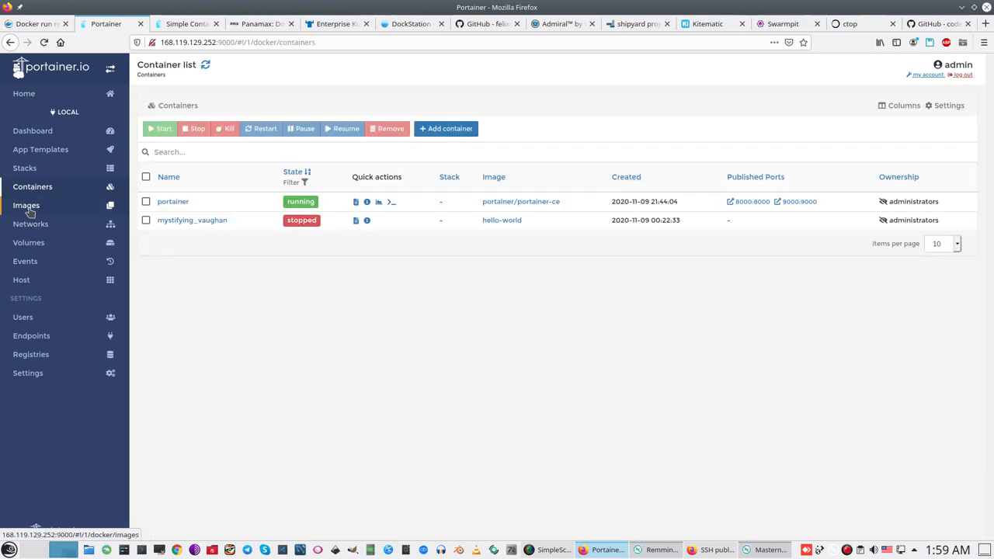
click(26, 205)
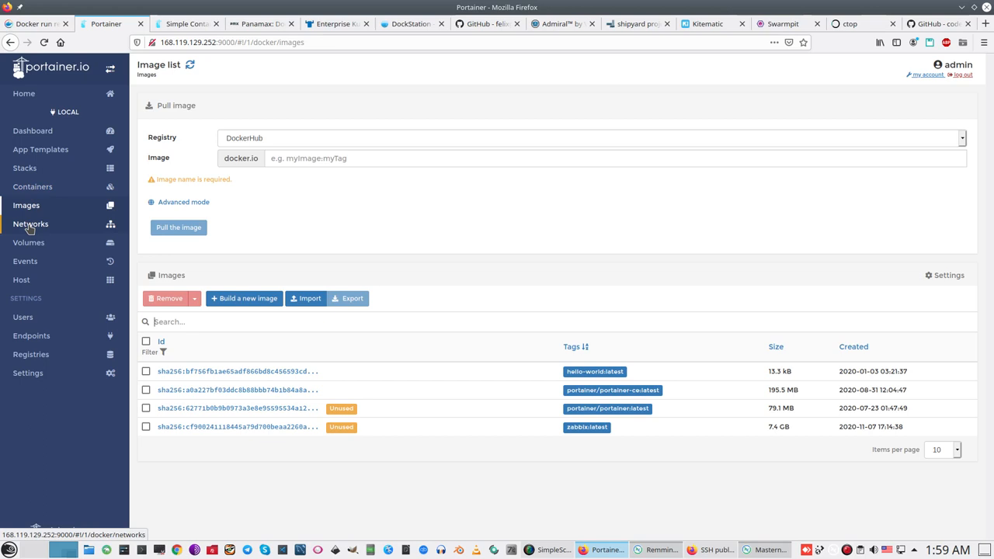
mouse_move(28, 243)
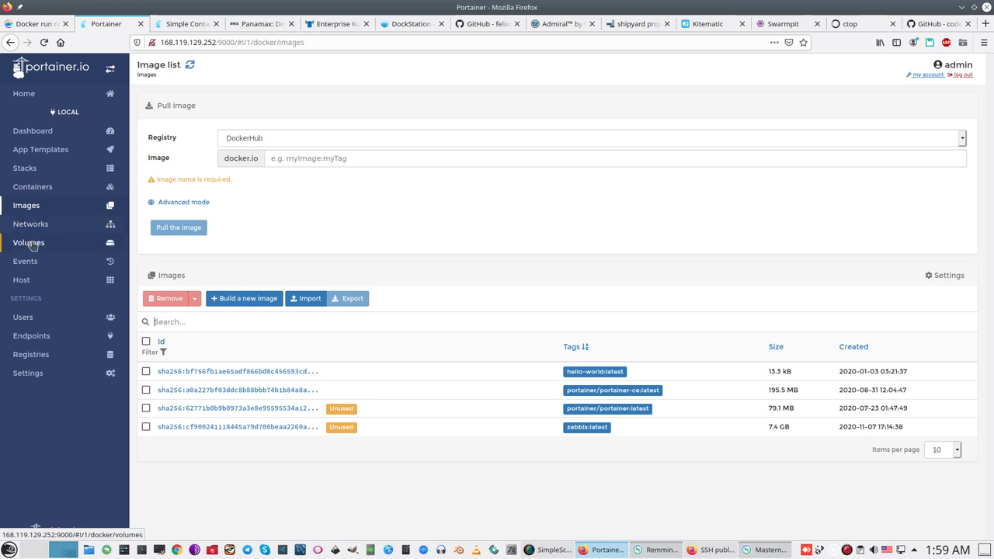
mouse_move(24, 261)
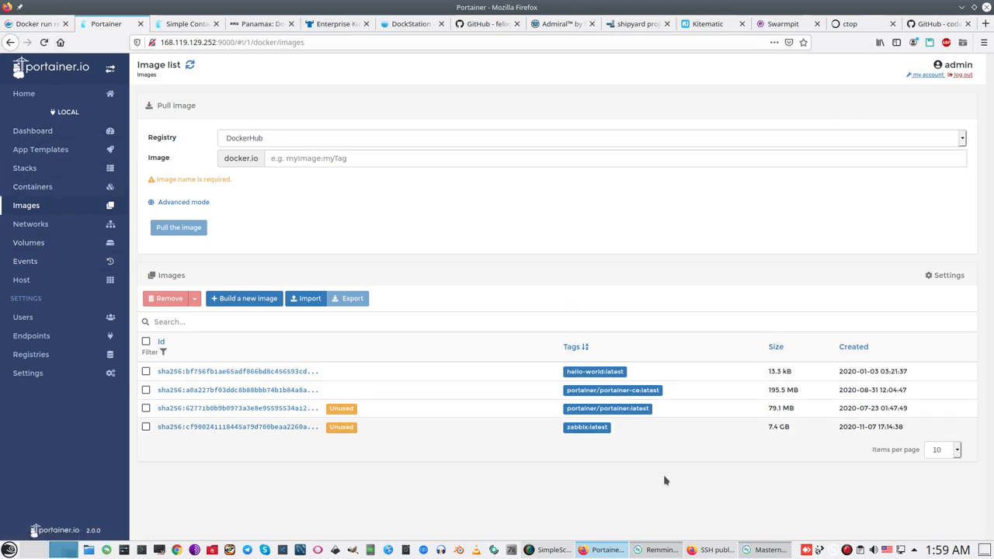
Return to the Docker run reference page and look through its left navigation list.
click(34, 23)
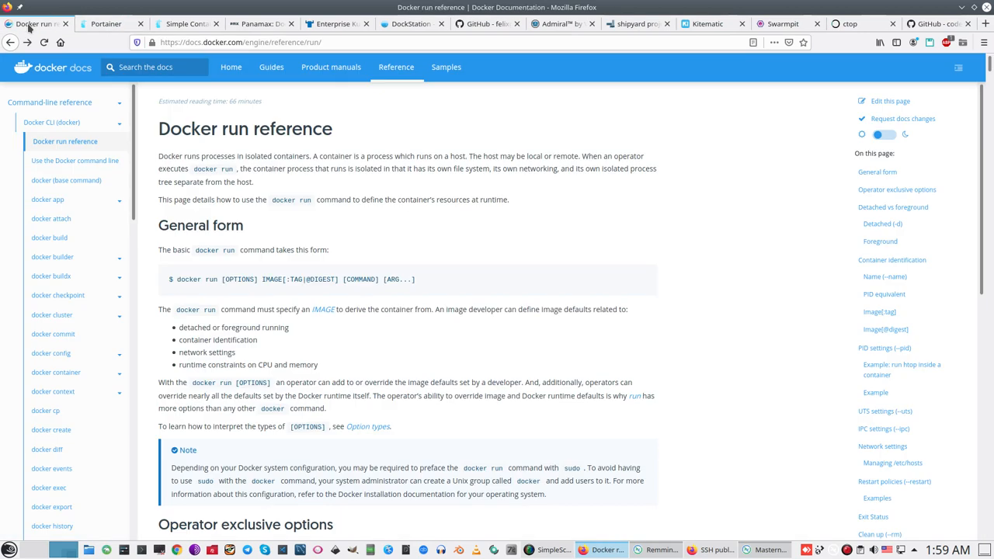
mouse_move(137, 220)
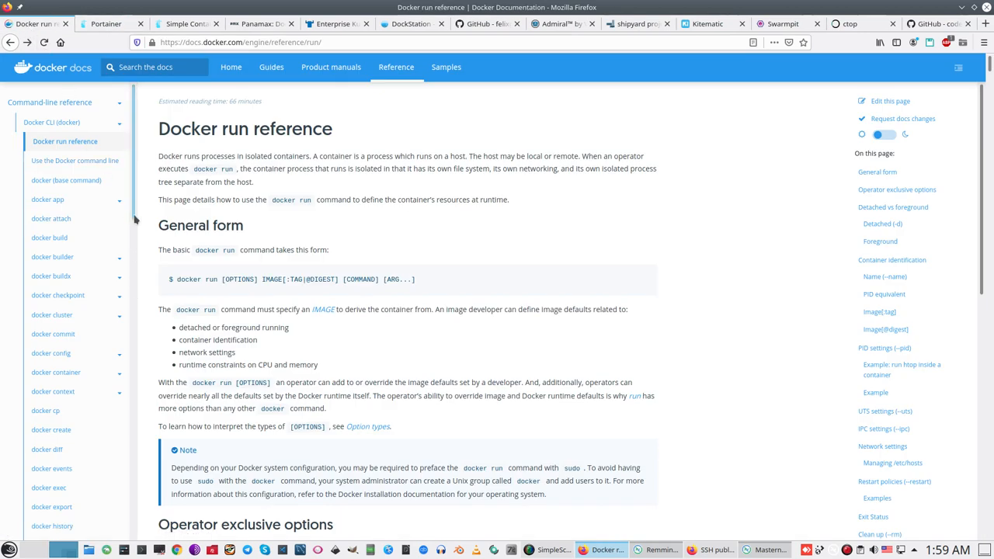
scroll(down, 3)
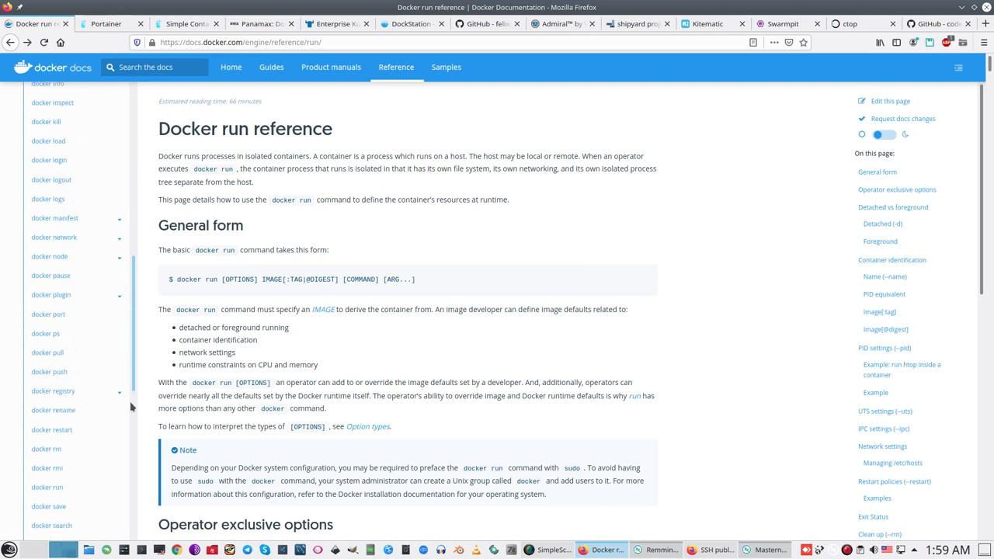
scroll(down, 3)
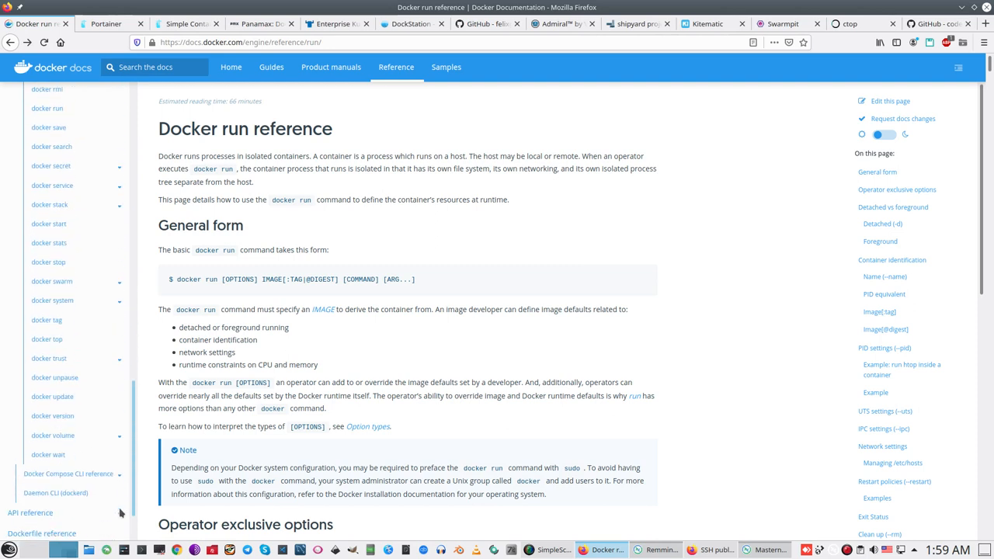
scroll(up, 3)
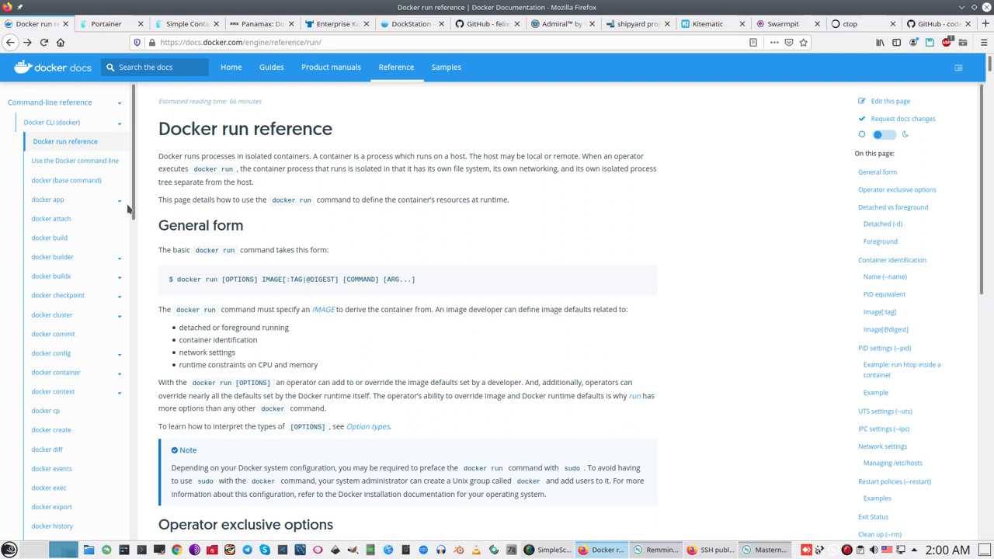
mouse_move(769, 550)
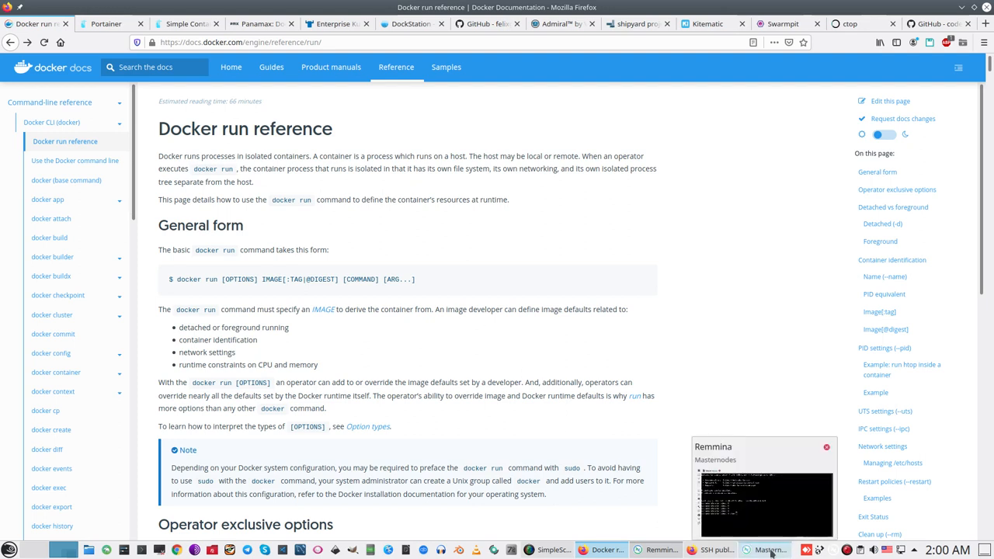
click(766, 550)
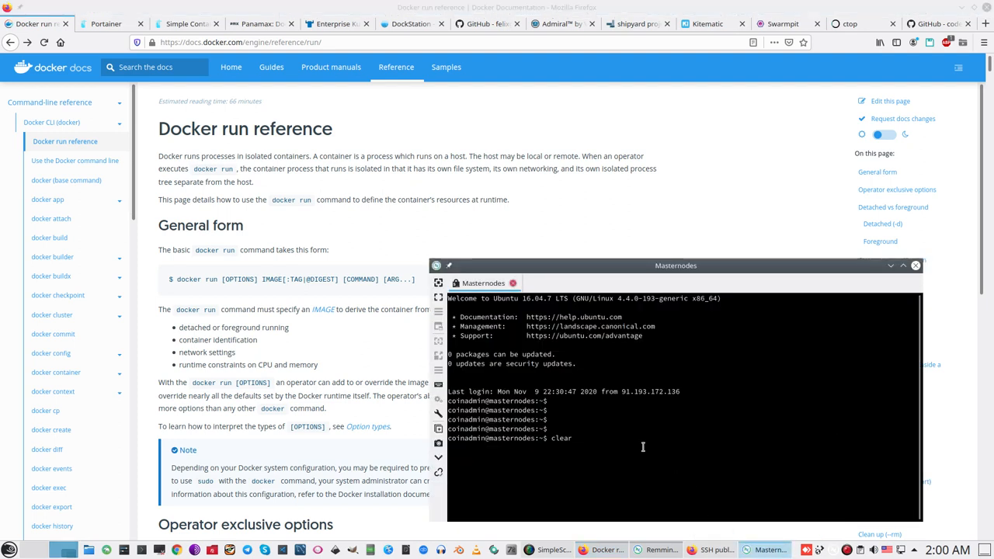
text(sudo docker ps -a)
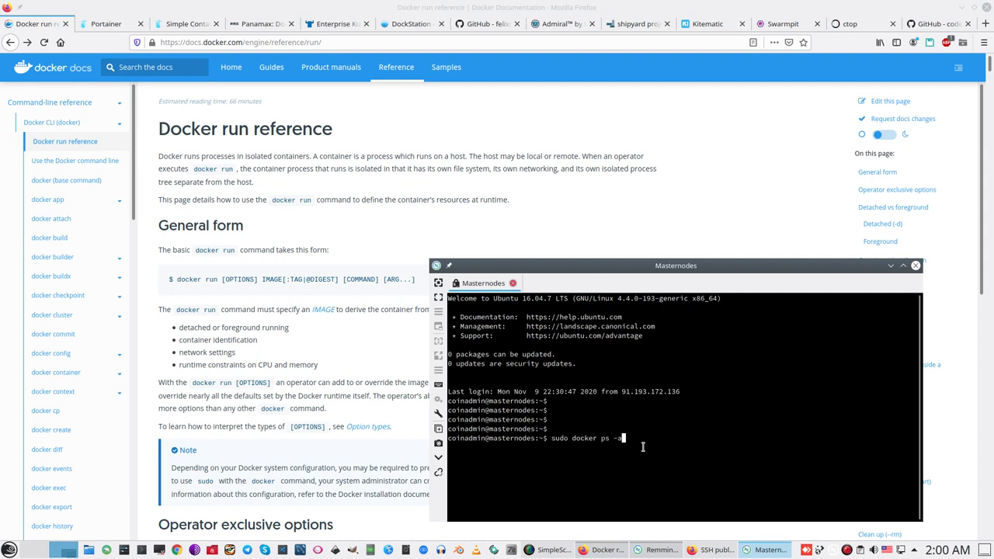
text(sudo scp zabbix@168.119.129.254:/zabbix.tar /zabbix.tar)
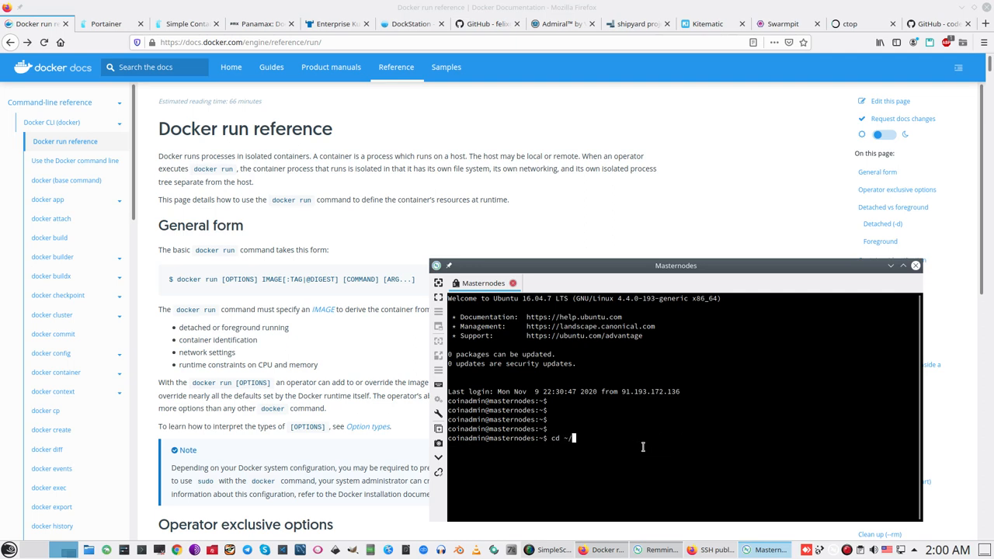
text(sudo ln -s /usr/local/bin/docker-compose /usr/bin/docker-compose)
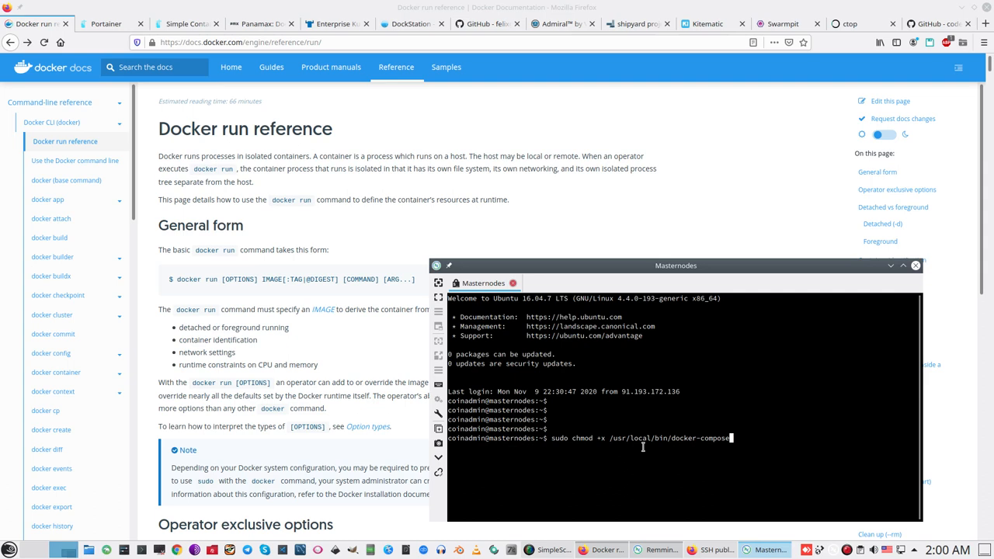
text(sudo curl -L "https://github.com/docker/compose/releases/download/1.27.4/docker-compose-$(uname -s)-$(uname -m)" -o /usr/local/bin/docker-compose)
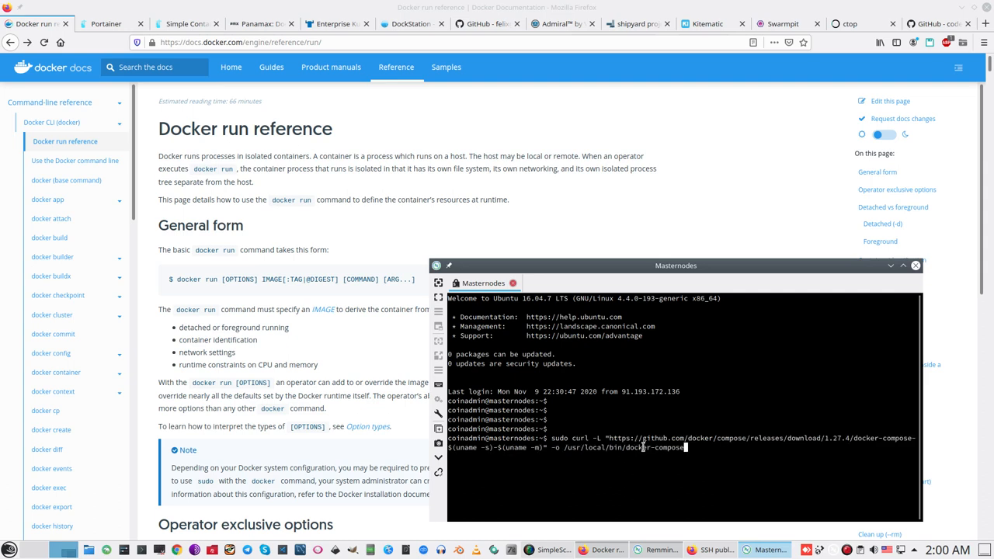
text(sudo usermod -aG docker $USER)
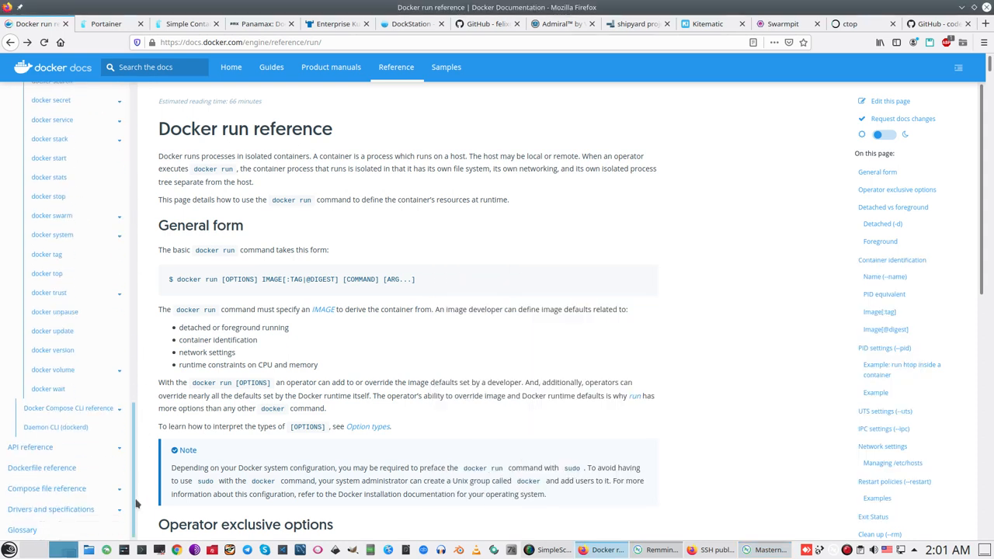
Expand the API reference and Docker Engine API sections and browse the CLI command entries.
click(29, 447)
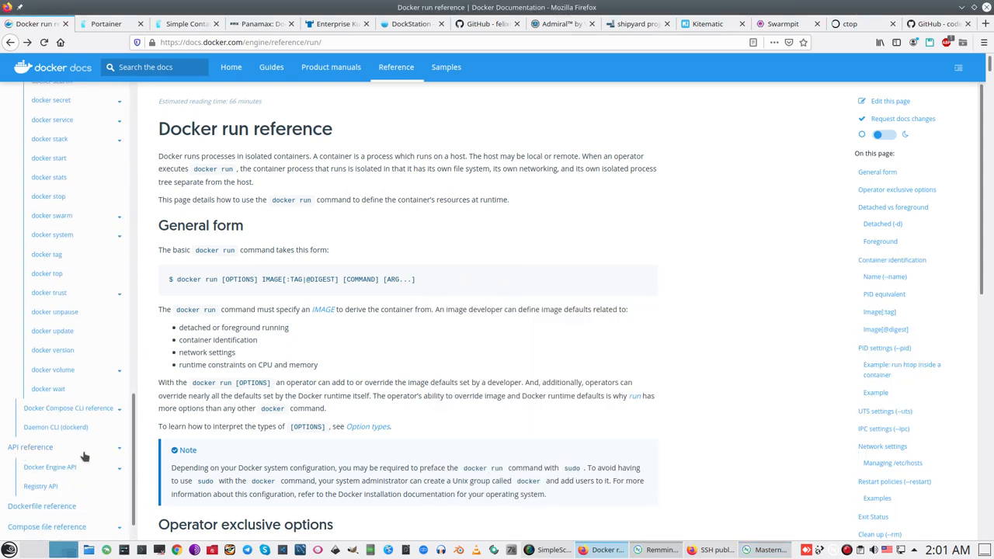
click(49, 466)
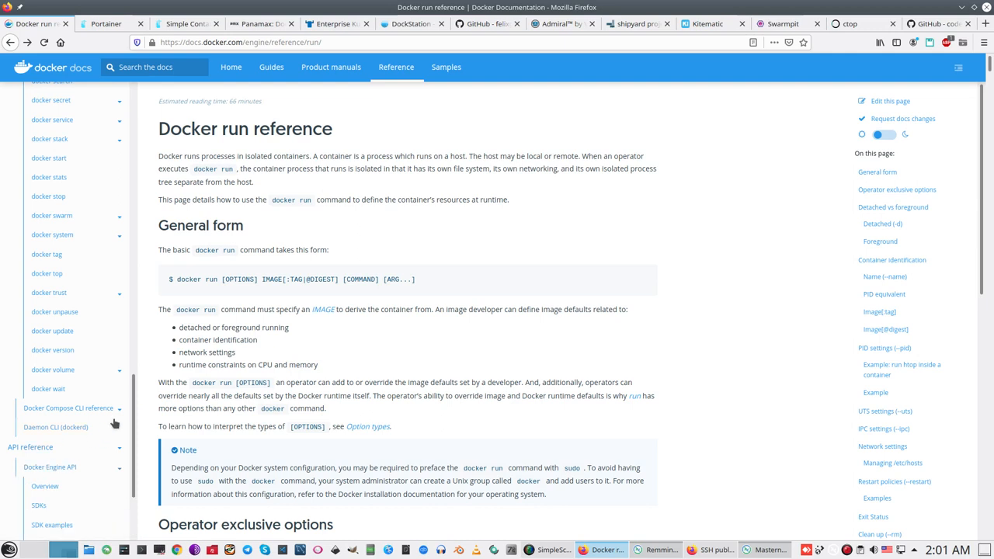
scroll(down, 3)
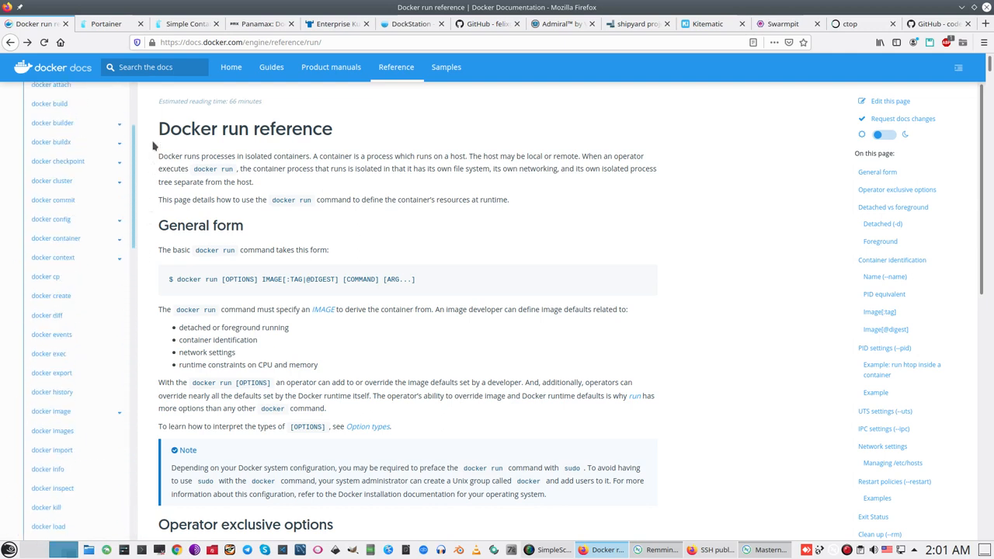
scroll(up, 3)
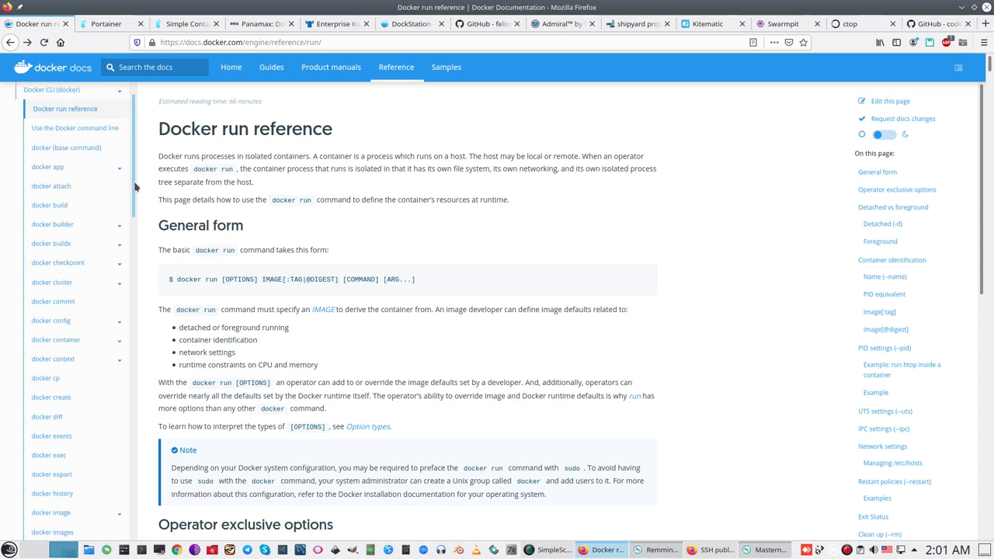
scroll(down, 3)
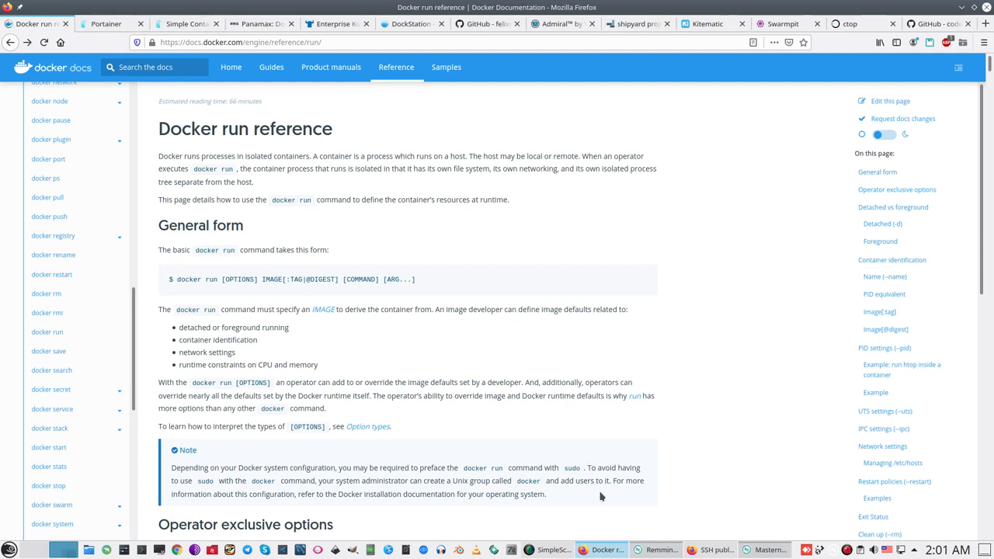
mouse_move(840, 37)
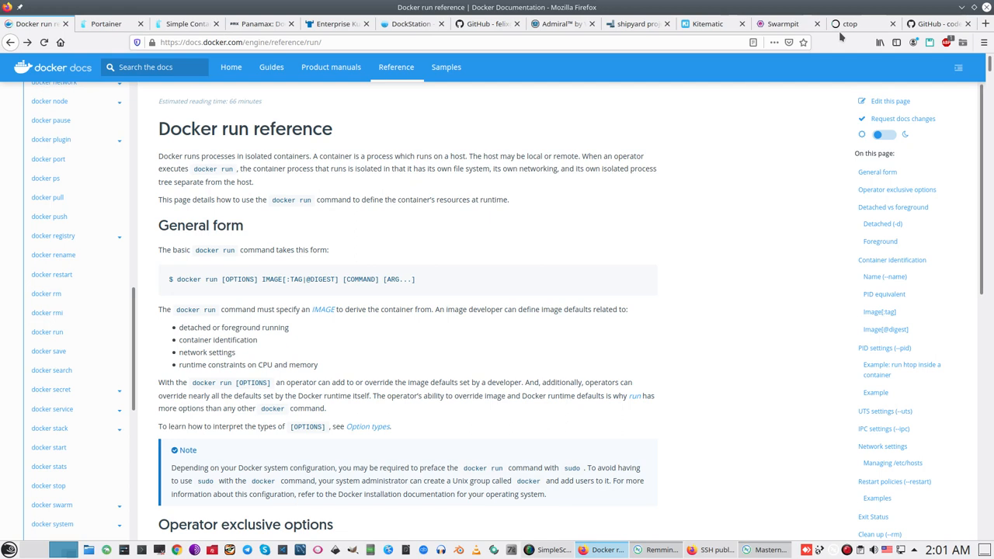
mouse_move(187, 23)
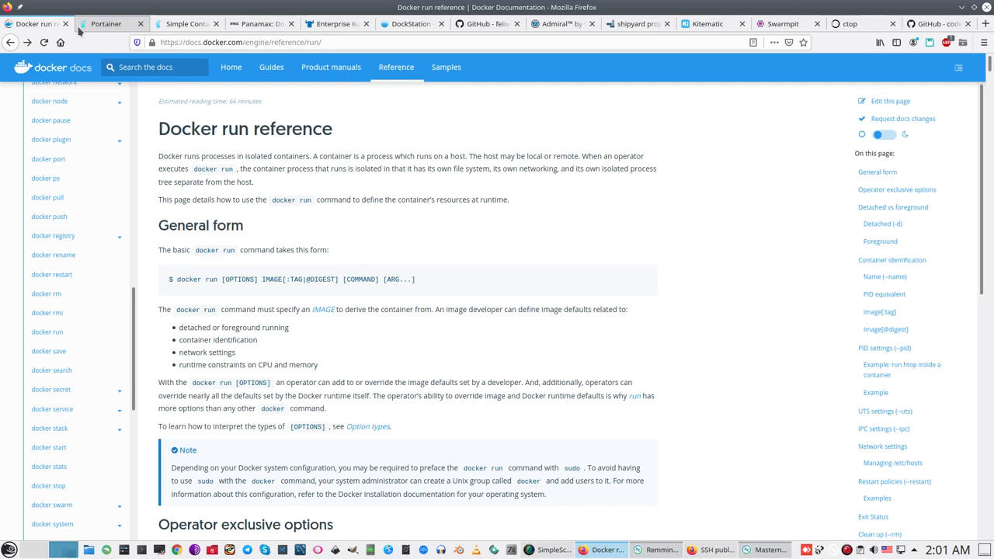
Bring up the ctop.sh homepage with its container monitoring demo and download link.
click(846, 24)
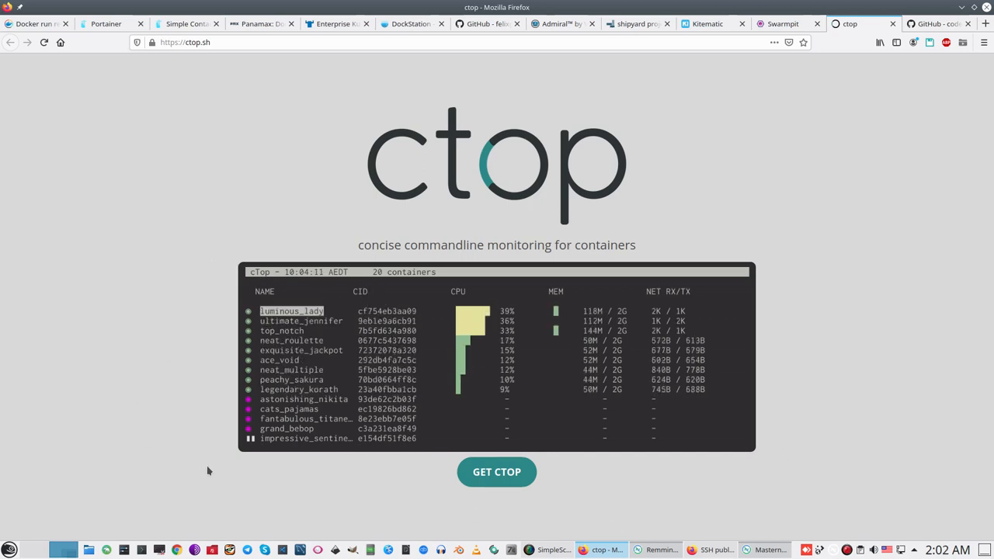
mouse_move(435, 199)
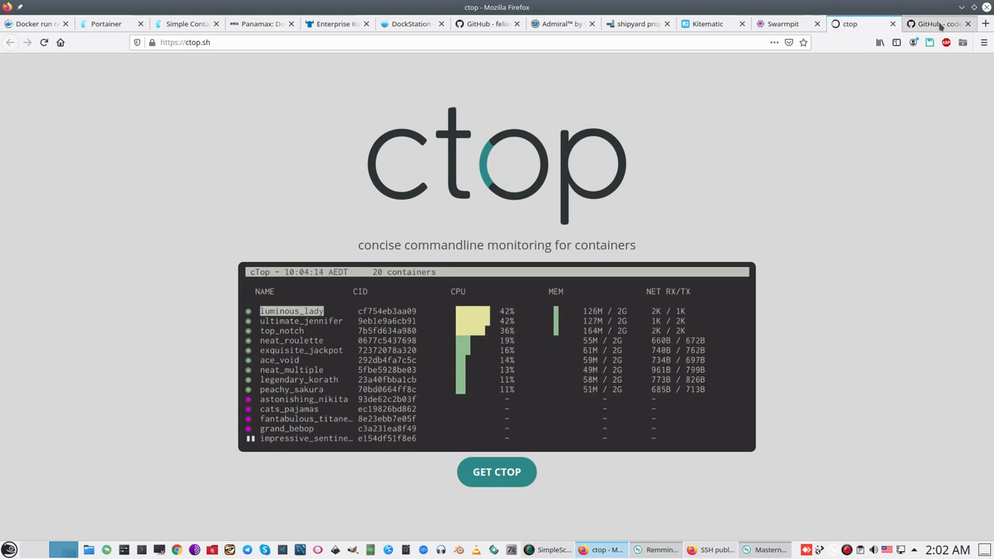
Look through the Haven container management repository README on GitHub.
click(938, 23)
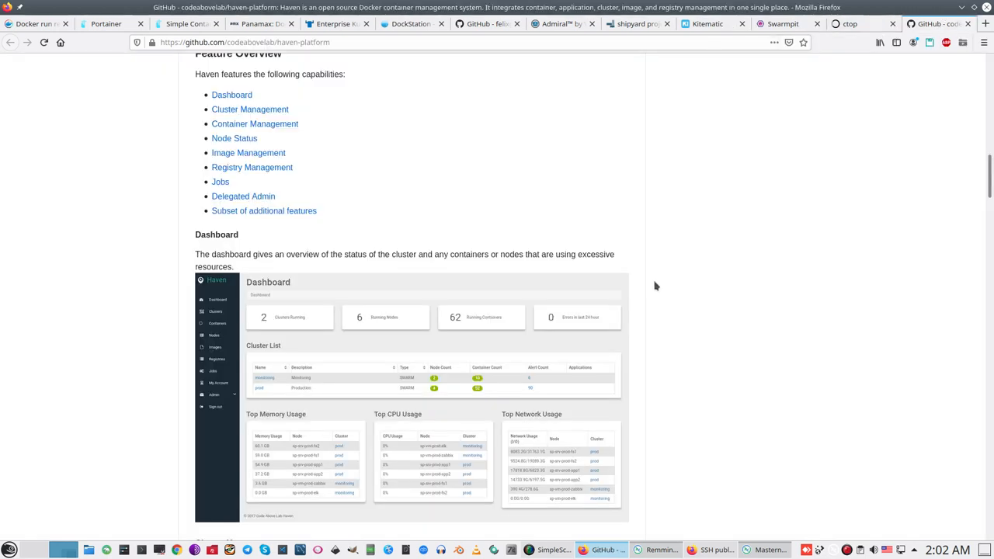
scroll(up, 3)
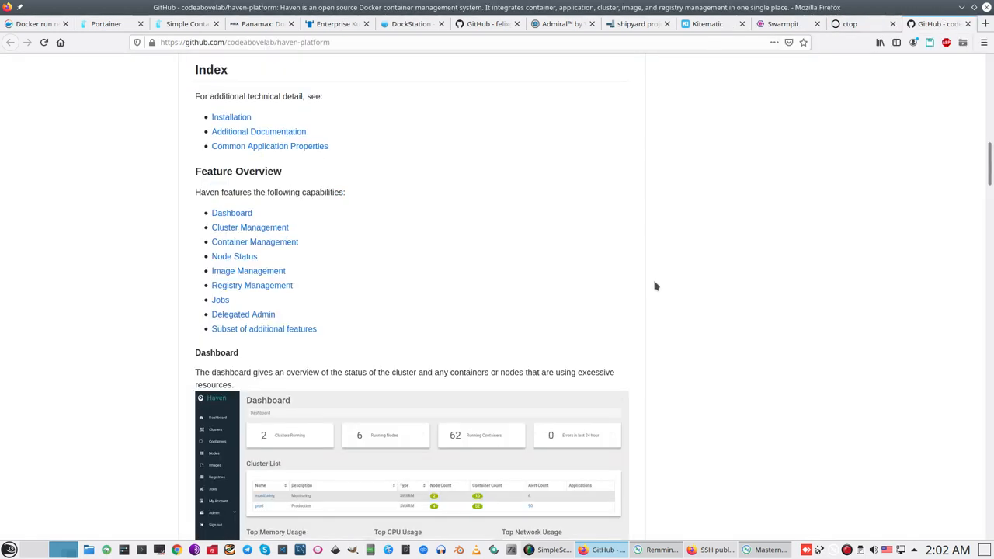
scroll(up, 3)
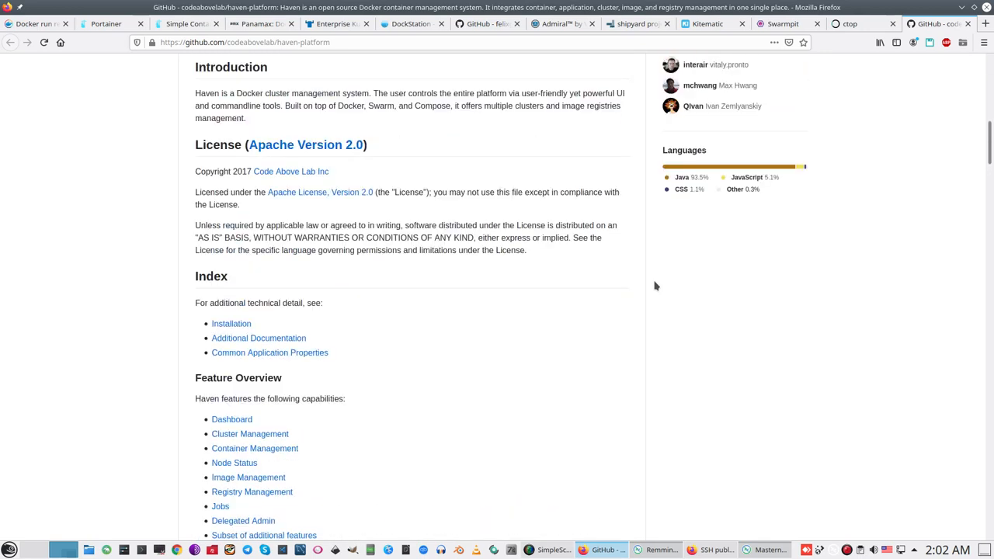
scroll(up, 3)
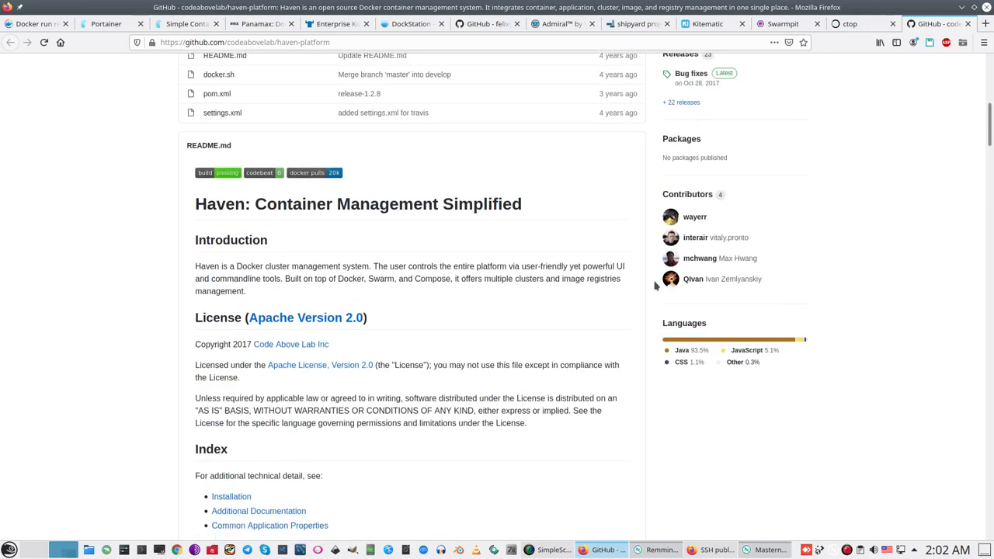
scroll(up, 3)
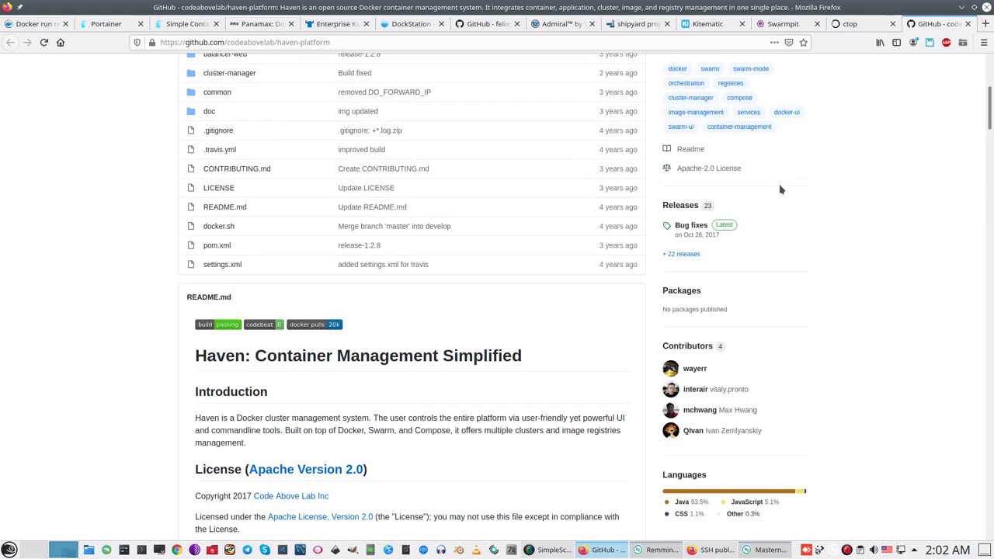
scroll(up, 3)
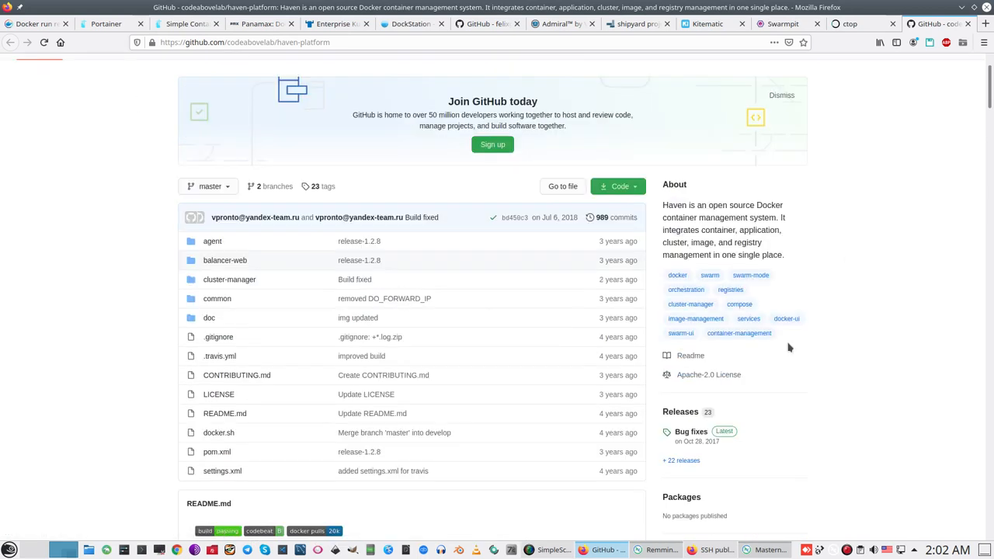
mouse_move(935, 124)
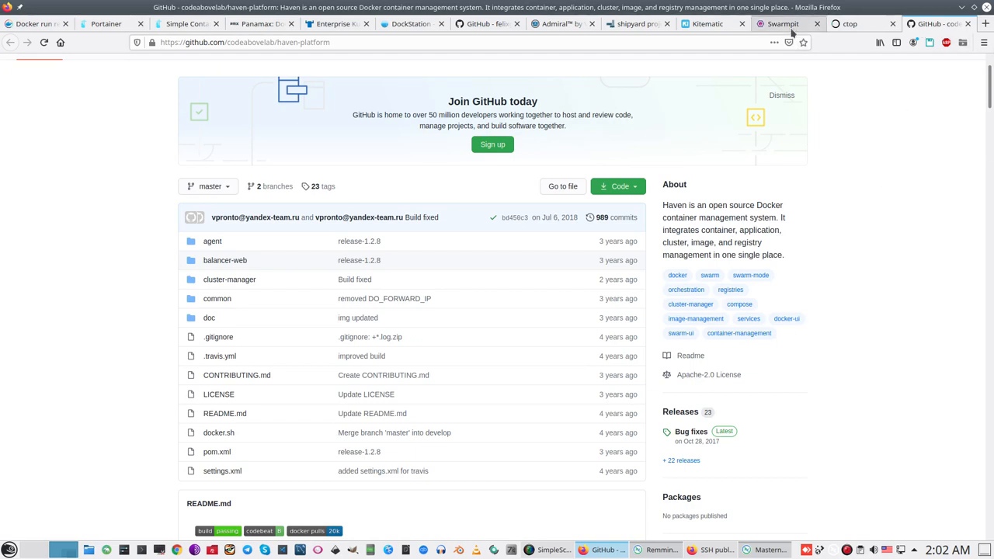
Peek at the Swarmpit features page, return to Haven, then move on to the VMware Admiral page.
click(782, 23)
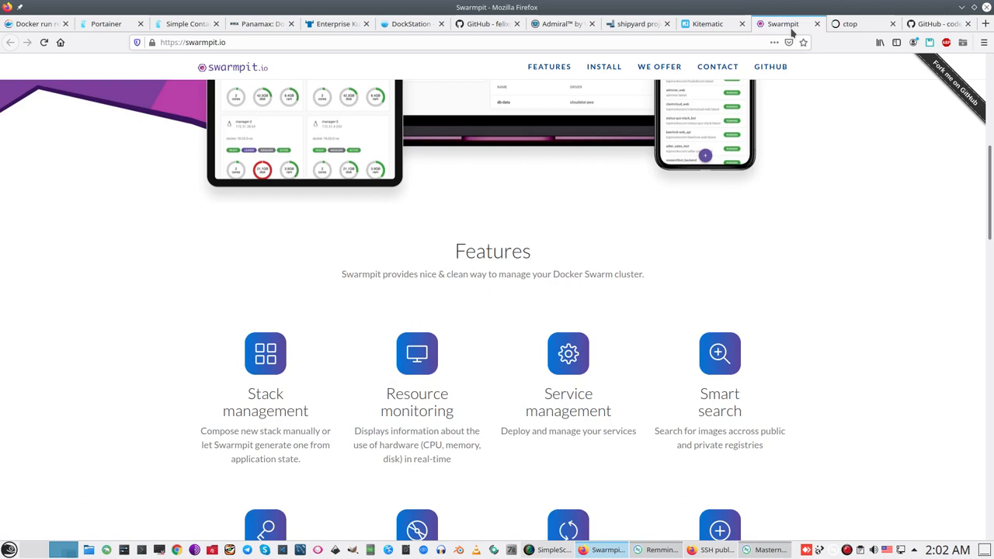
scroll(up, 3)
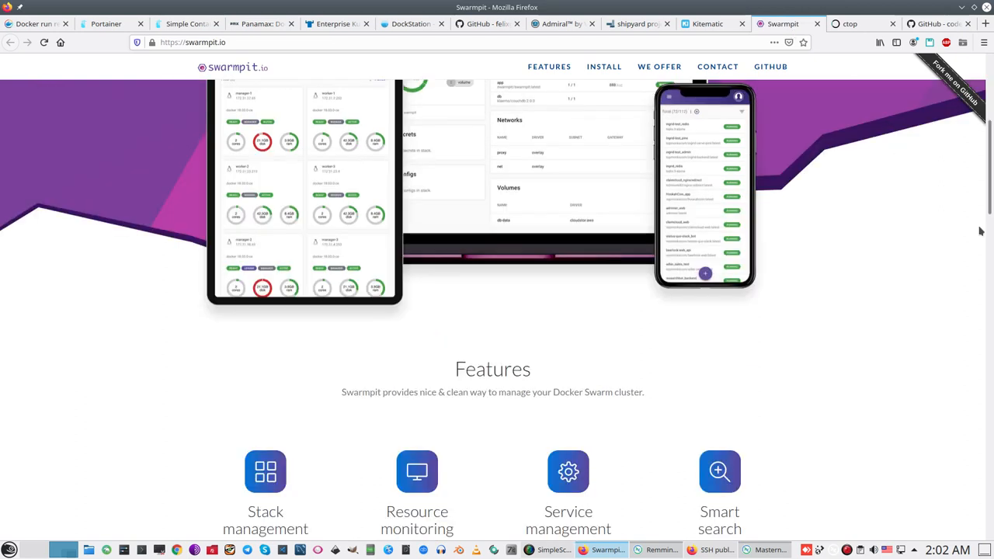
scroll(up, 3)
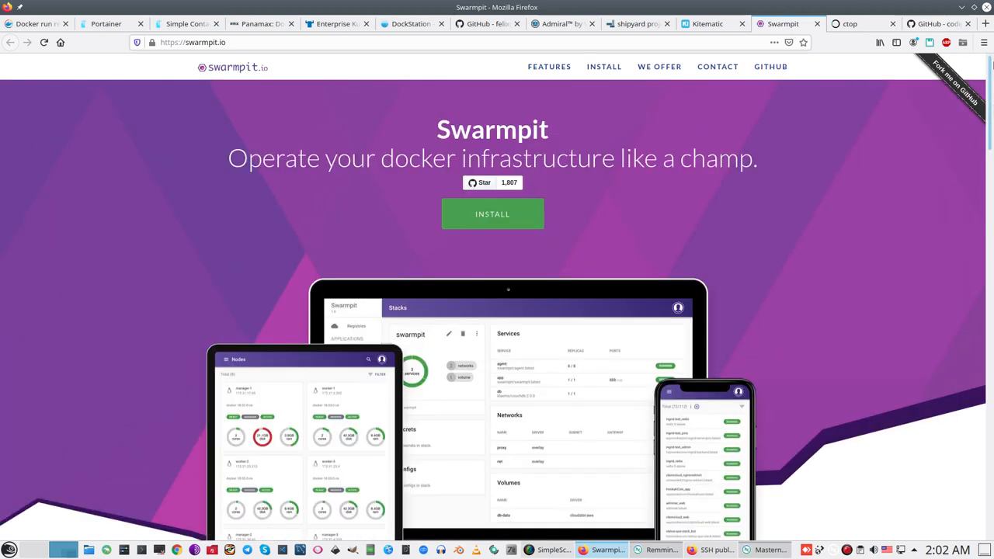
mouse_move(707, 24)
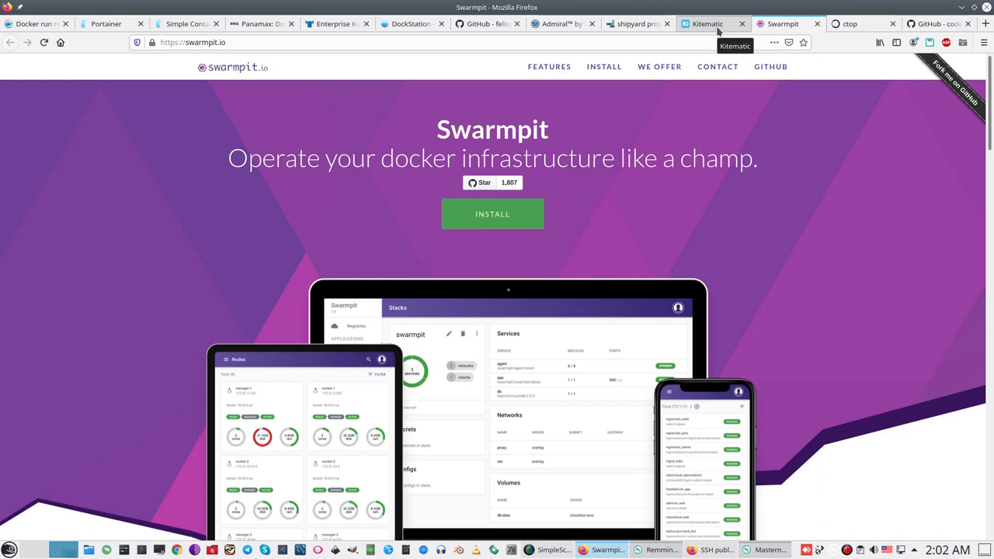
click(932, 23)
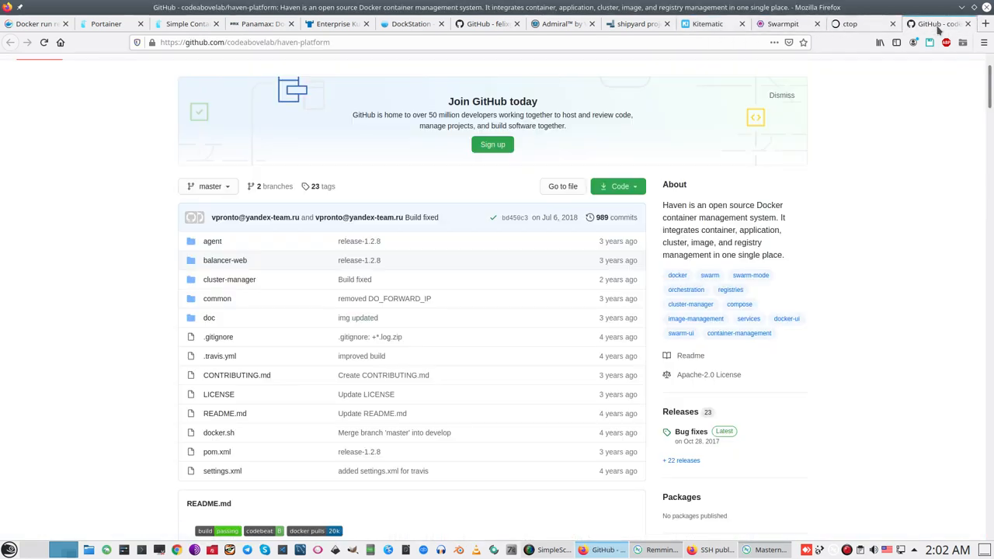
mouse_move(764, 286)
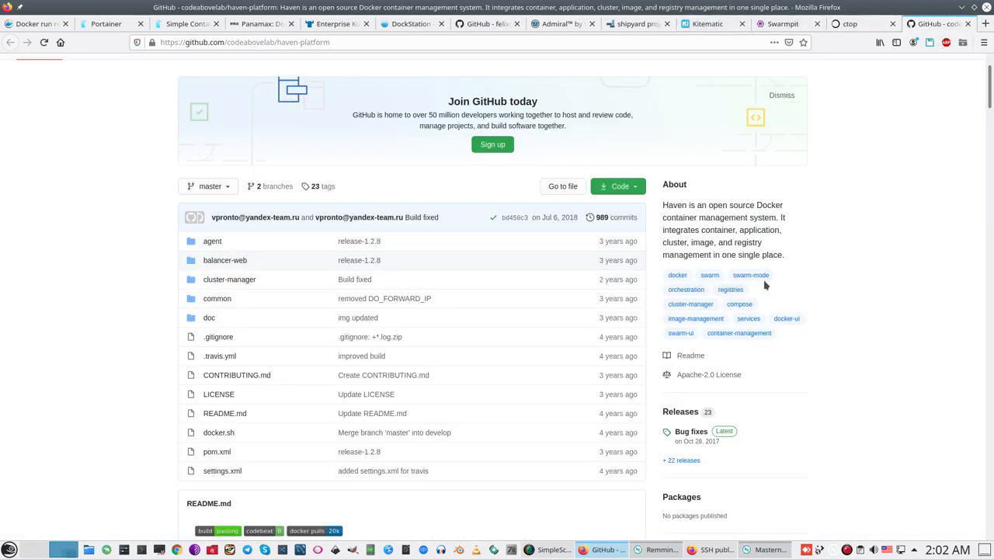
scroll(down, 3)
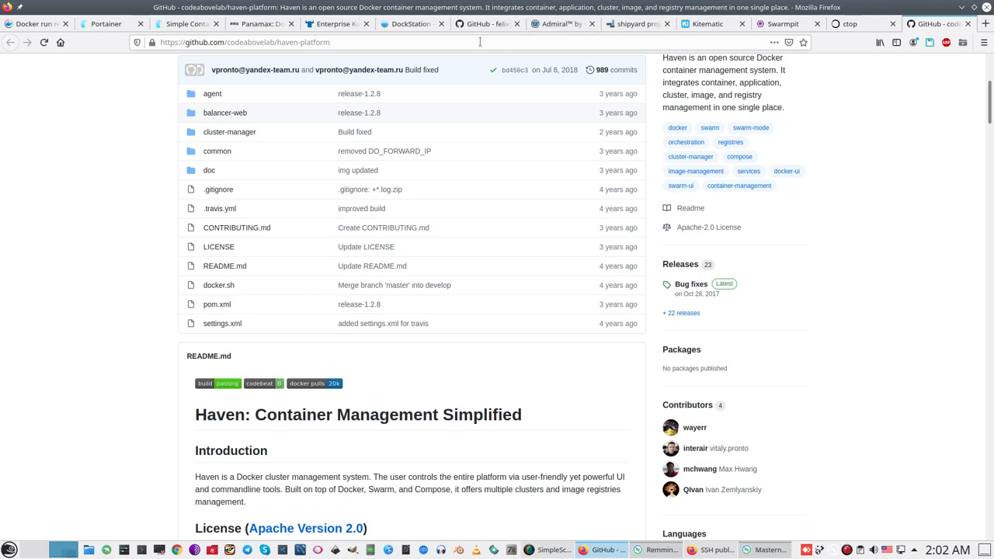
click(559, 23)
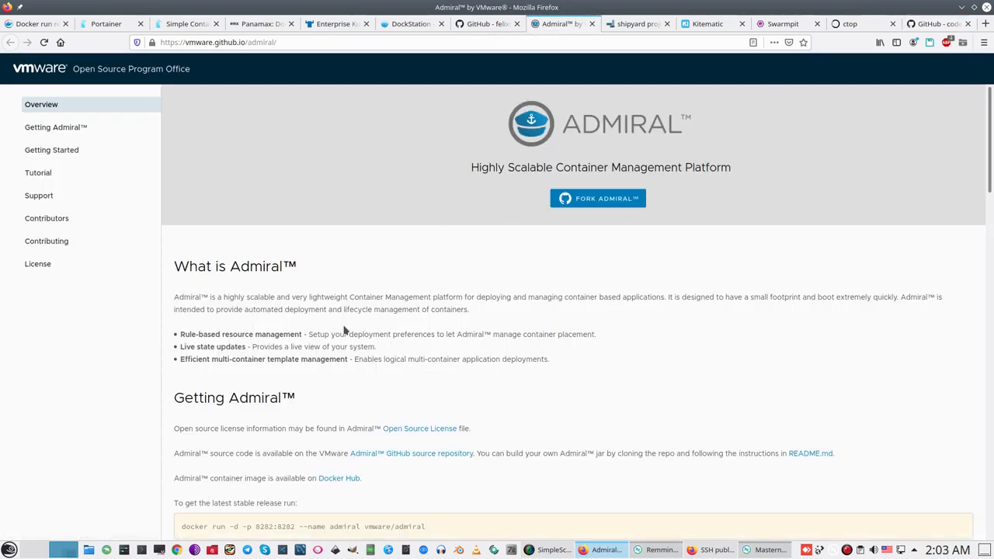
Read through Admiral's overview sections, then move on to the Shipyard project homepage.
scroll(down, 3)
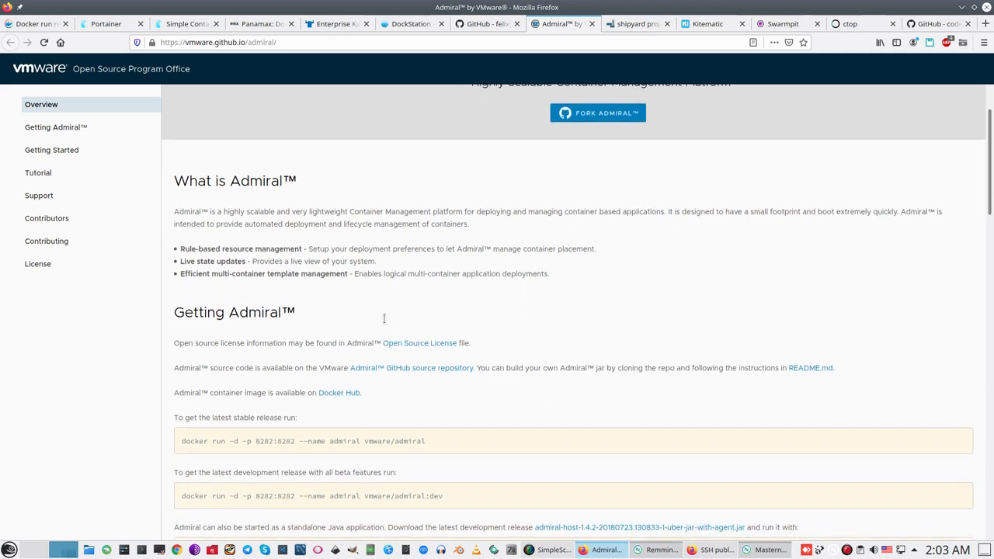
scroll(down, 3)
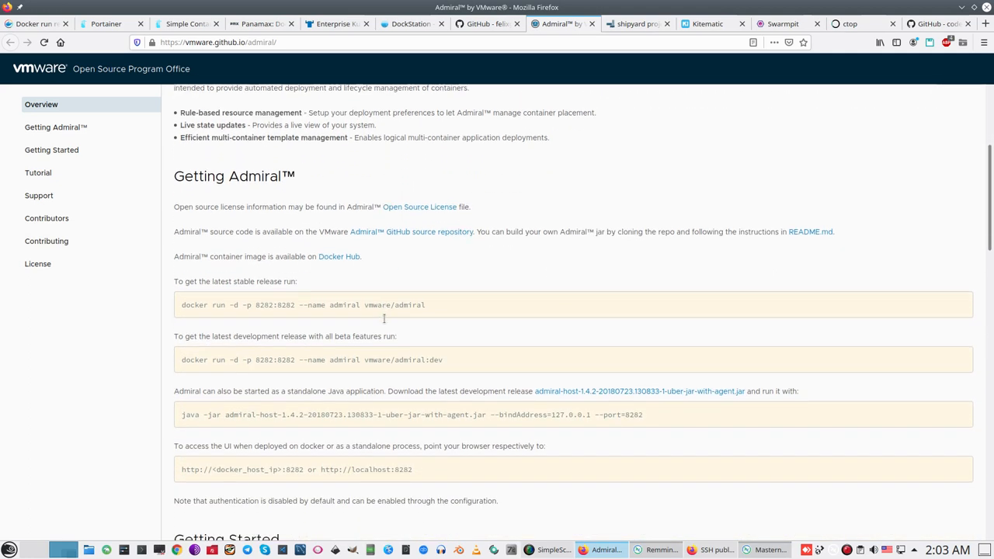
scroll(down, 3)
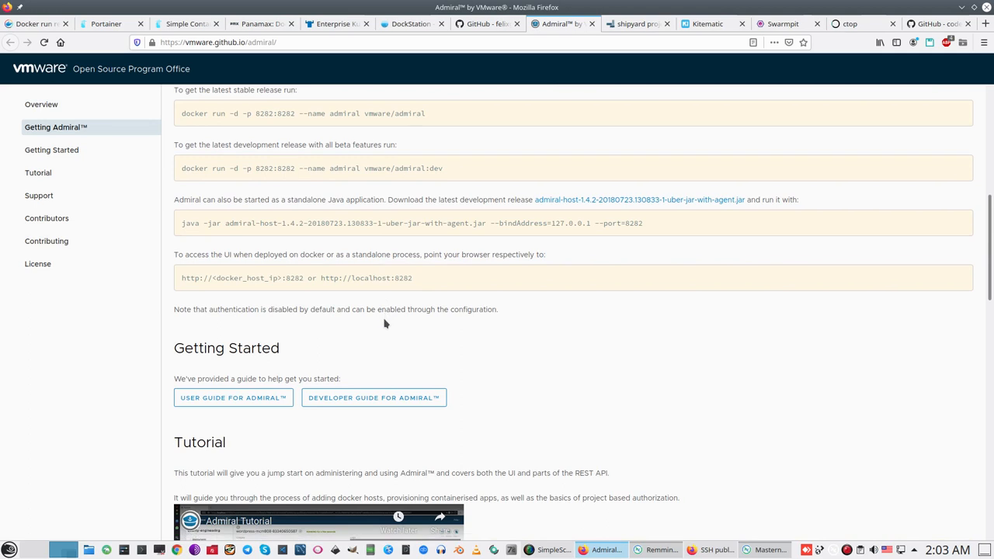
scroll(down, 3)
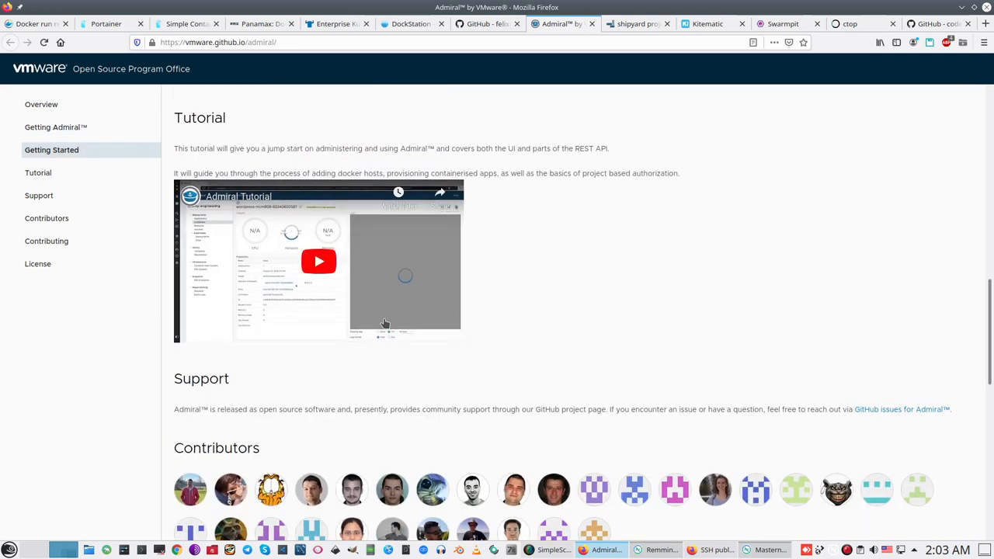
scroll(down, 3)
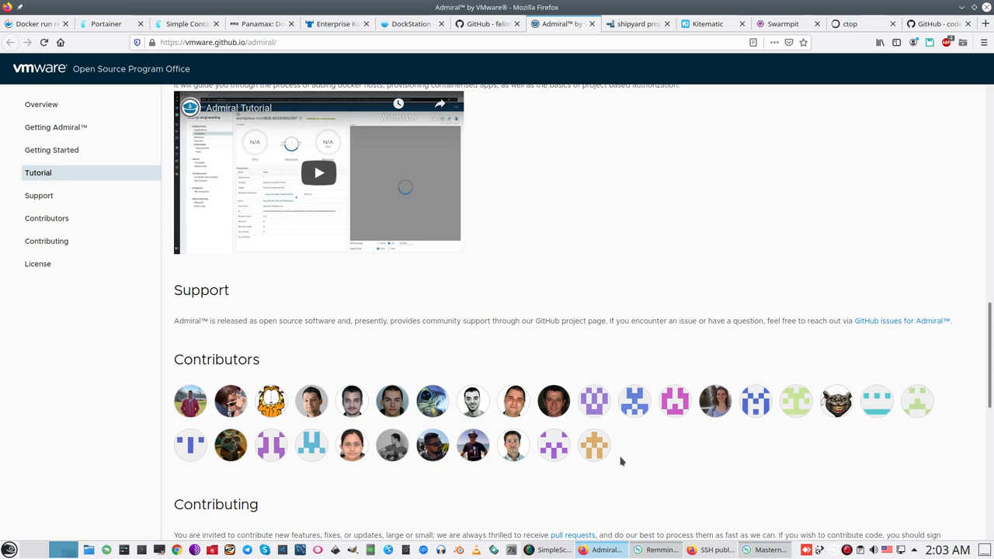
scroll(down, 3)
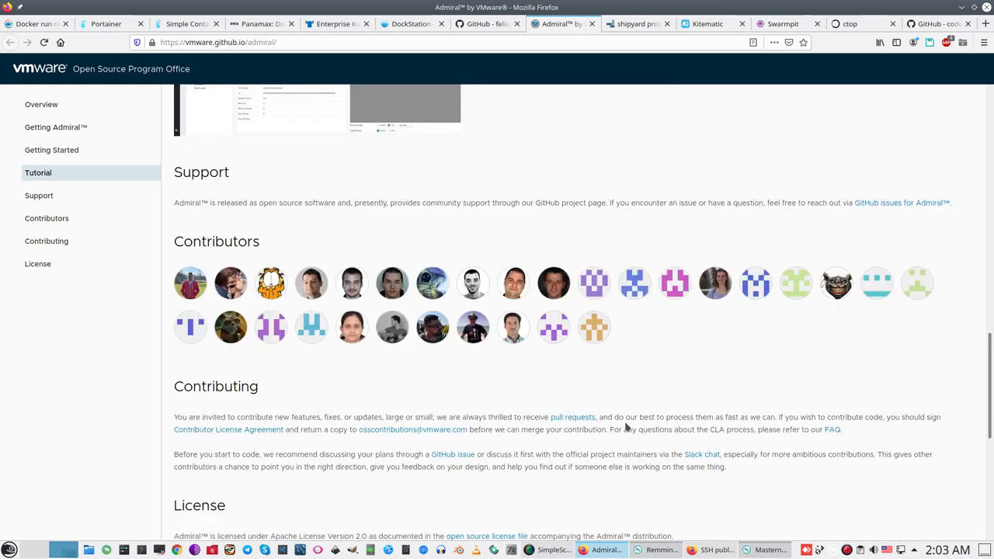
scroll(up, 3)
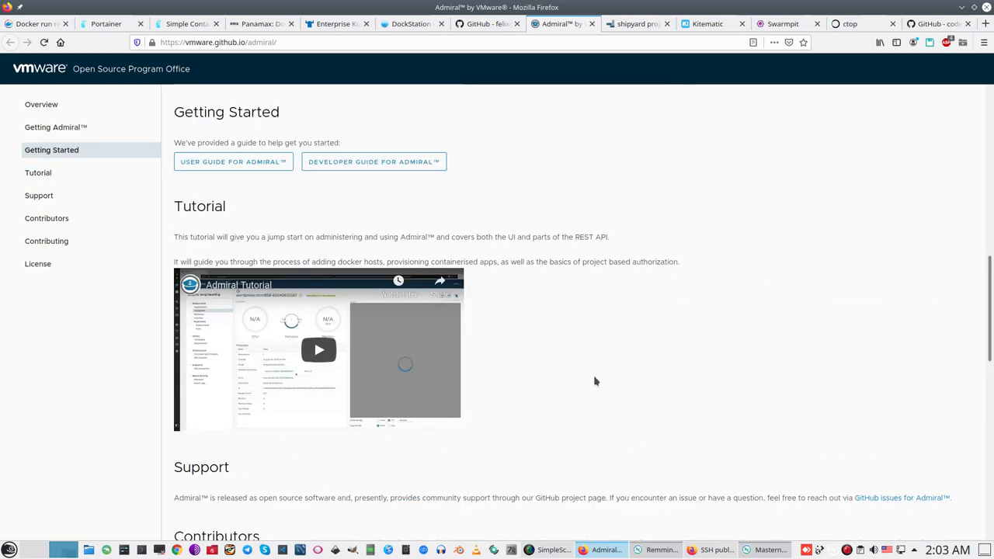
scroll(up, 3)
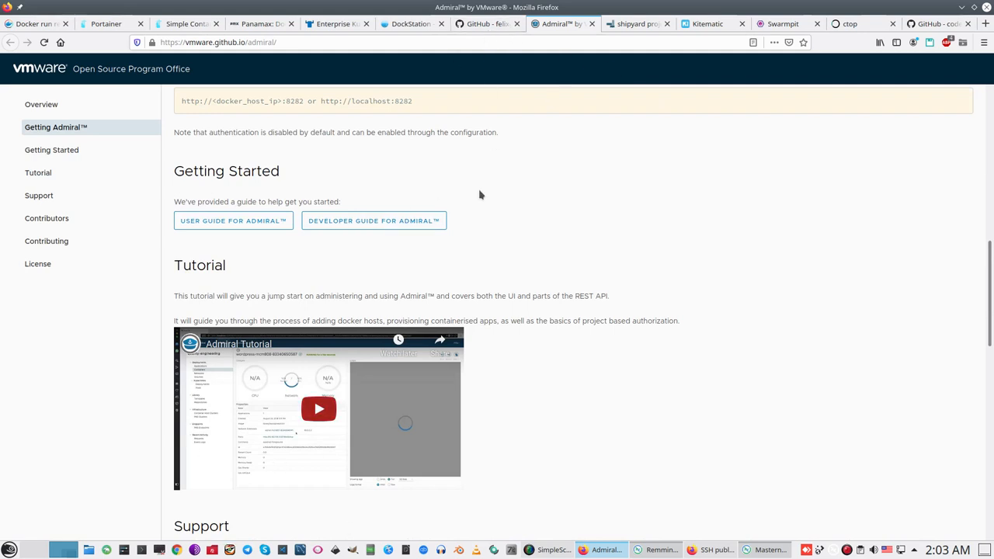
click(633, 23)
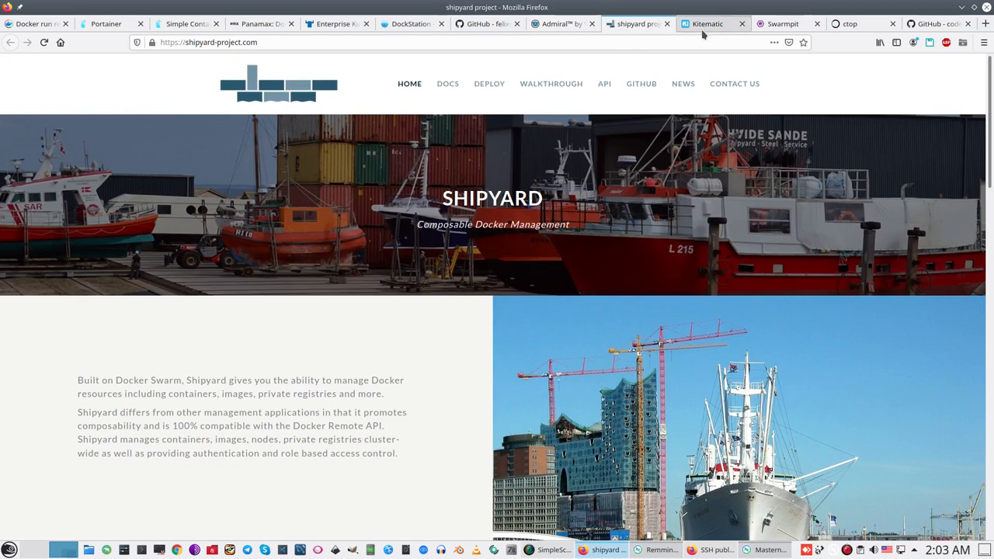
Visit the Kitematic, simple-docker-ui, DockStation, Rancher, Panamax and Portainer homepages in turn.
click(707, 24)
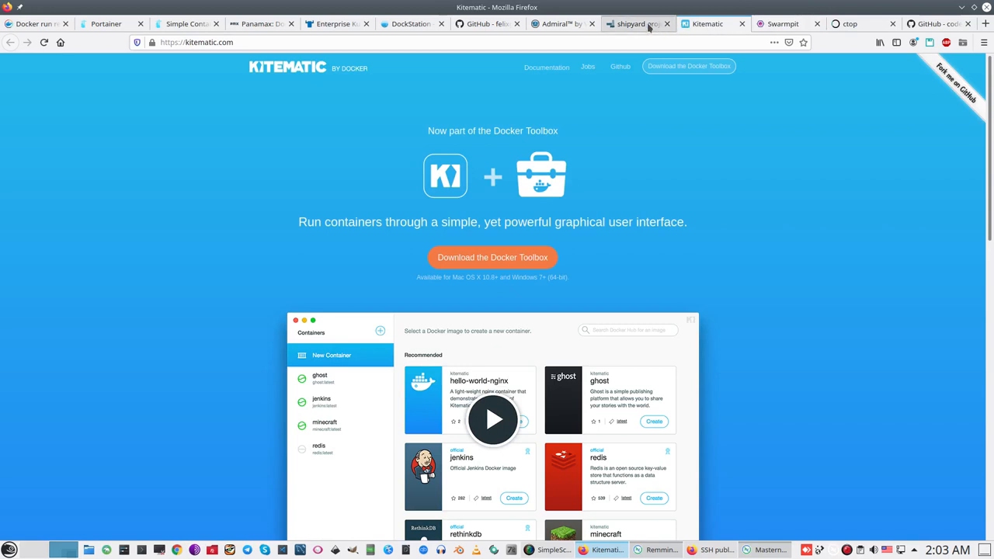
click(487, 24)
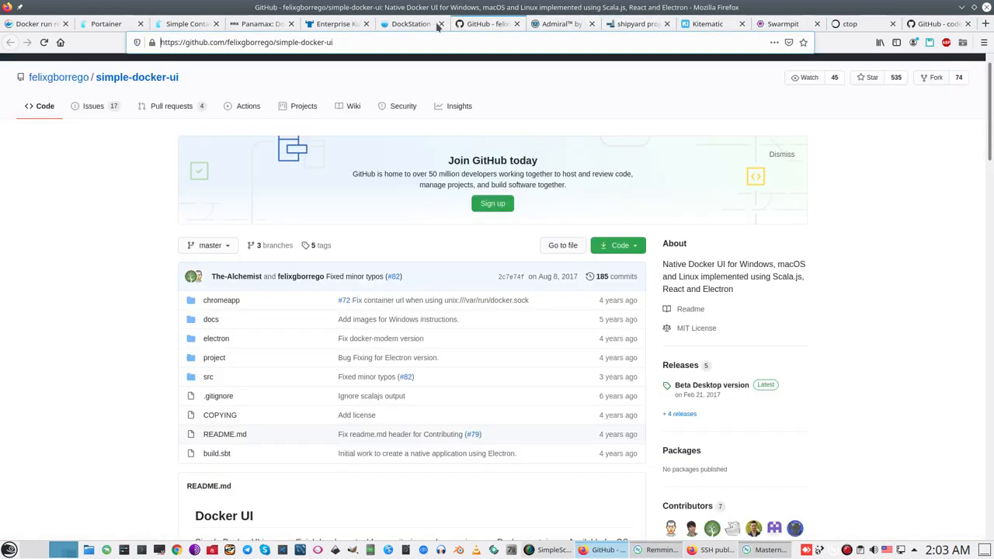
click(412, 23)
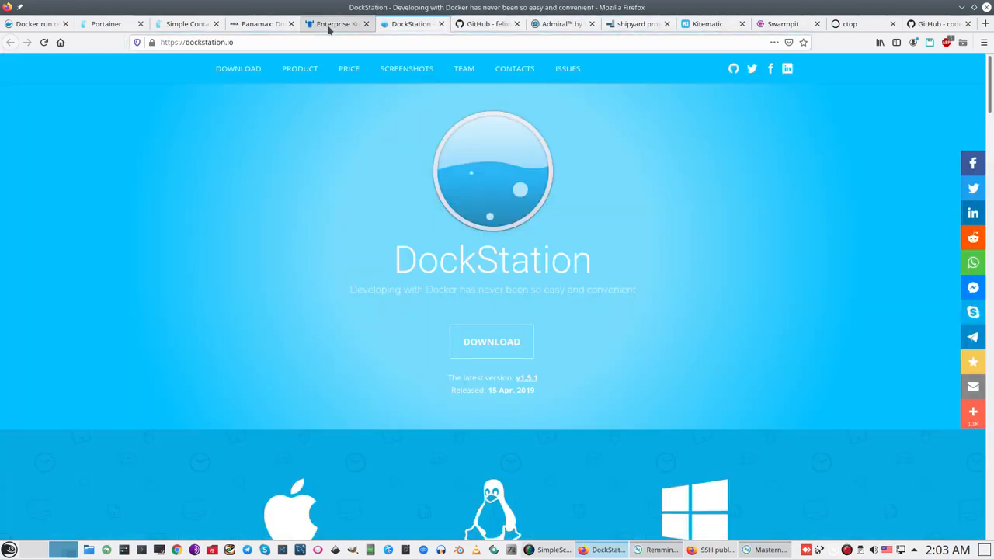
mouse_move(335, 24)
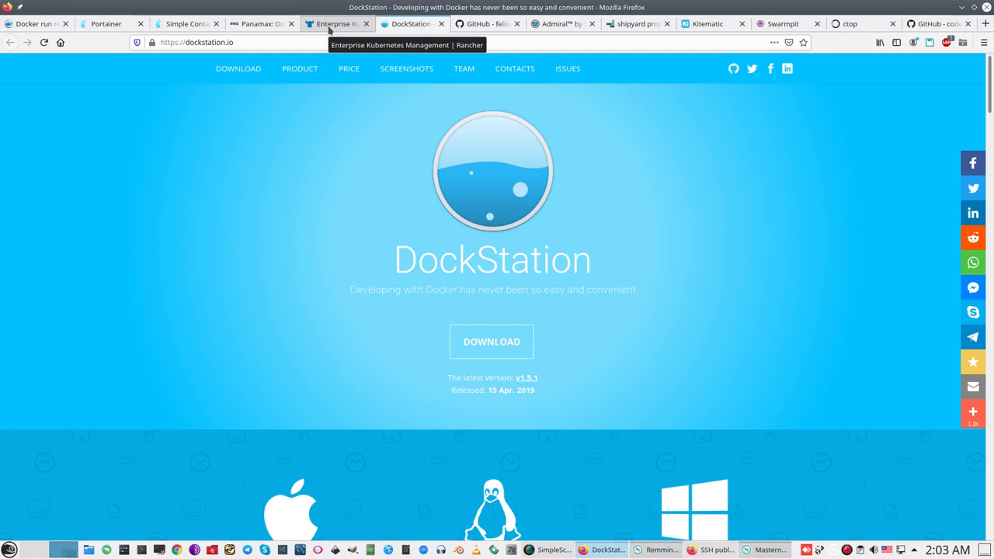
click(335, 23)
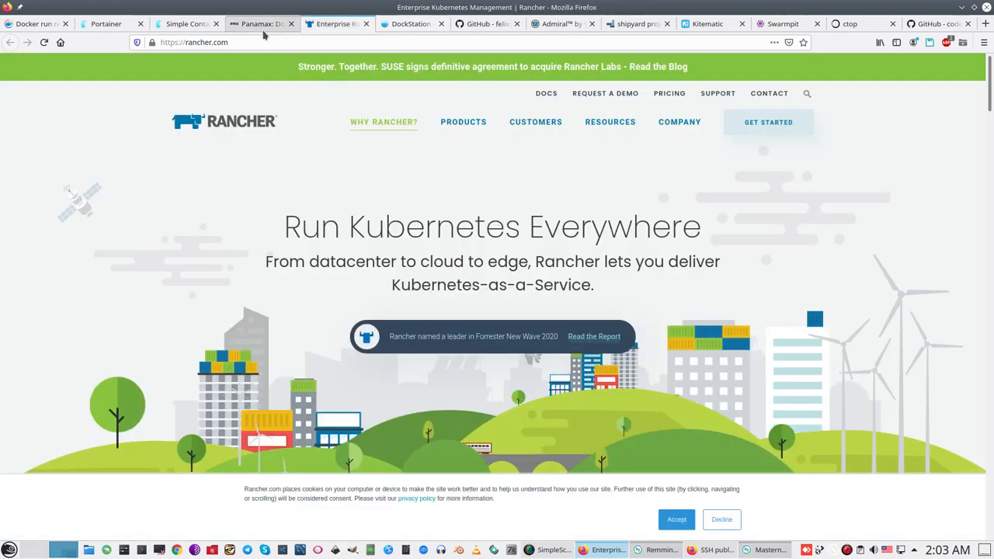
mouse_move(261, 23)
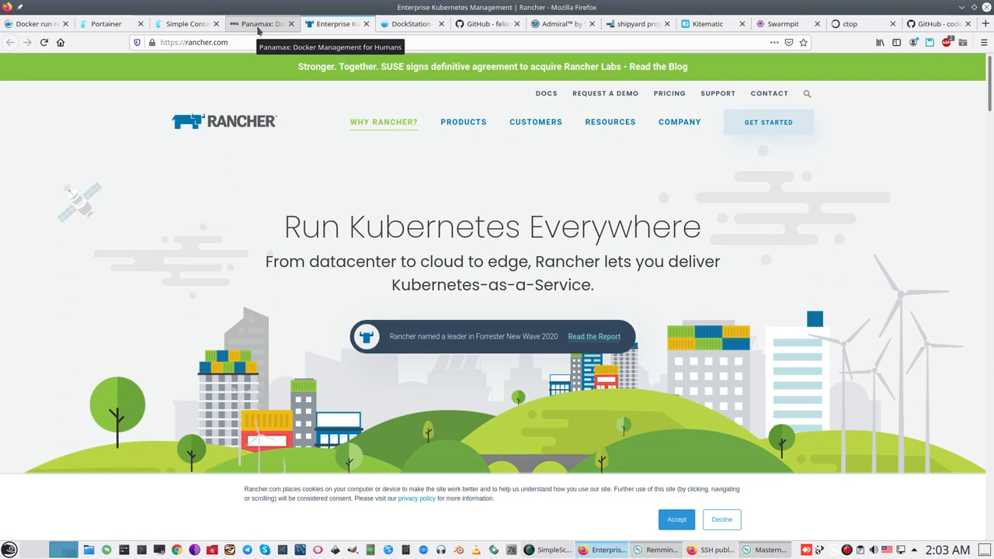
click(261, 23)
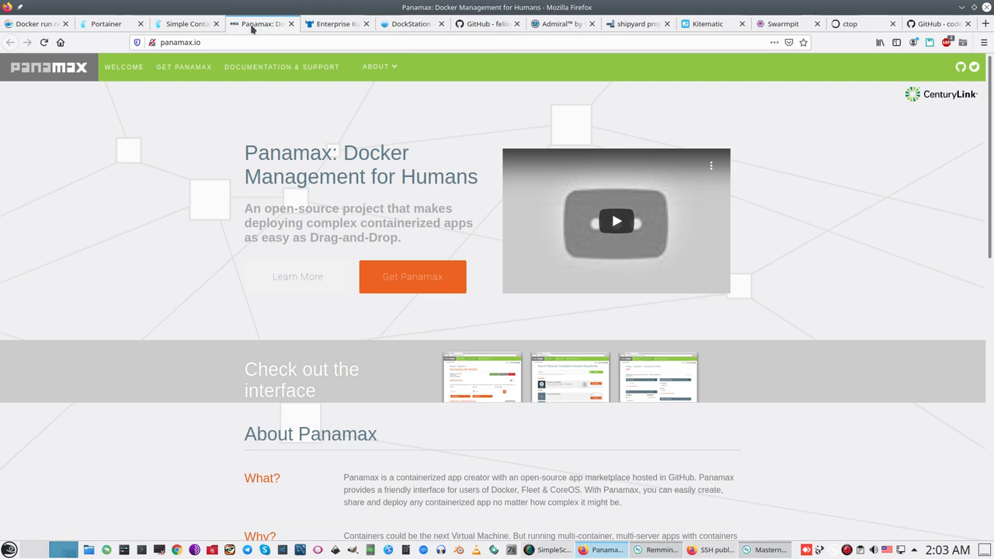
mouse_move(186, 23)
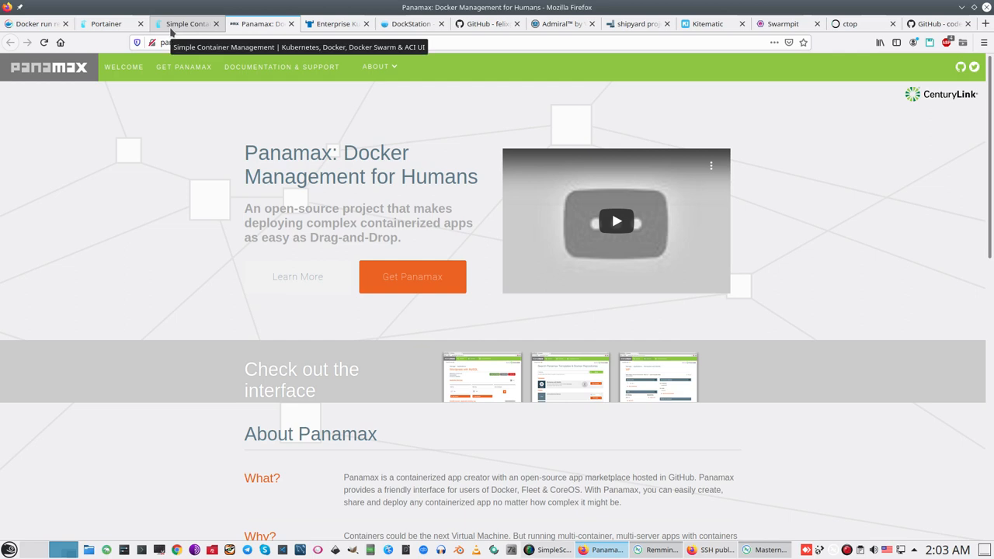
click(186, 24)
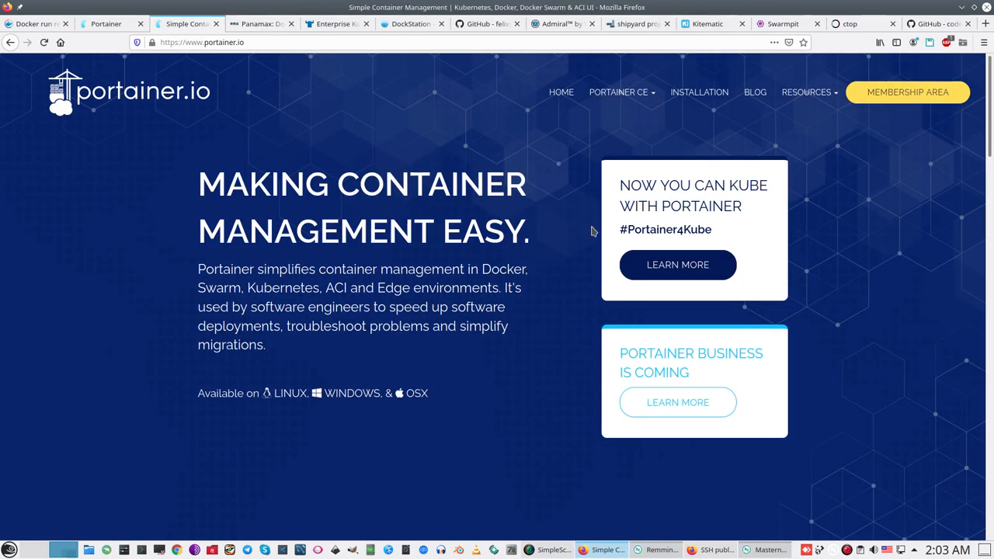
mouse_move(576, 229)
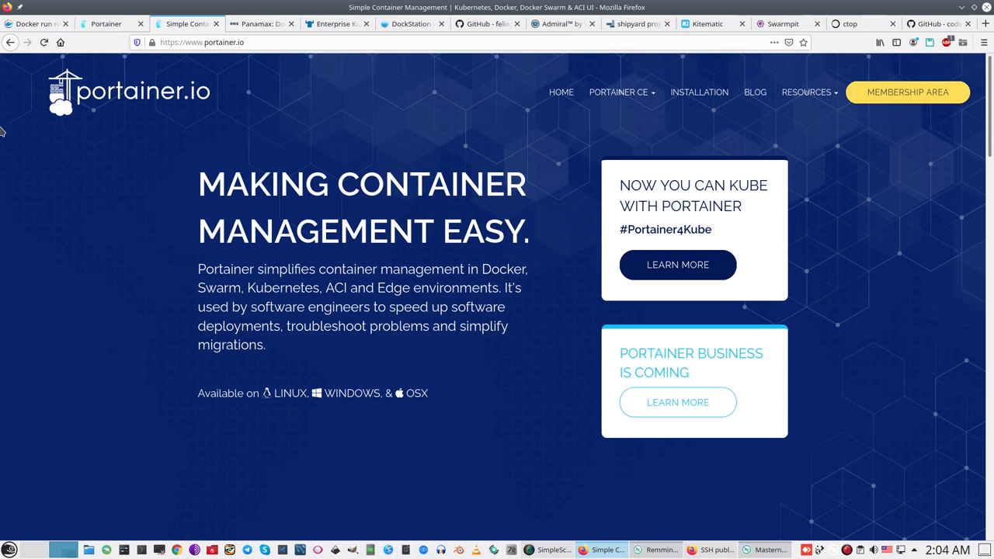
mouse_move(3, 74)
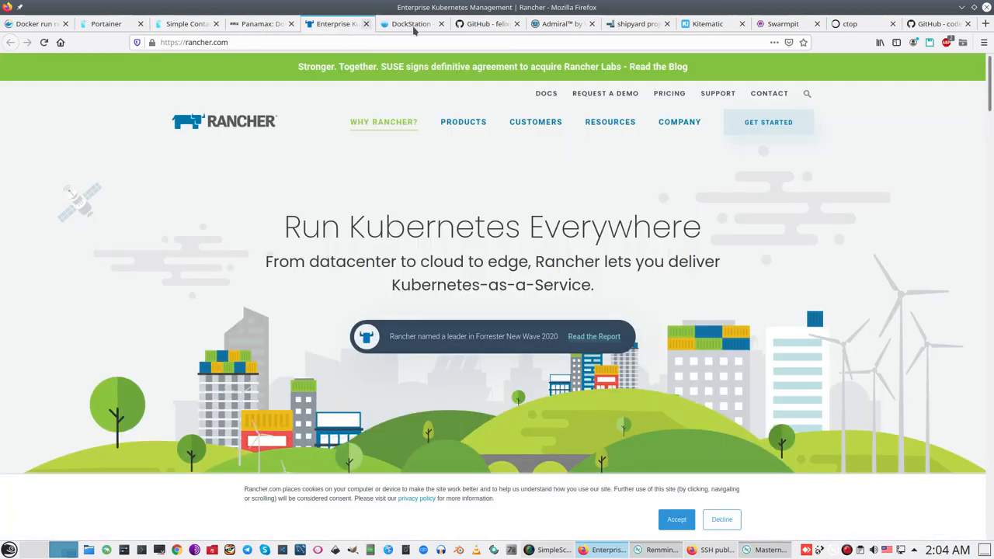
Revisit simple-docker-ui, Shipyard and Kitematic, ending on the ctop homepage.
click(487, 24)
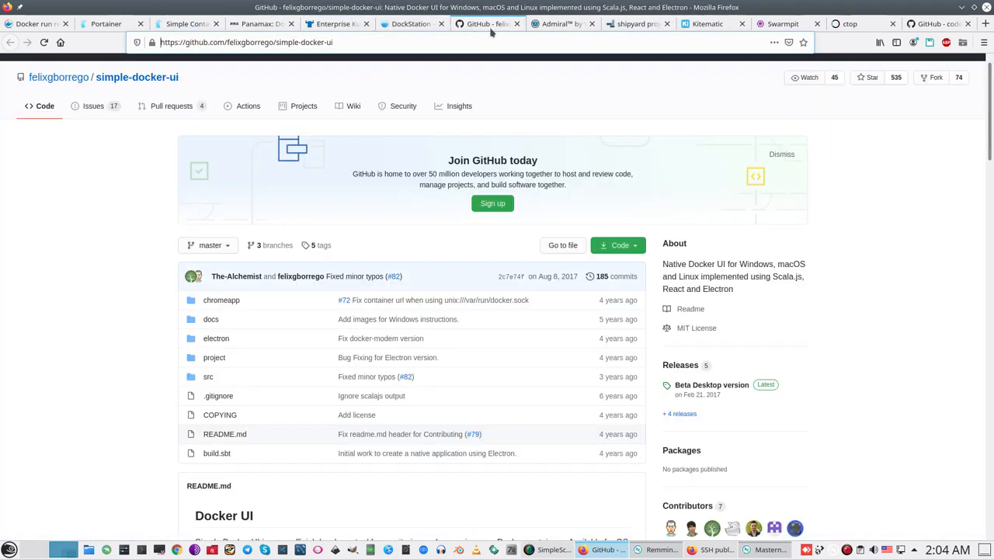
click(559, 23)
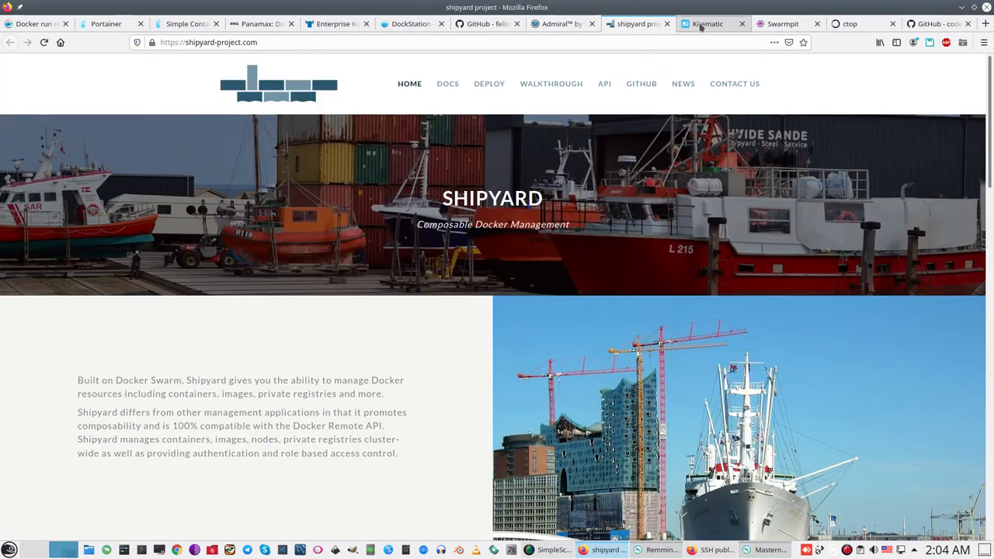
click(706, 24)
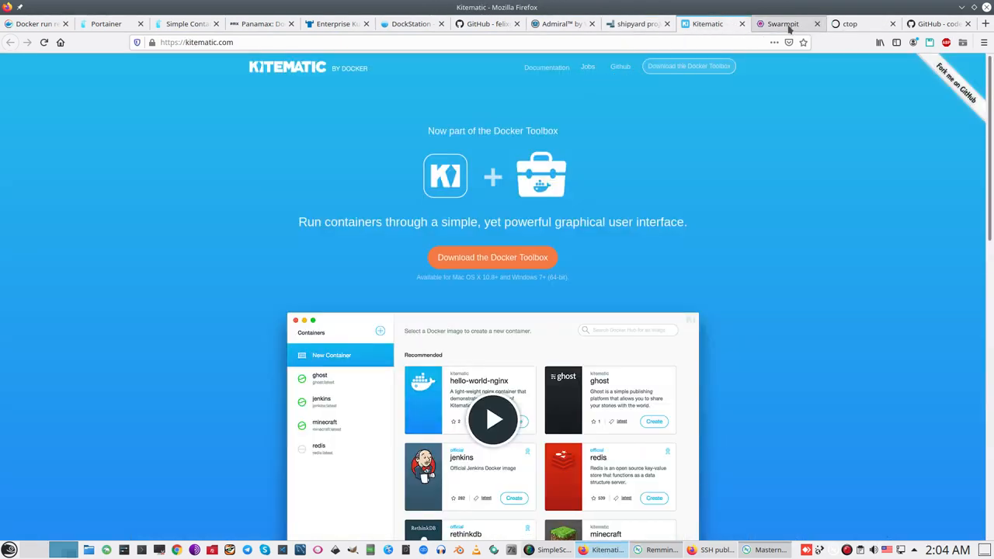
click(851, 23)
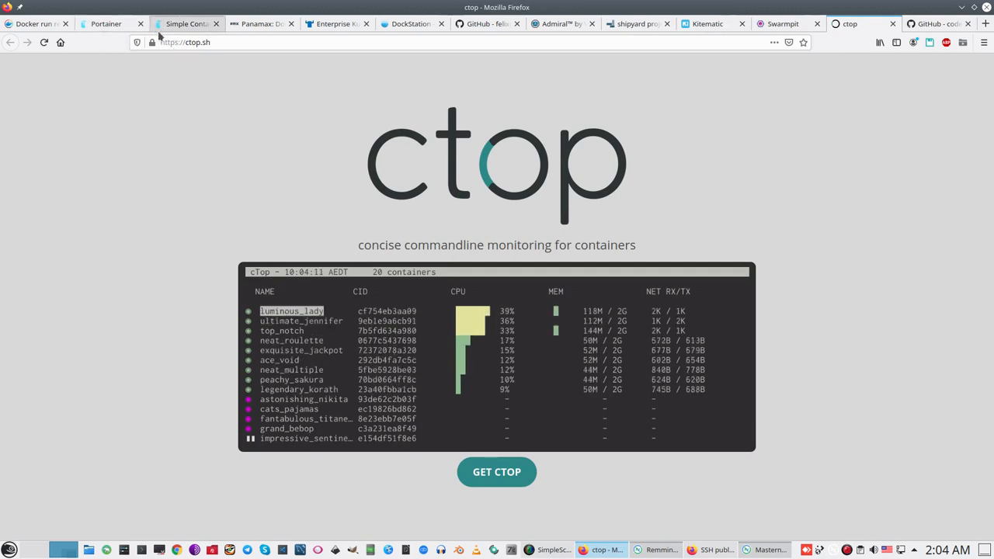
mouse_move(105, 23)
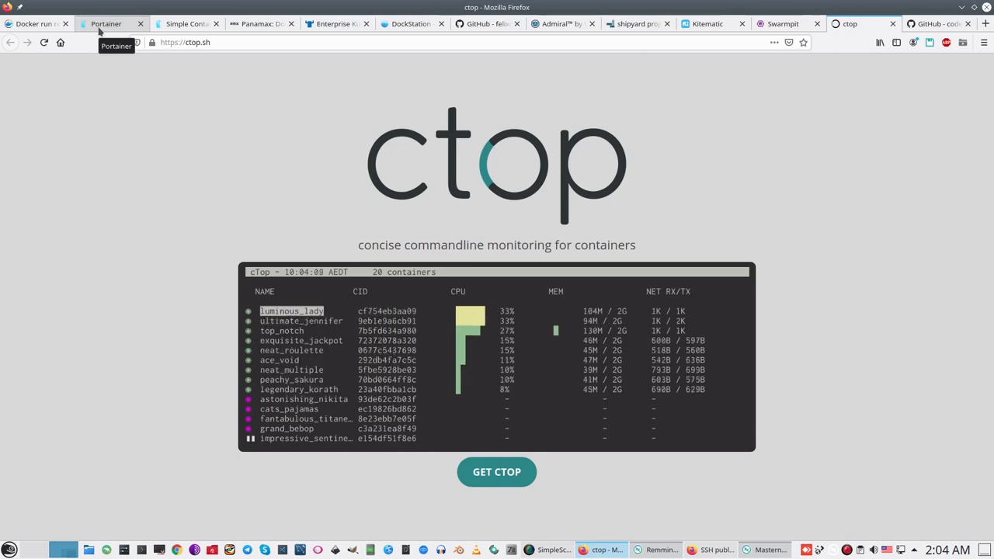
Return to Portainer's image list showing hello-world, portainer-ce and zabbix images.
click(106, 23)
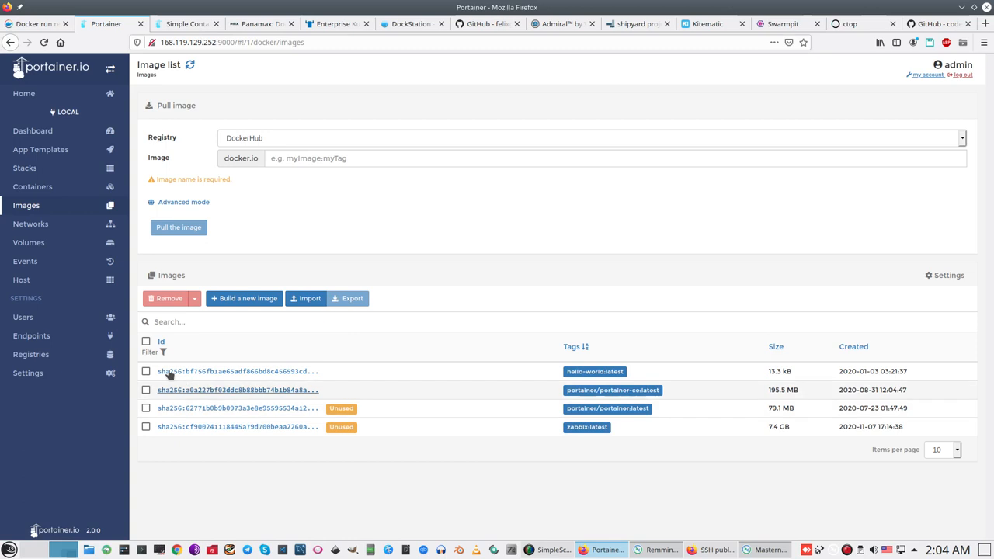
Review Portainer's container list and image list, ending back on the container list.
click(33, 187)
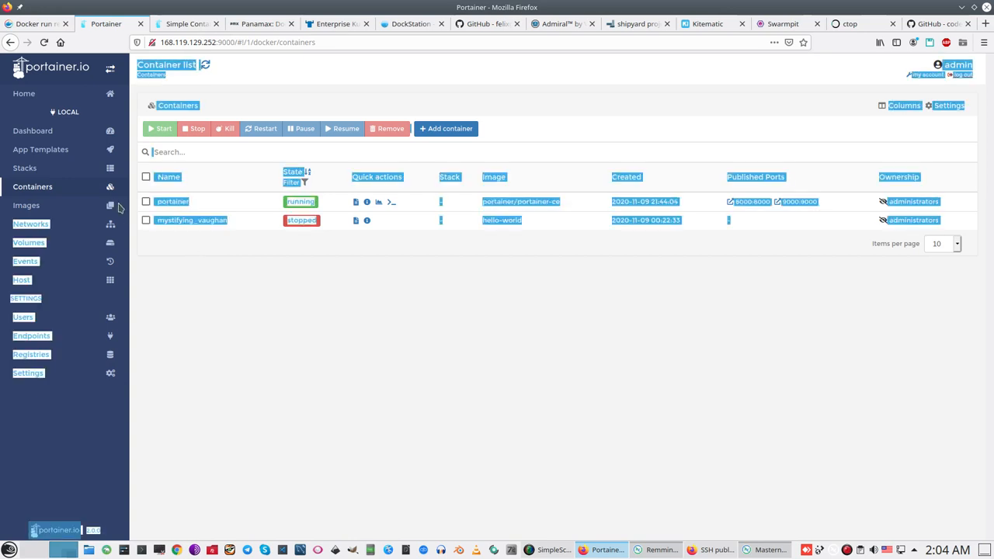
mouse_move(32, 224)
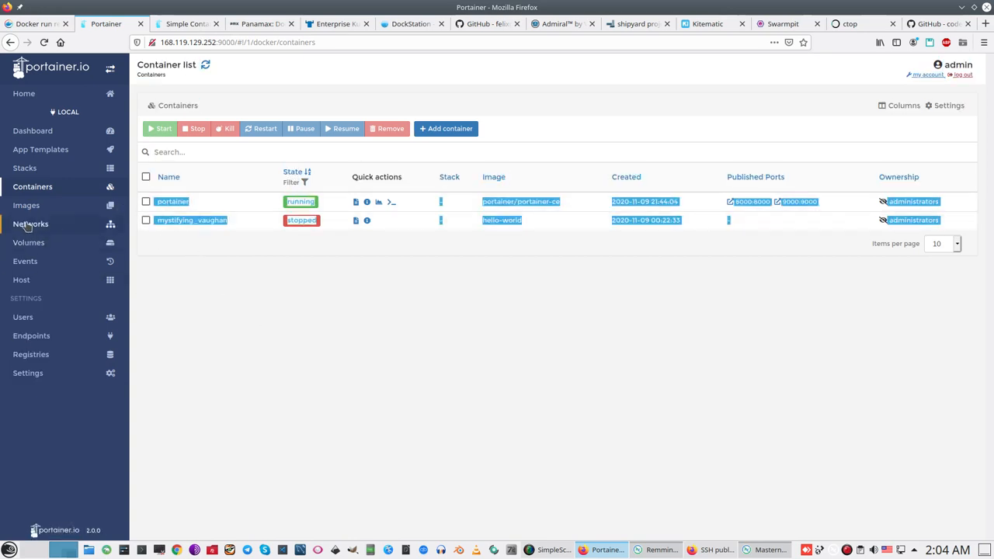
mouse_move(25, 205)
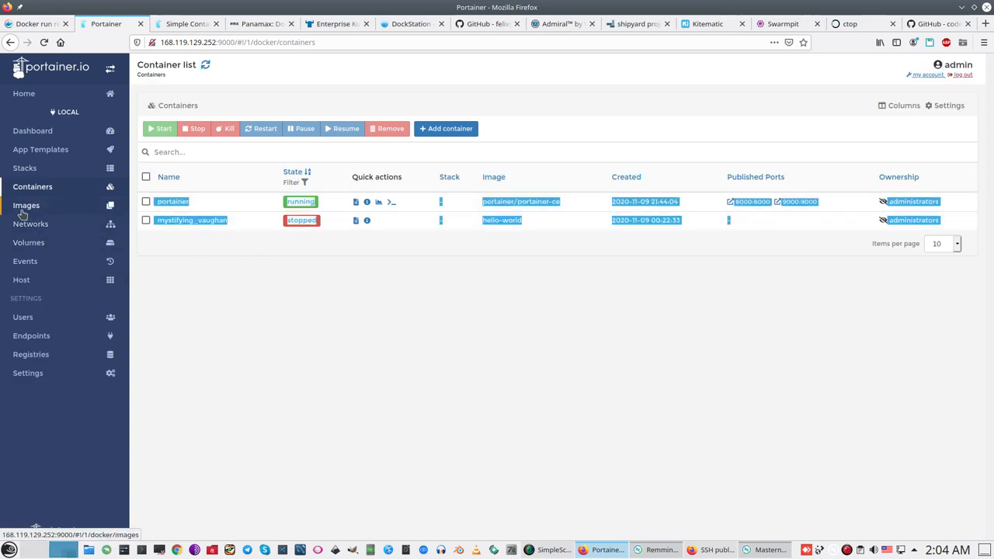
click(25, 205)
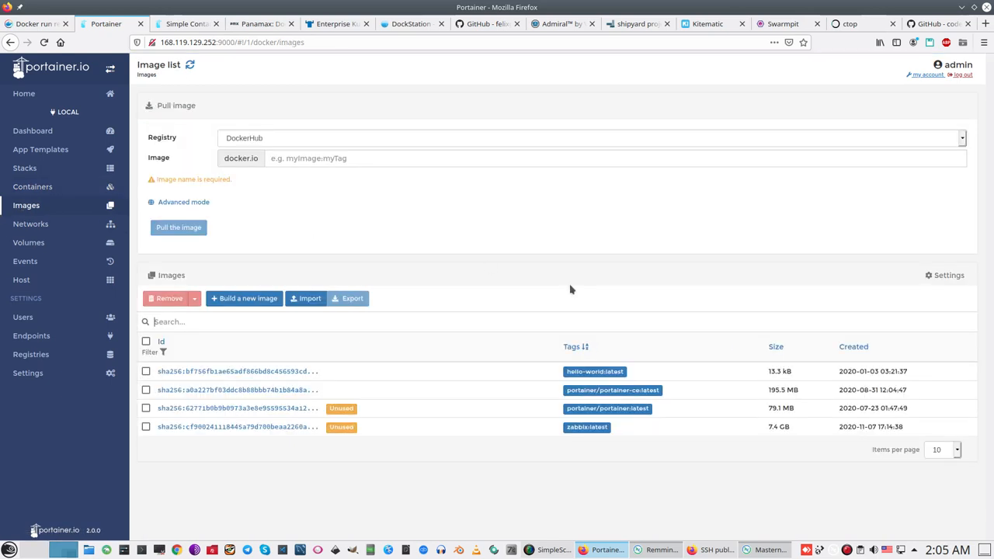
mouse_move(33, 186)
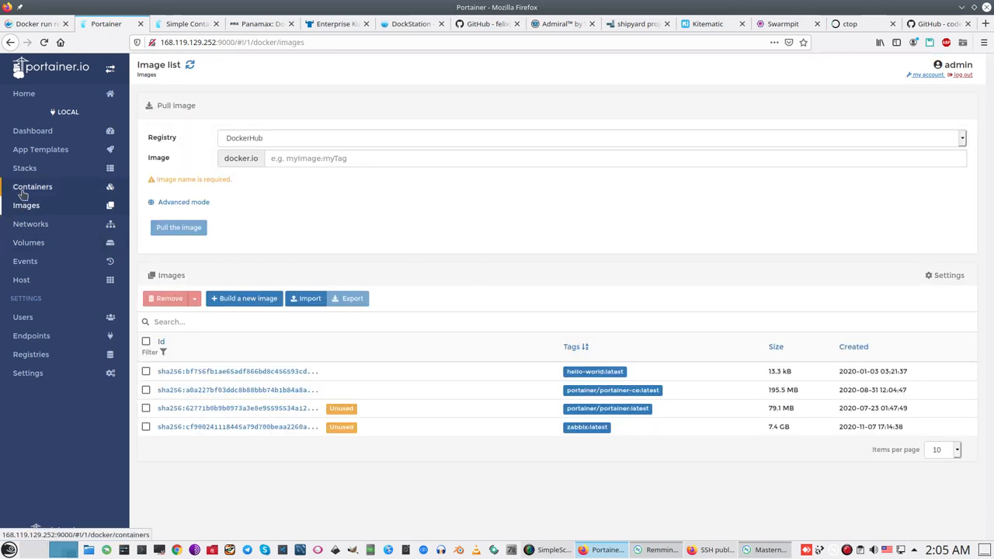
click(32, 187)
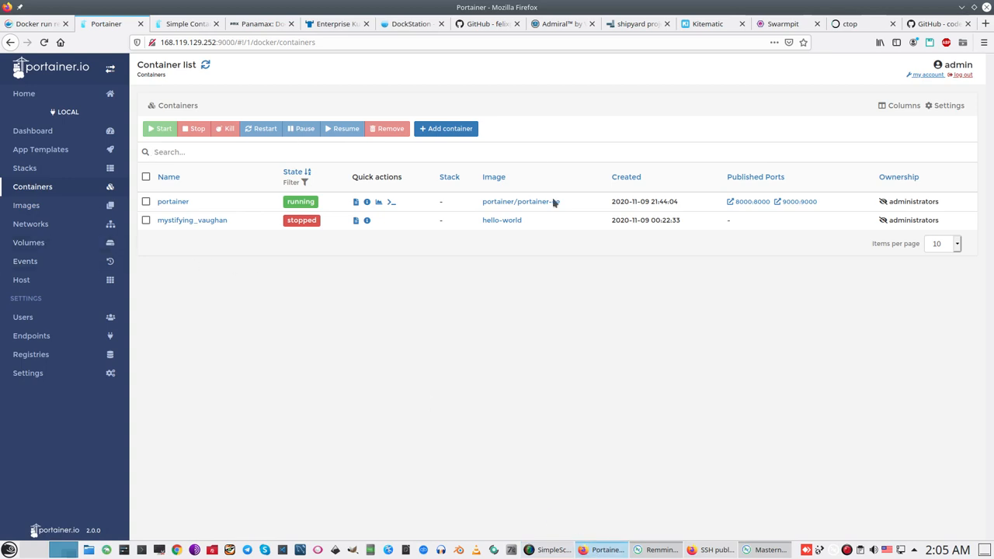
mouse_move(334, 121)
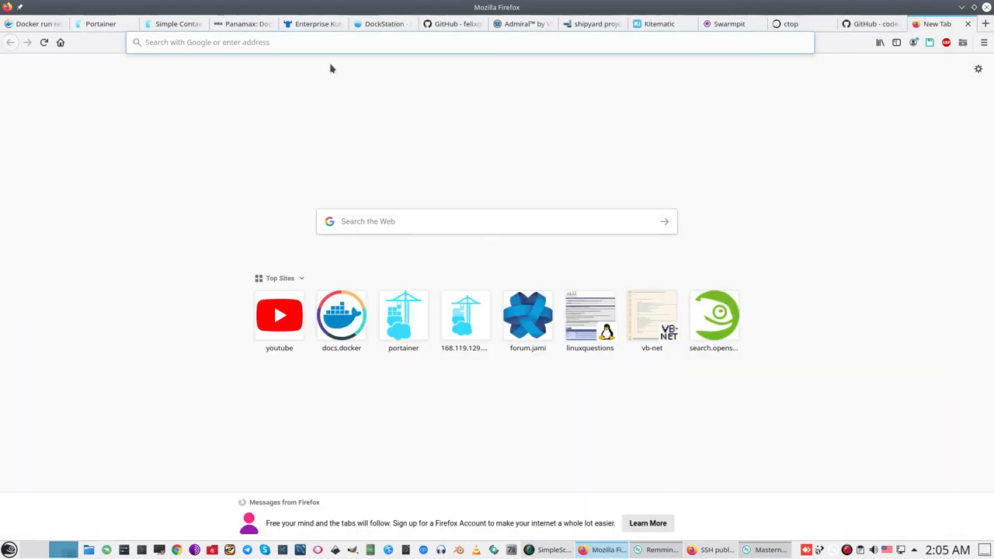
Navigate the new tab to dockerhub.com to load the Docker Hub homepage.
text(docker)
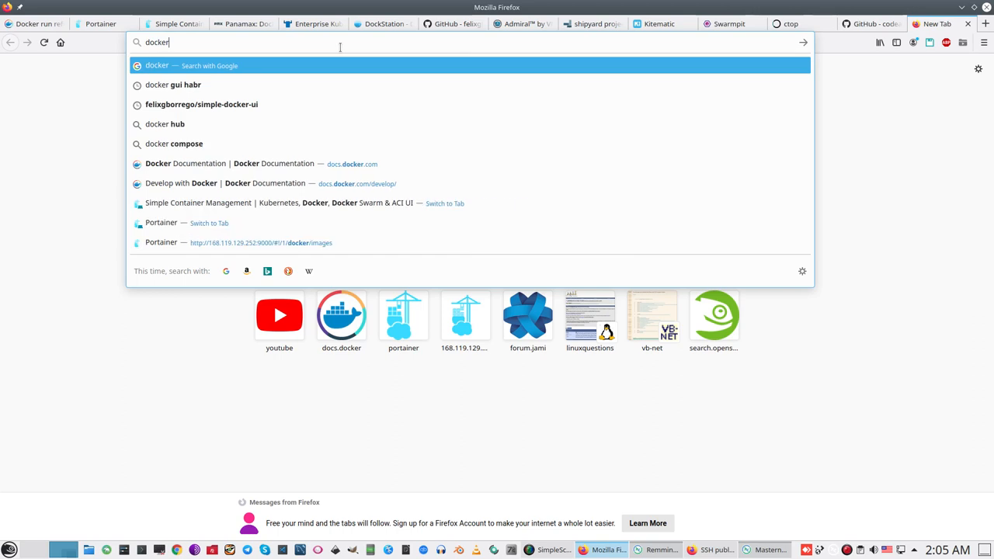
text(hub.co)
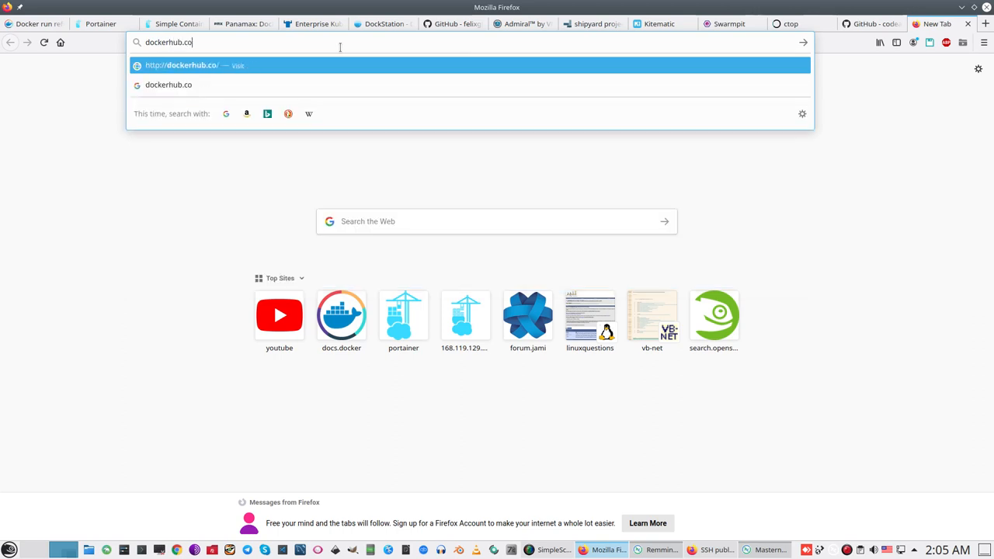
text(m)
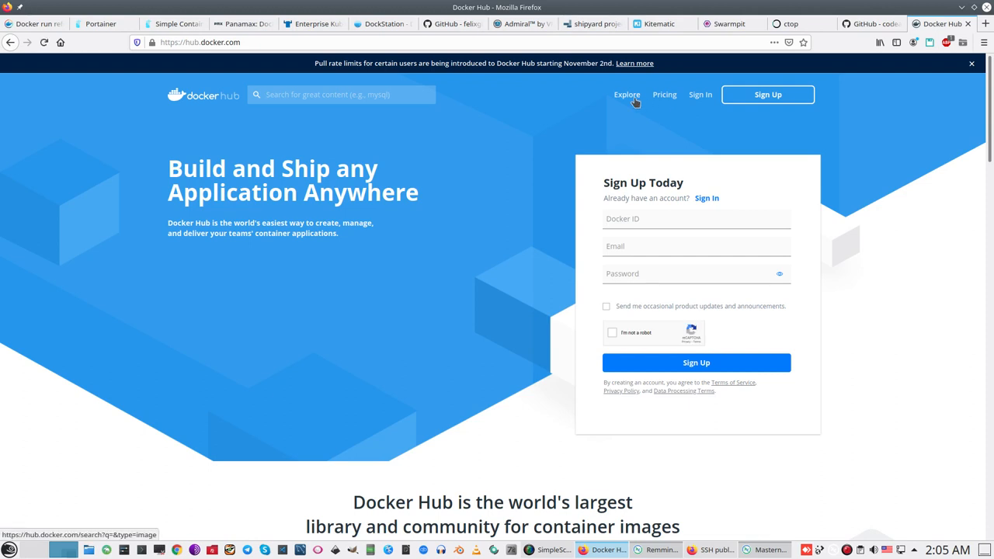
Browse Docker Hub's Explore catalogue and highlight the 4,221,051 available images count.
click(628, 95)
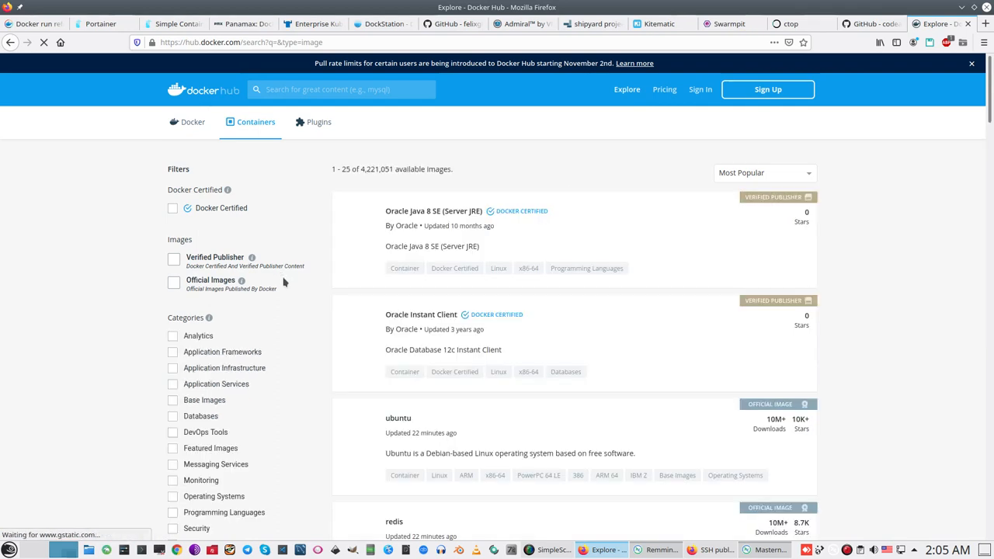
click(970, 62)
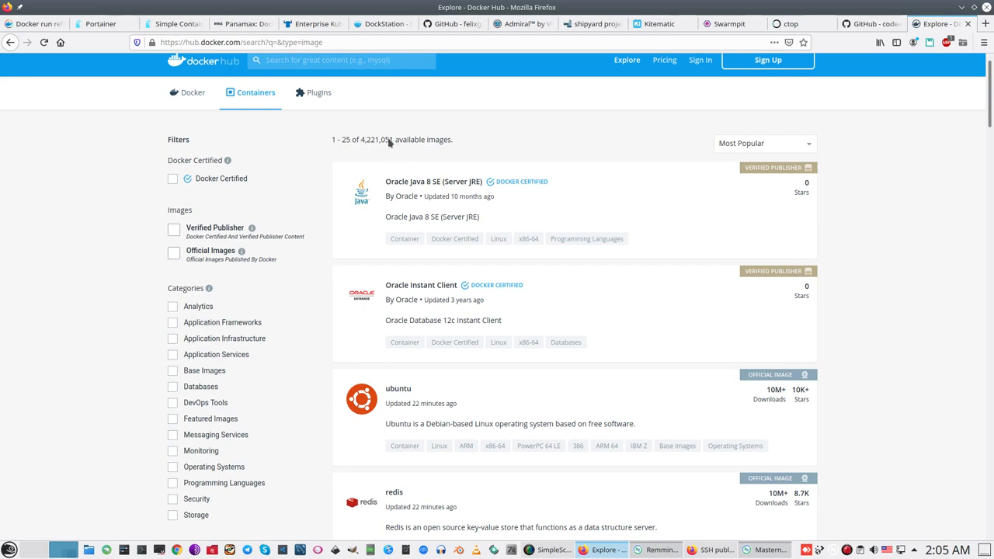
double_click(376, 140)
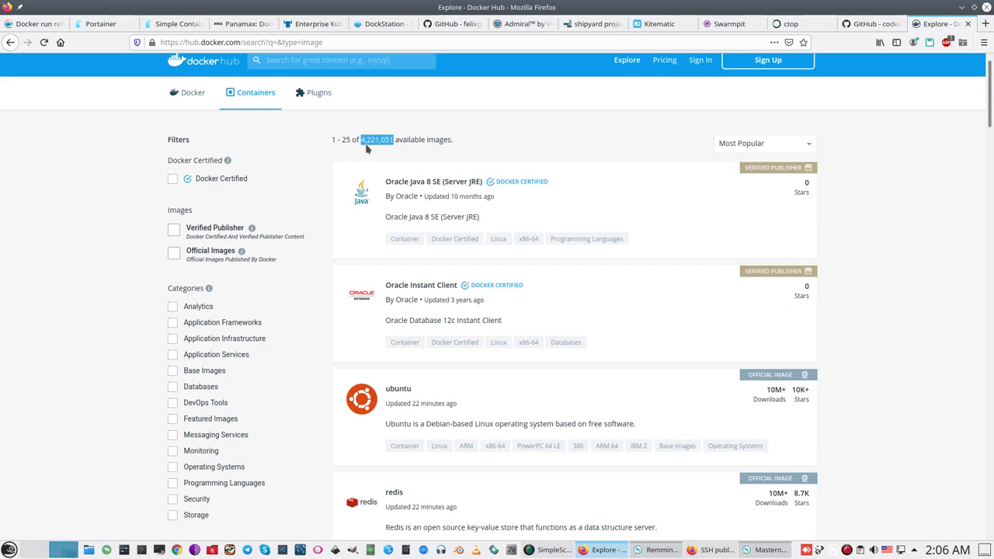
mouse_move(587, 193)
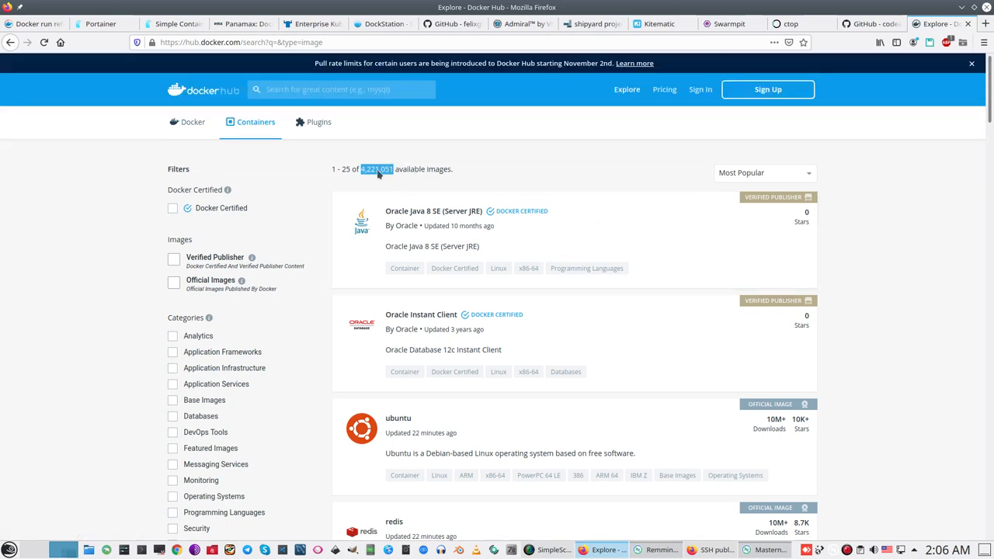
mouse_move(469, 181)
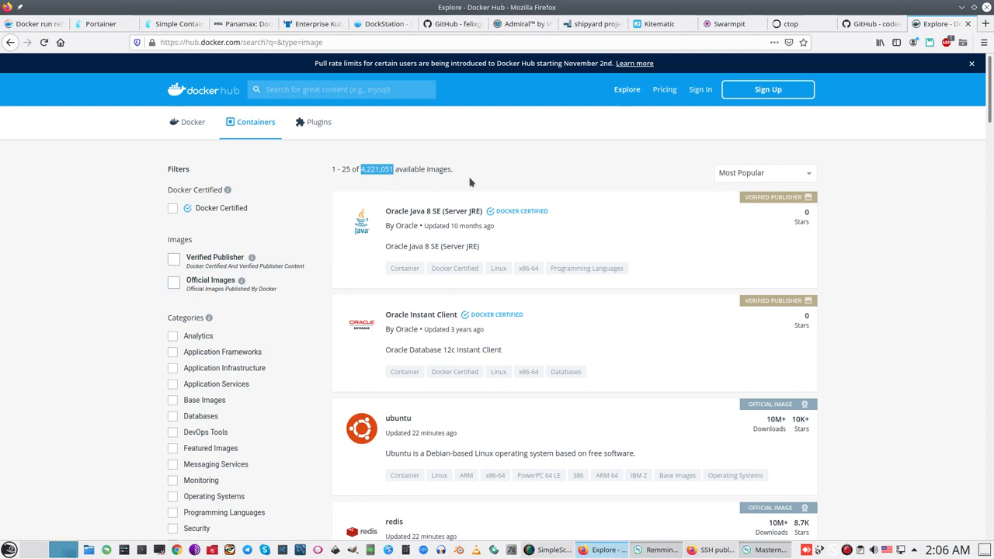
mouse_move(396, 223)
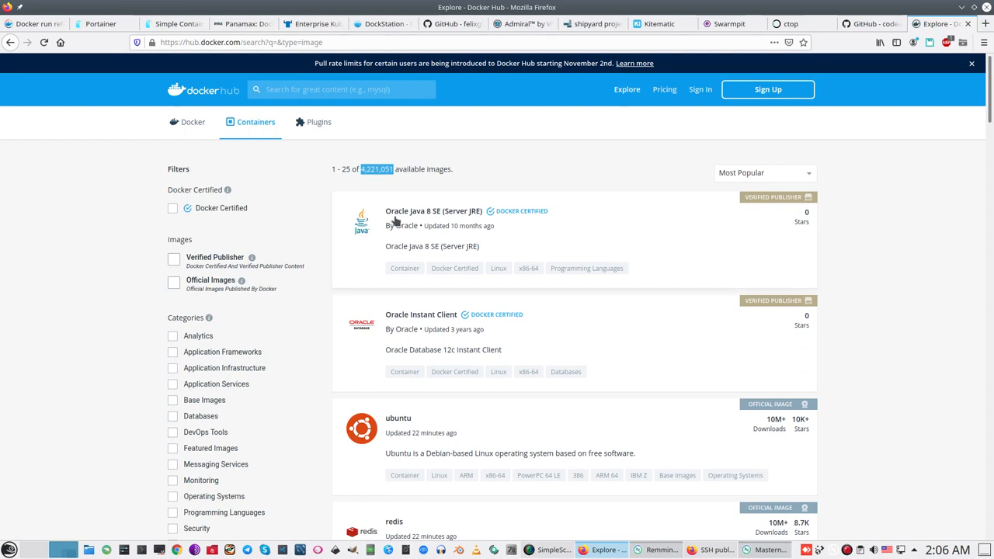
mouse_move(866, 474)
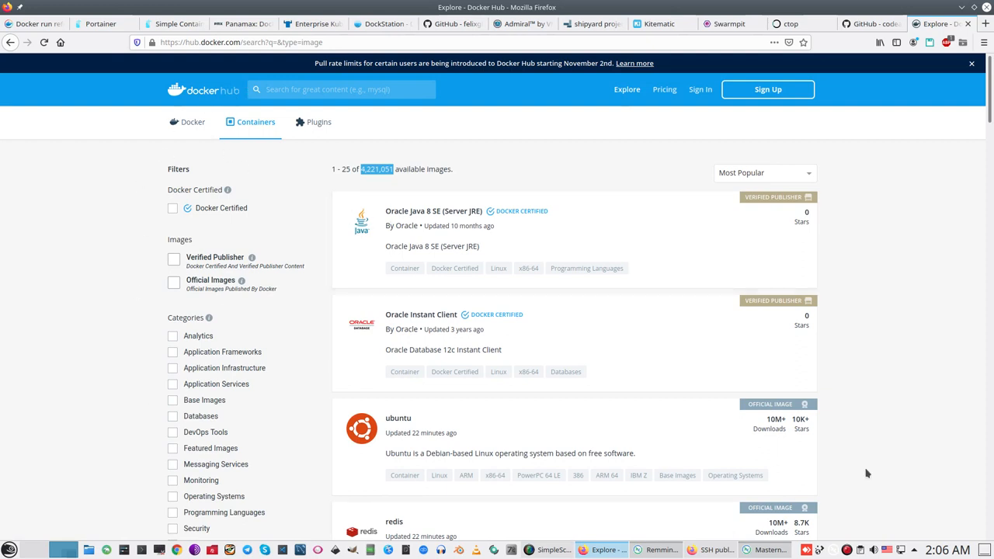
mouse_move(3, 286)
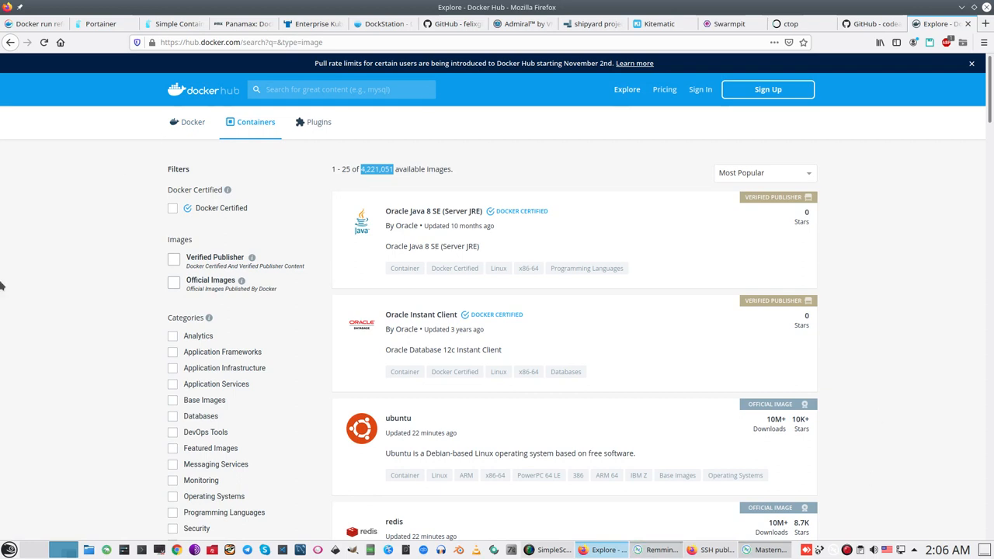
mouse_move(101, 23)
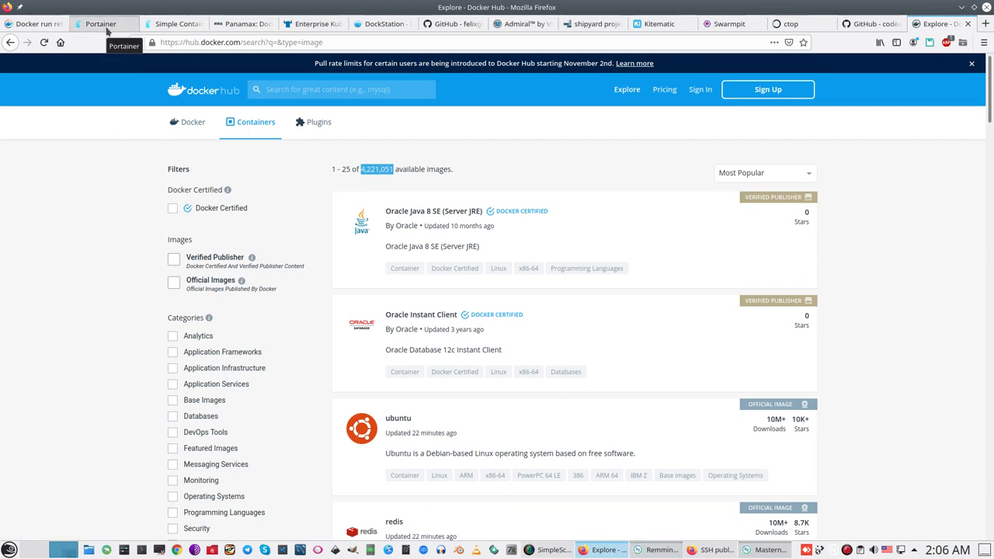
Return to the Portainer tab and show the list of four local images.
click(100, 23)
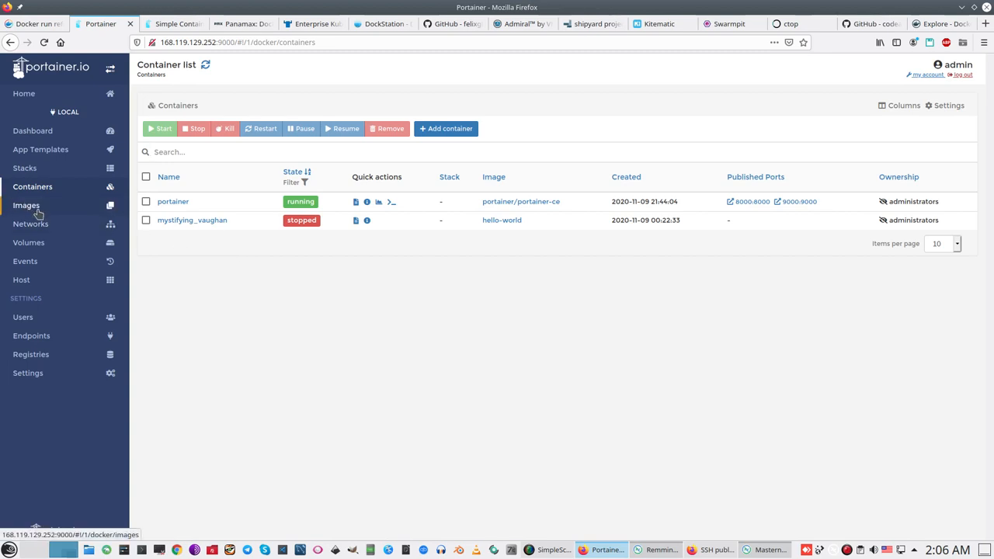
click(27, 205)
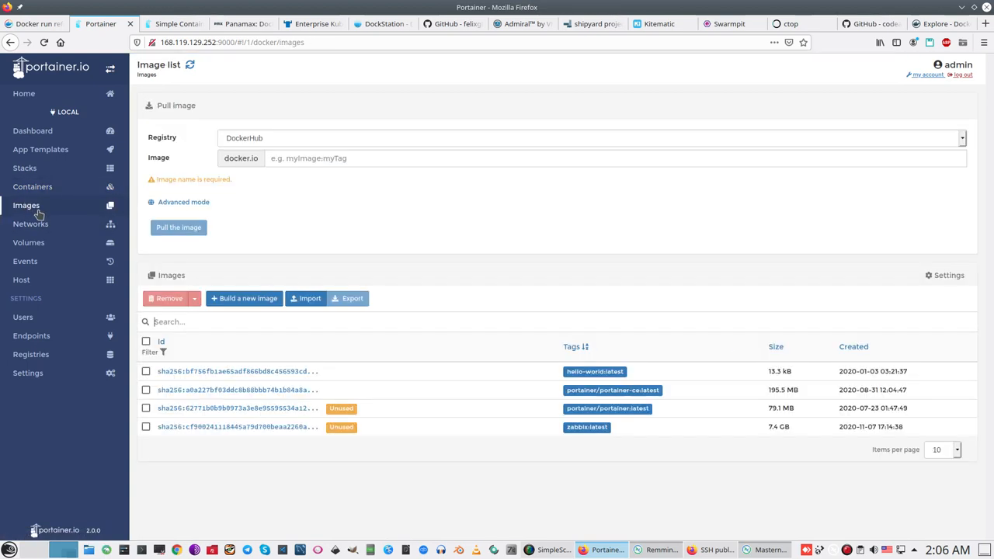
mouse_move(348, 335)
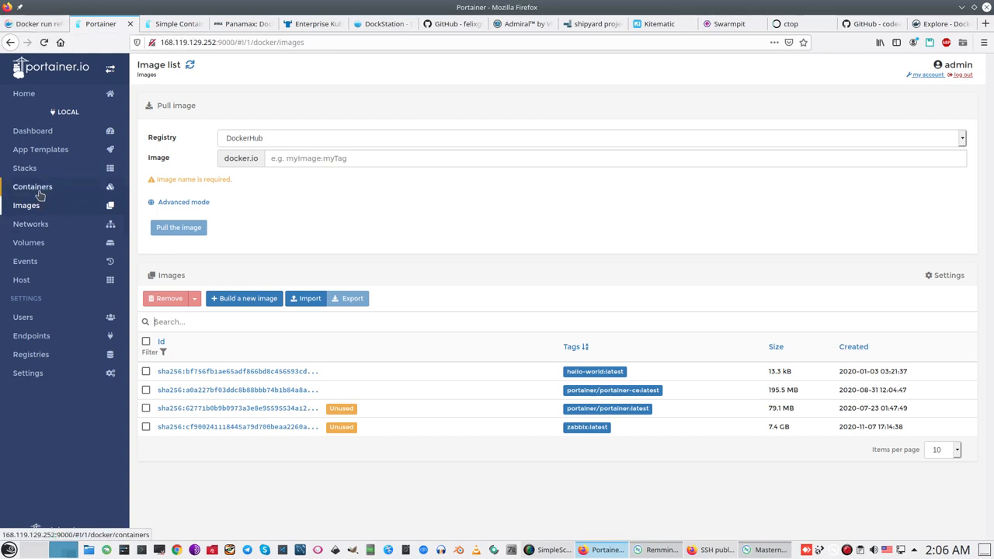
Show the details of the stopped mystifying_vaughan container from the container list.
click(32, 186)
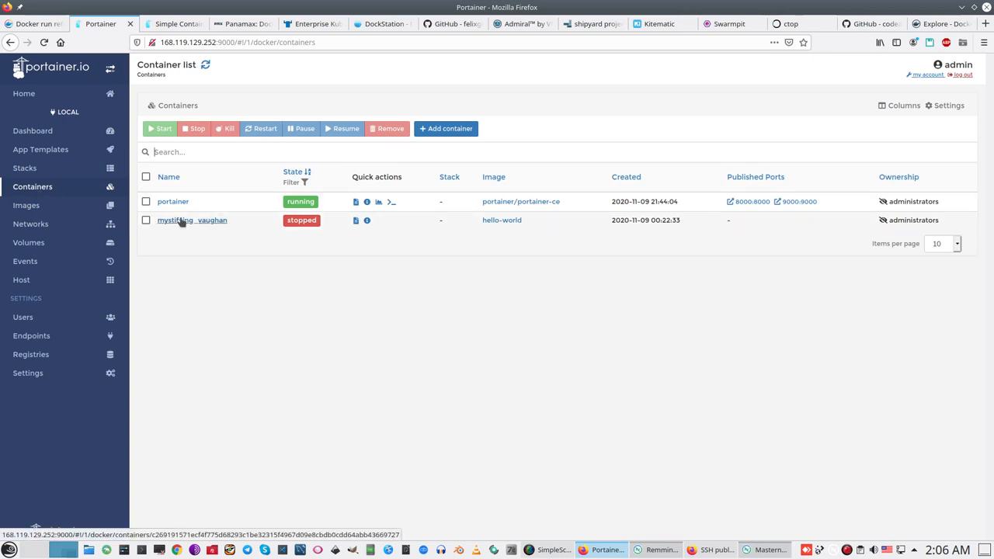
click(193, 221)
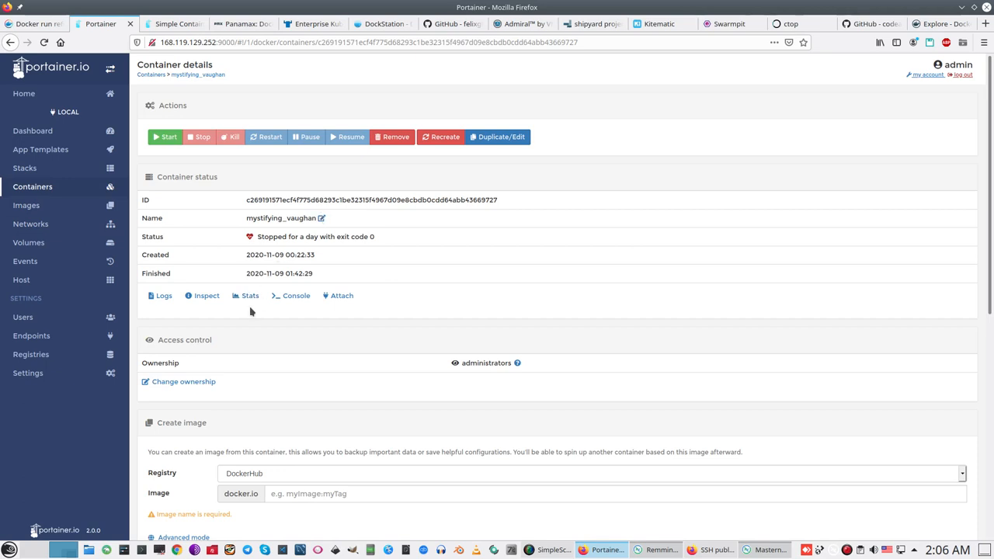
mouse_move(261, 328)
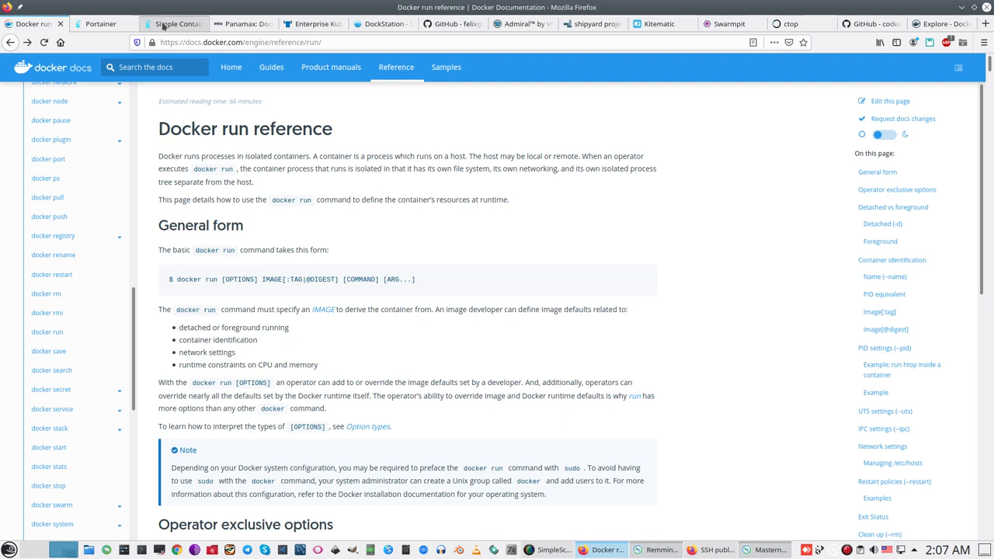
click(100, 23)
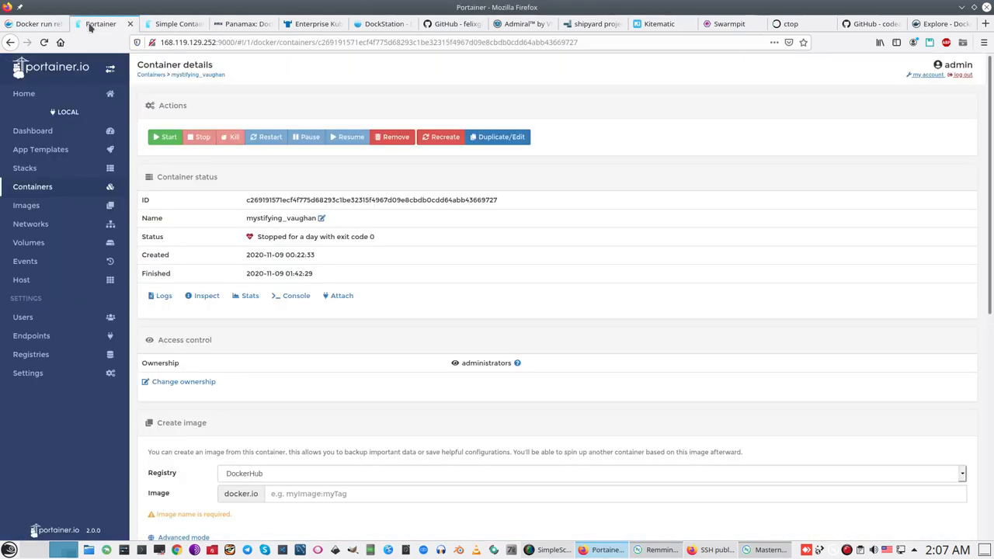
mouse_move(286, 227)
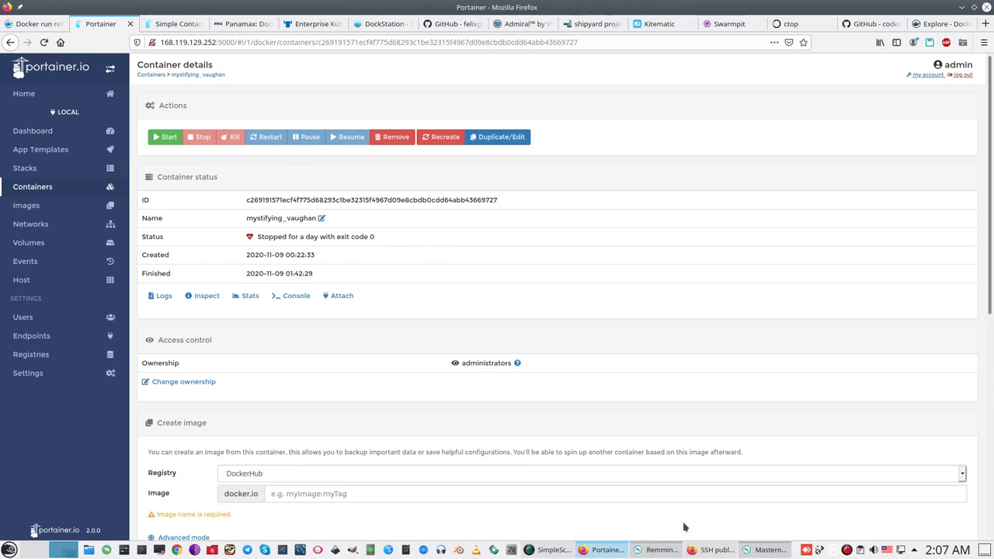
Run 'sudo apt-key fingerprint 0EBFCD88' in the remote terminal, then put it away.
click(764, 550)
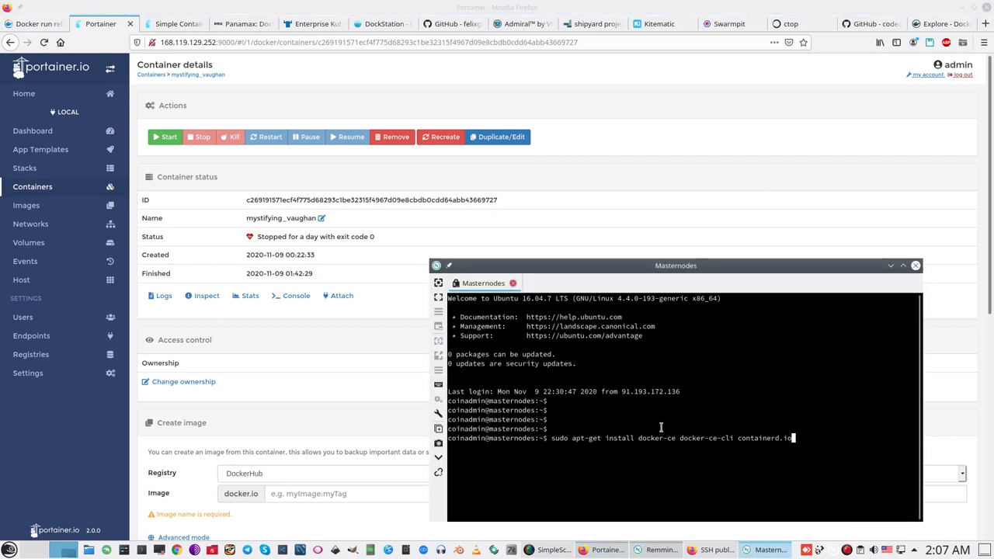
text(sudo apt-key fingerprint 0EBFCD88)
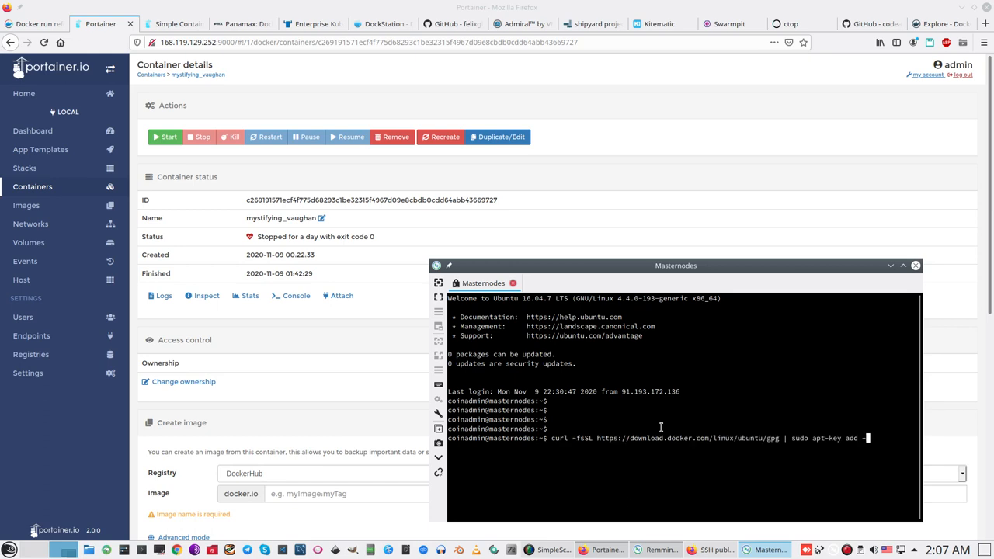
text(sudo apt-key fingerprint 0EBFCD88)
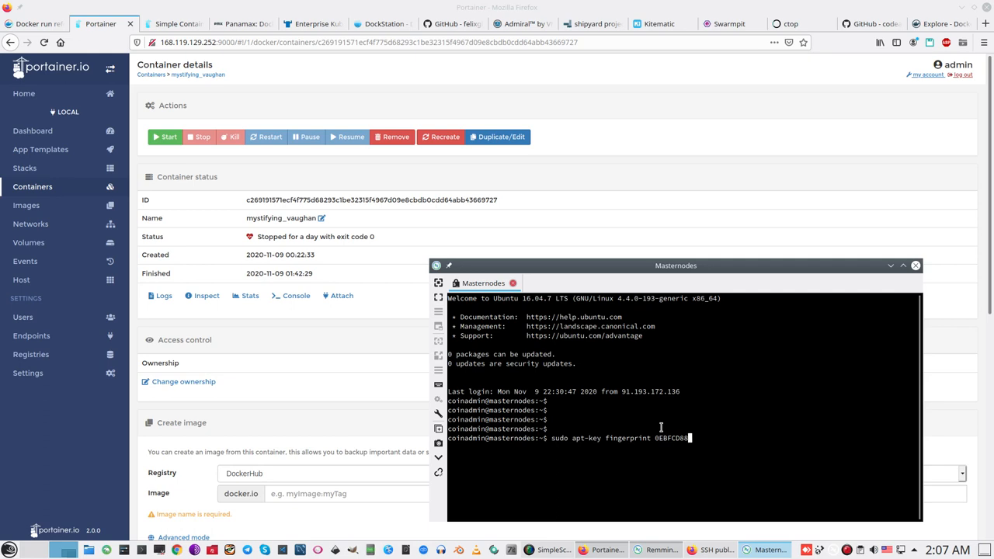
click(915, 264)
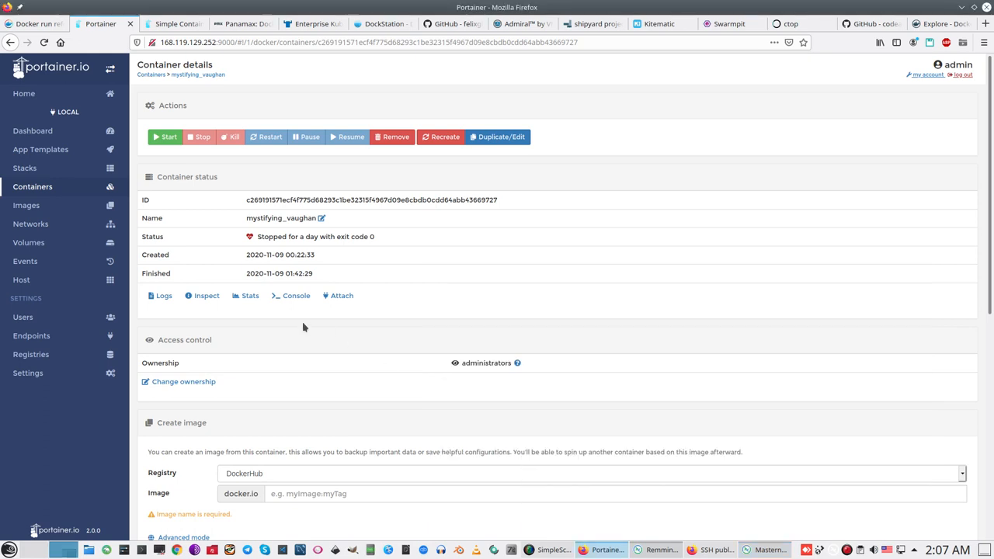
View the stopped container's inspect data tree and console page, then return to the container list.
click(205, 295)
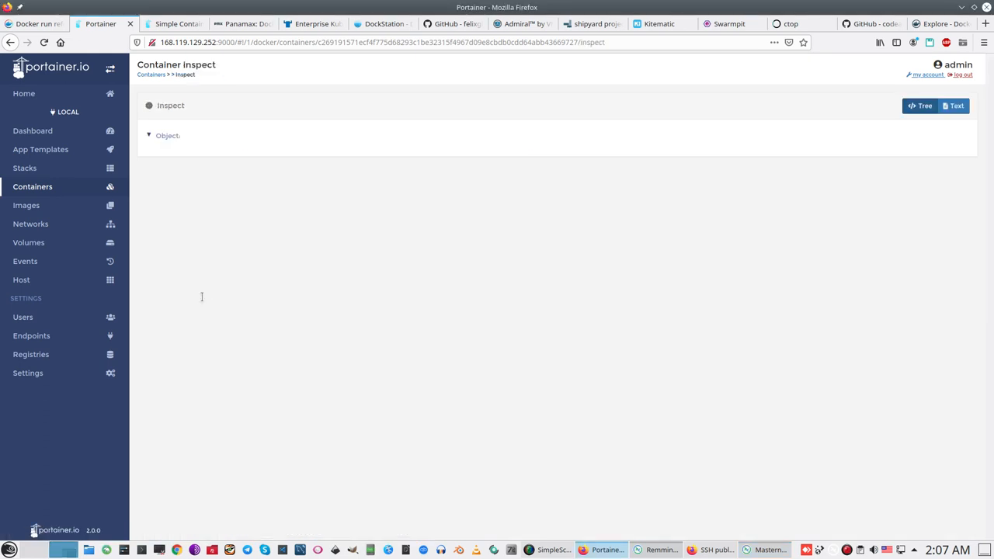
click(149, 135)
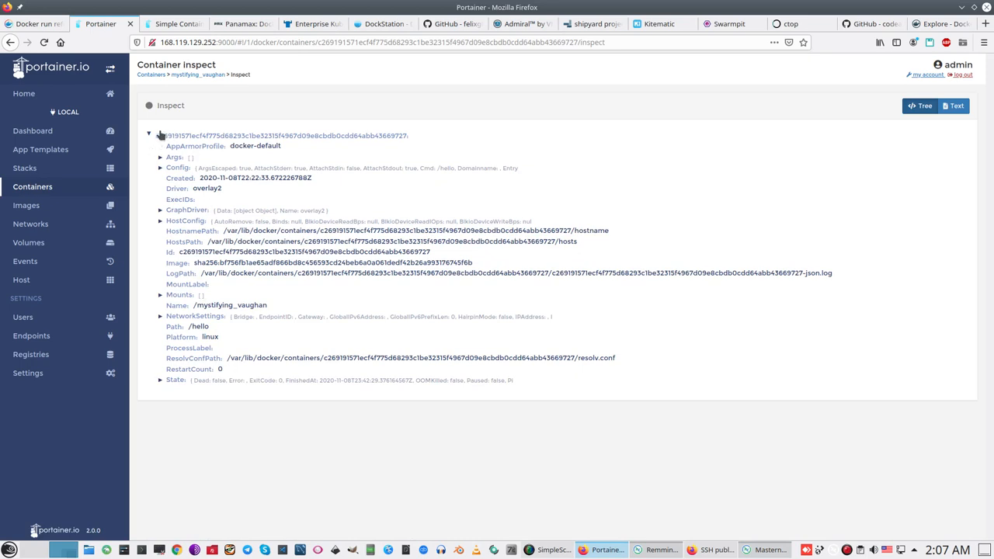
mouse_move(314, 121)
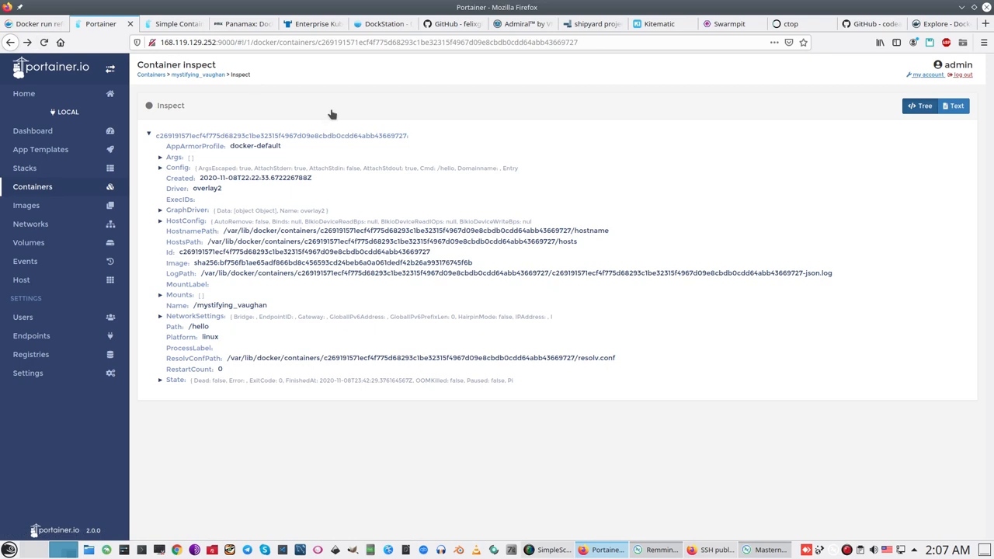
click(199, 74)
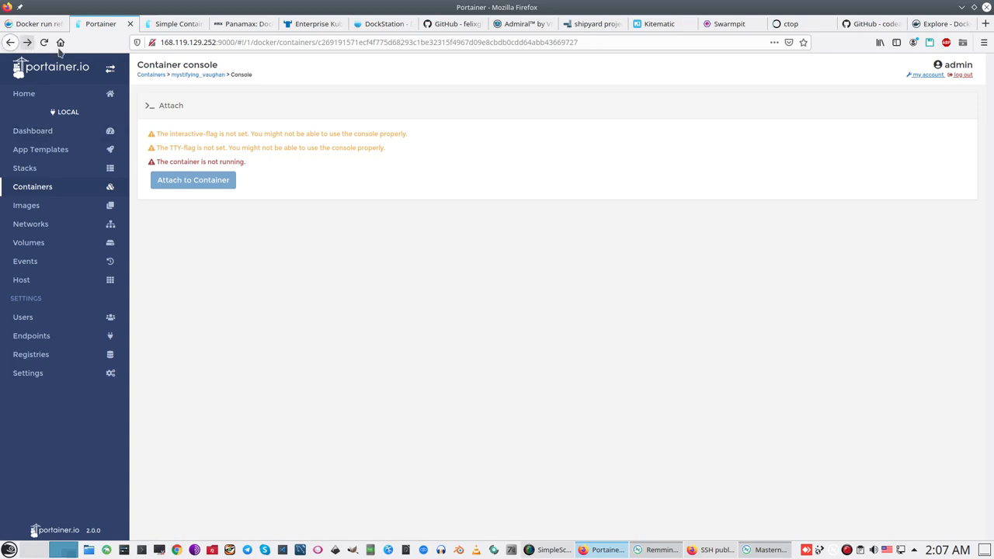
click(197, 75)
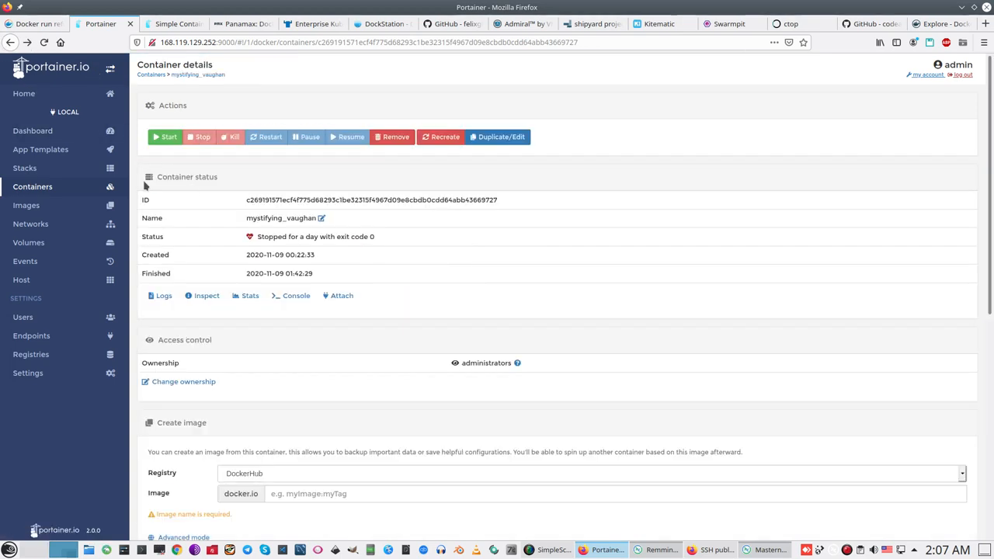
click(32, 186)
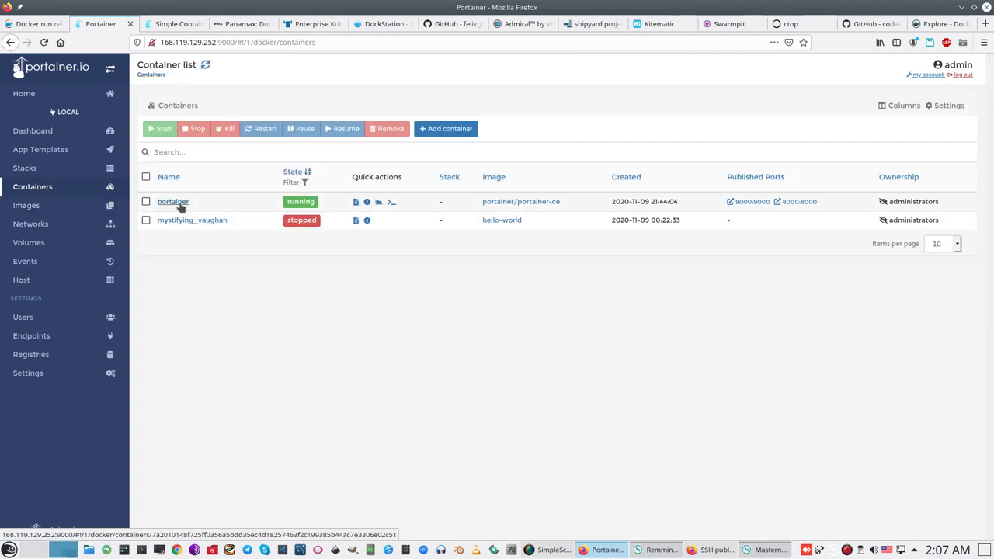
Attach to the running portainer container's console, then view the endpoint dashboard summary.
click(172, 202)
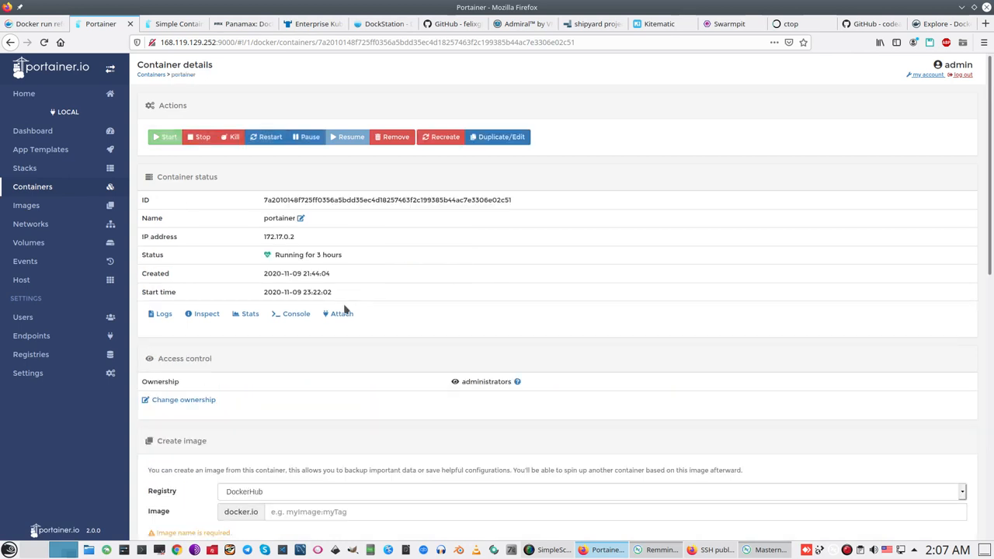
click(340, 313)
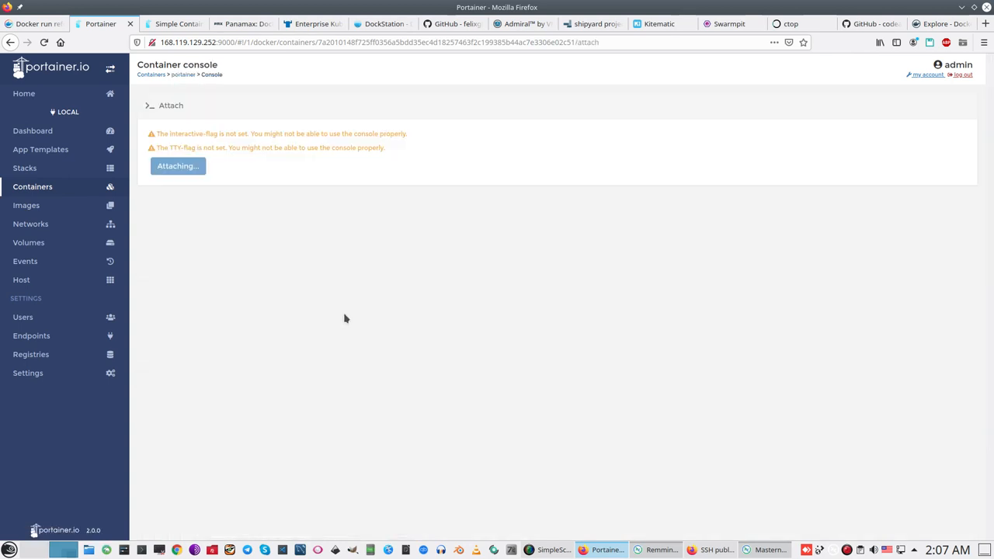
click(177, 165)
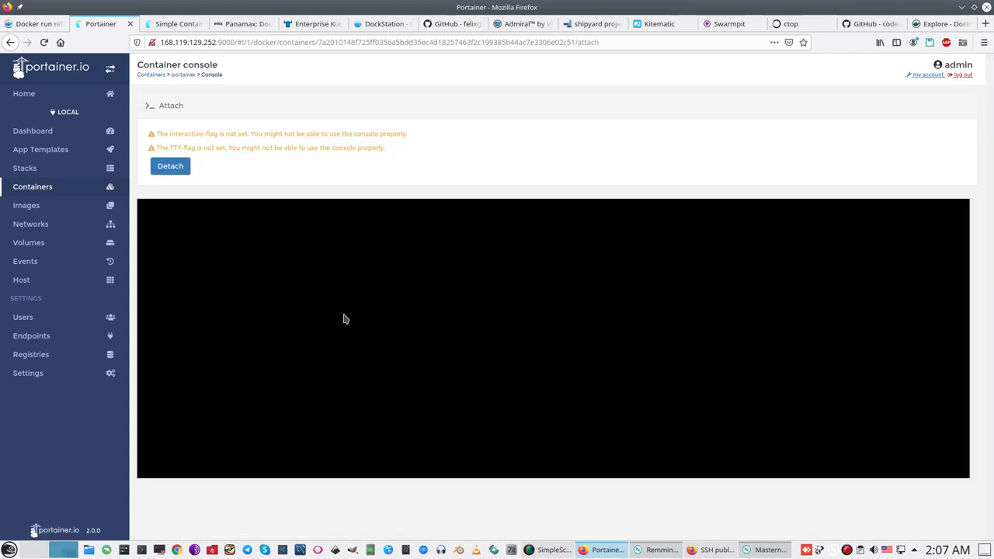
mouse_move(370, 320)
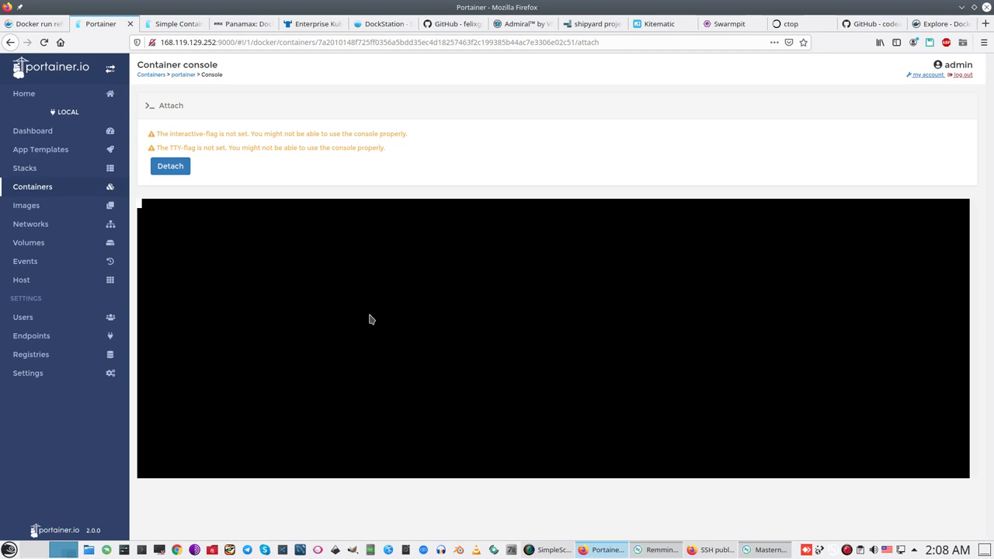
mouse_move(376, 329)
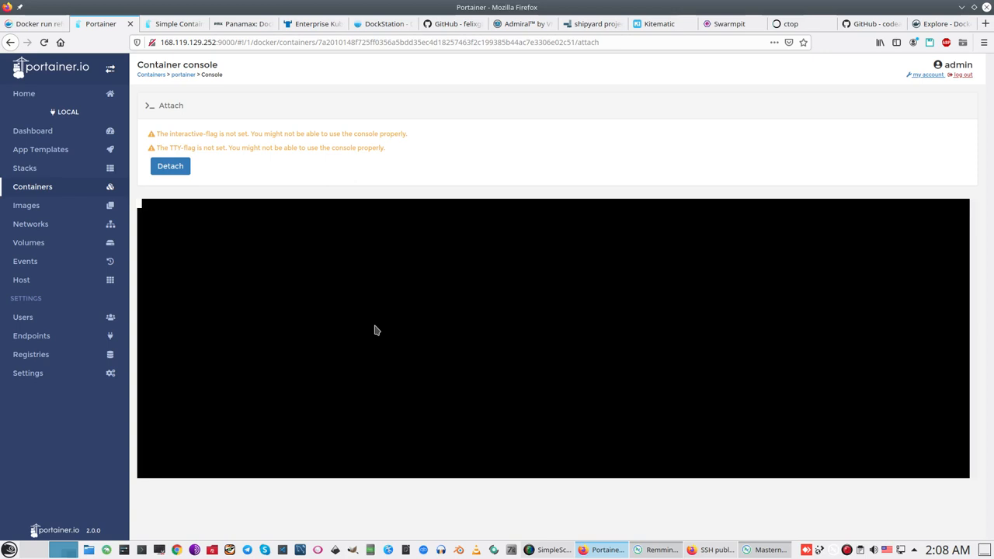
mouse_move(22, 316)
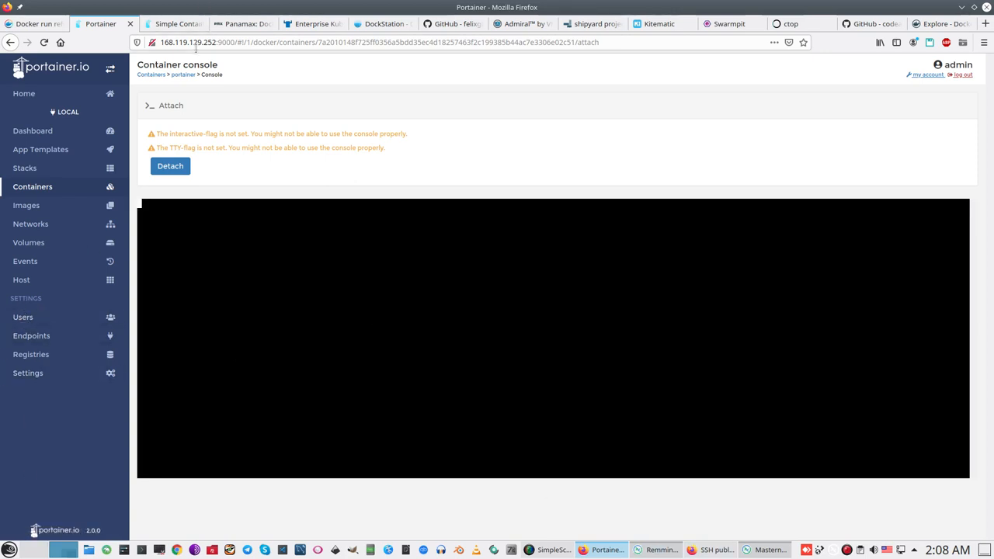
mouse_move(33, 131)
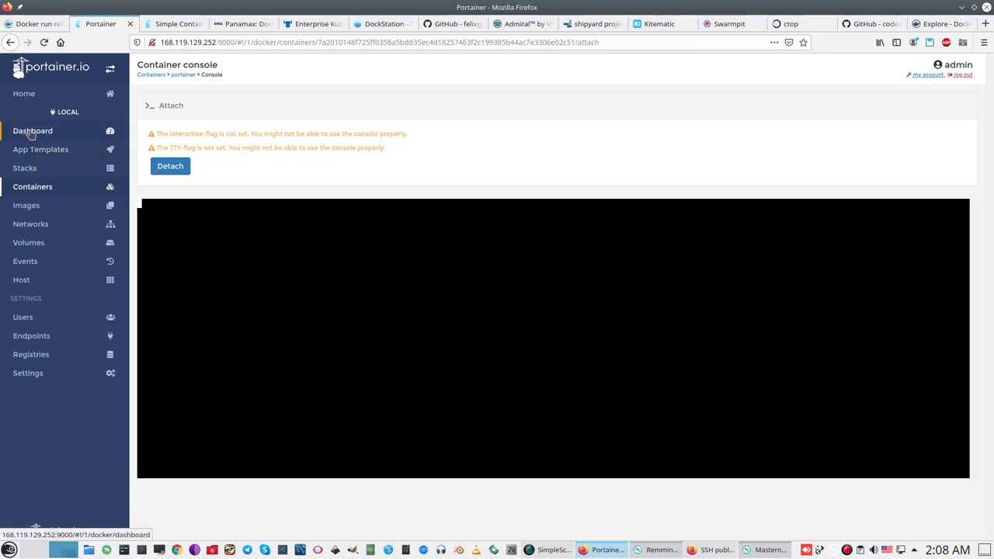
click(32, 130)
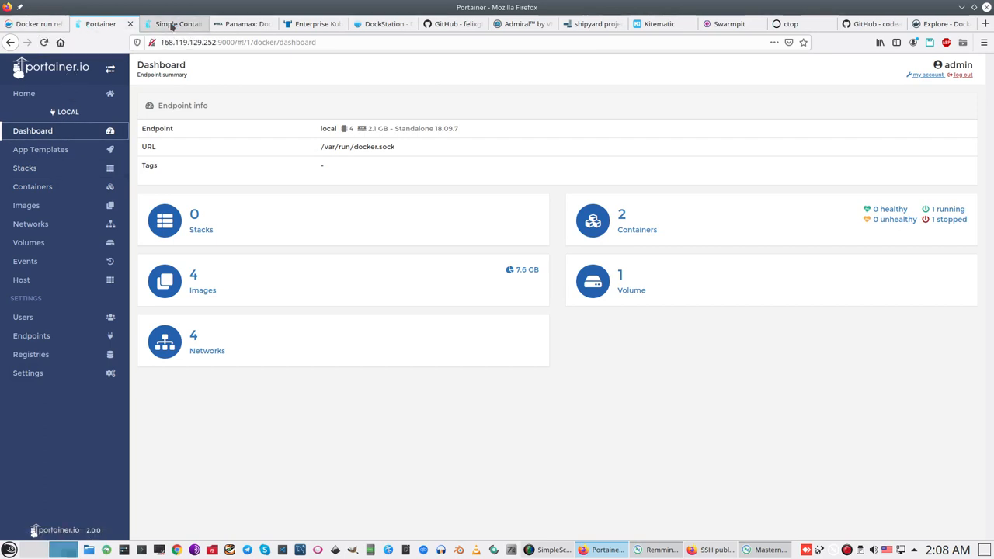
Flip through the Portainer, Panamax, Rancher, DockStation, simple-docker-ui, Shipyard, Kitematic, Swarmpit, ctop and Haven tabs, returning to Portainer.
click(173, 23)
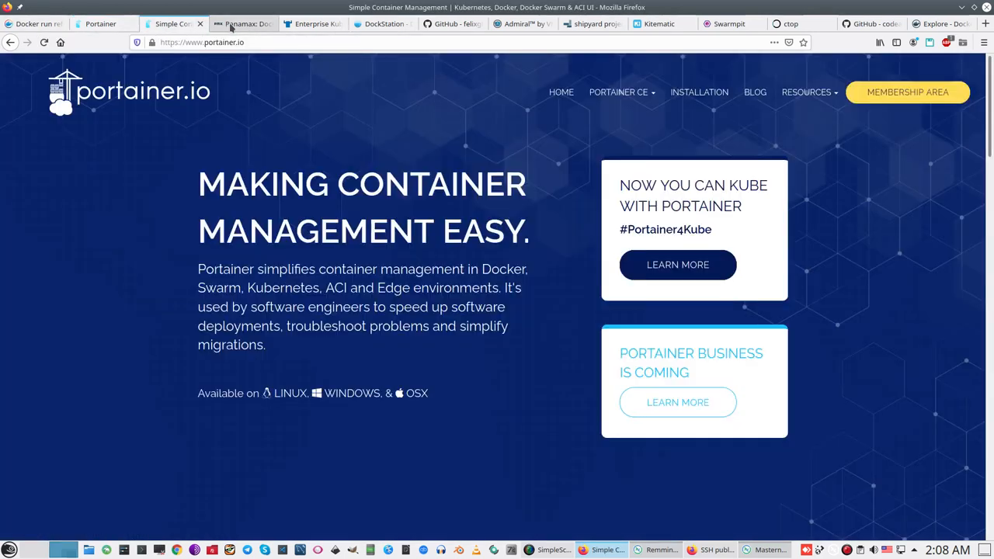
click(242, 23)
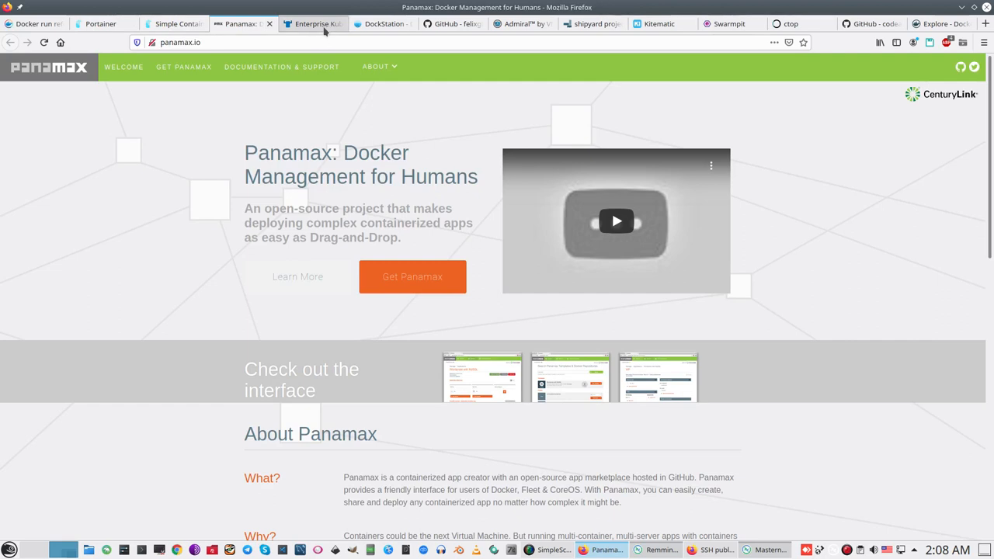
click(310, 23)
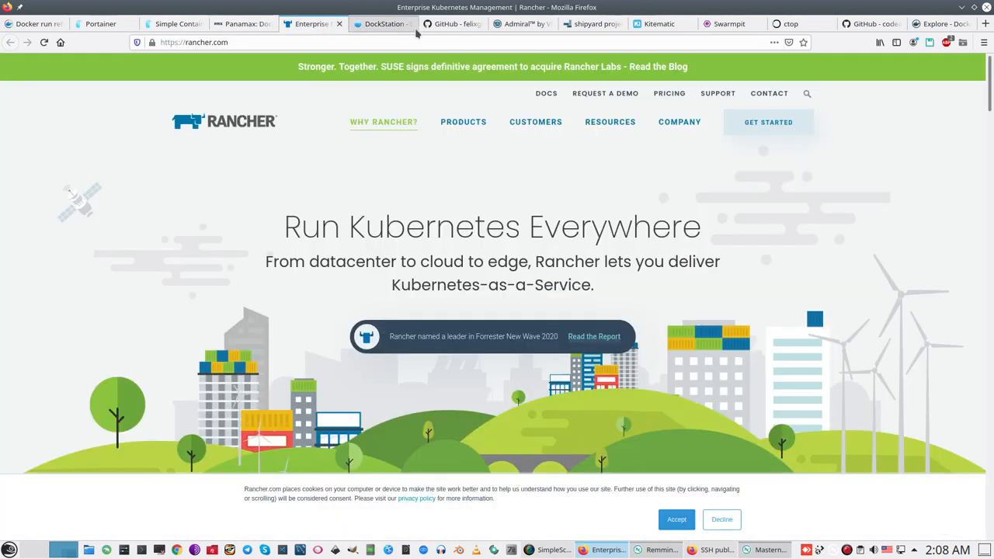
click(380, 23)
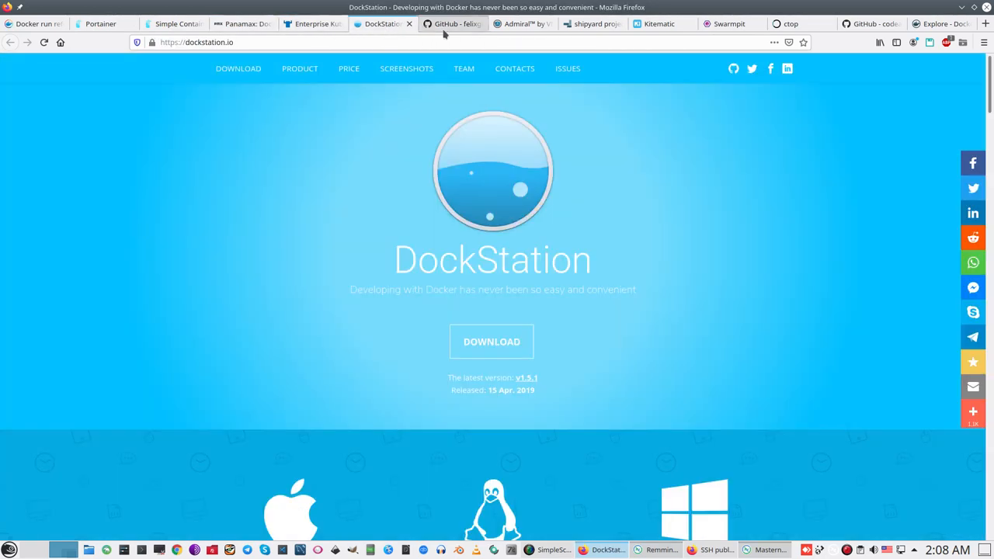
click(452, 23)
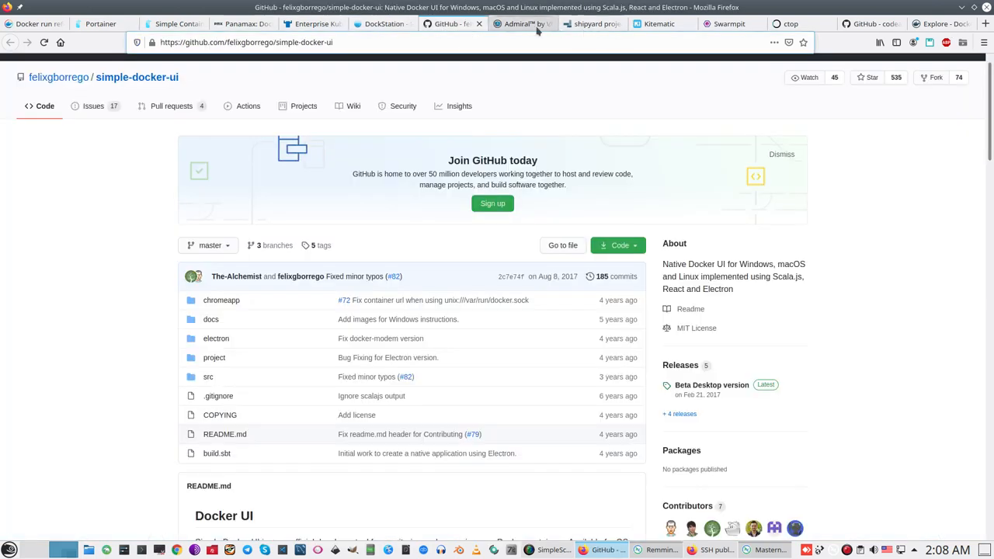
click(590, 23)
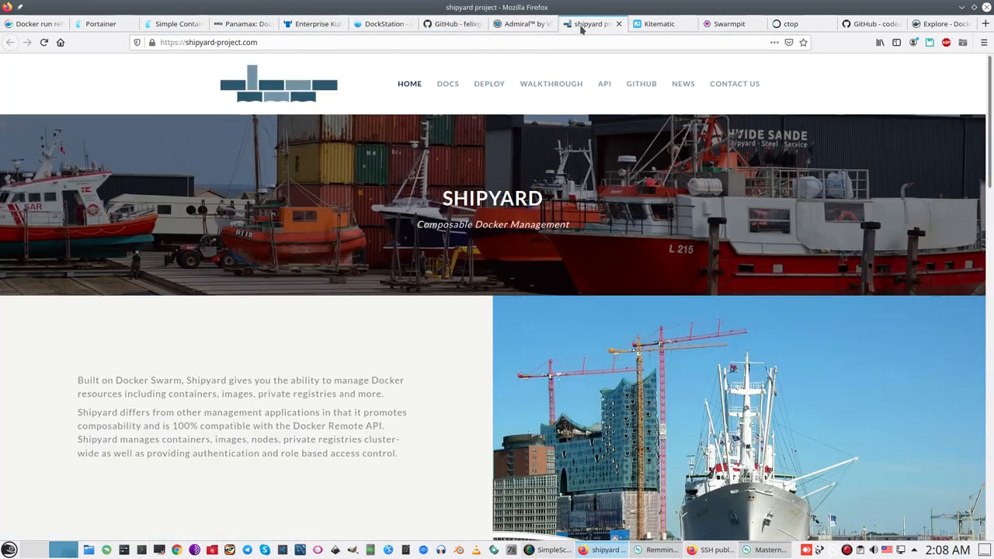
click(658, 23)
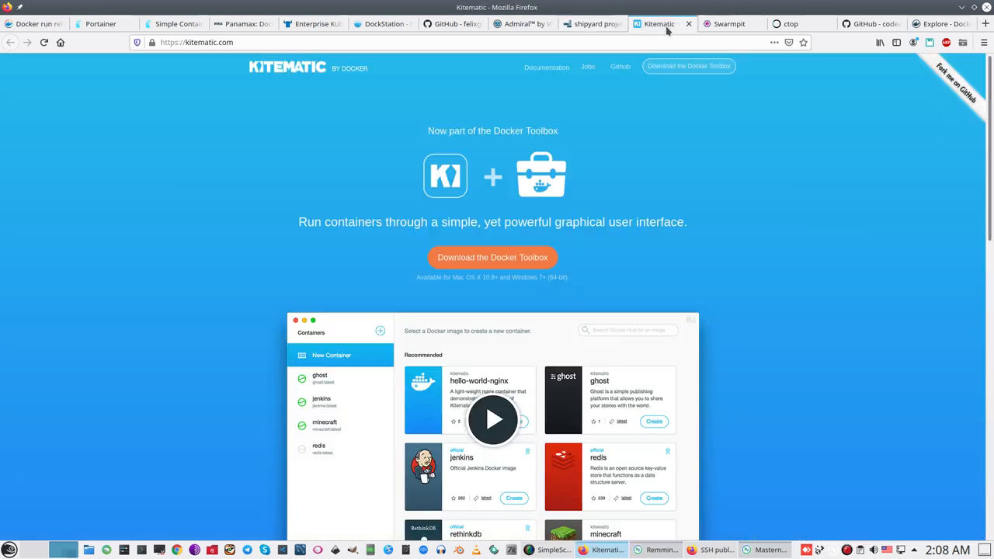
click(729, 23)
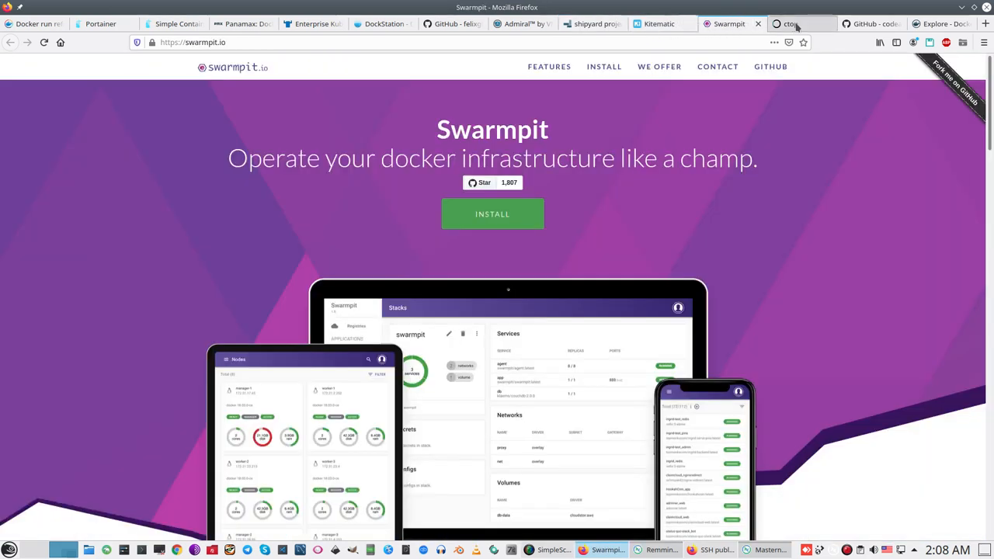
click(791, 23)
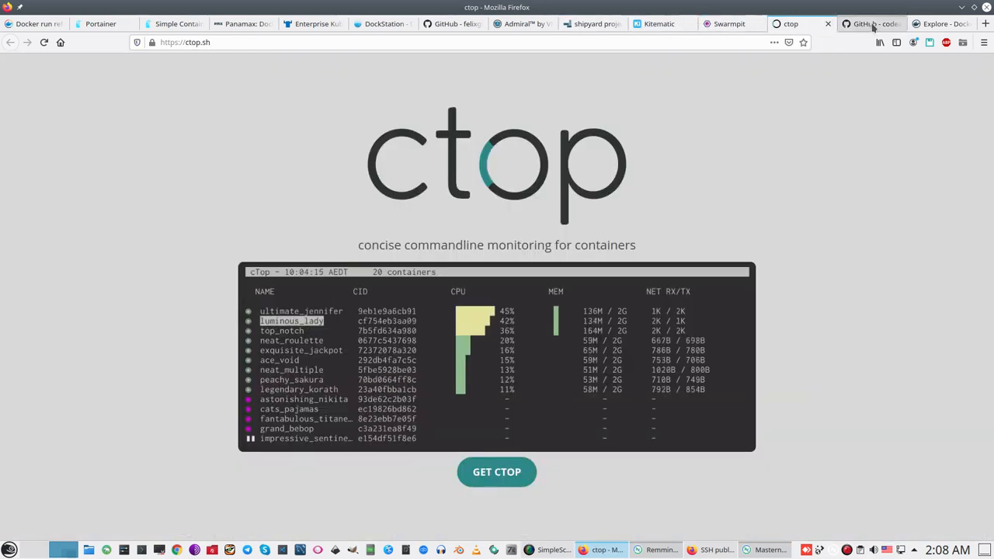
click(870, 23)
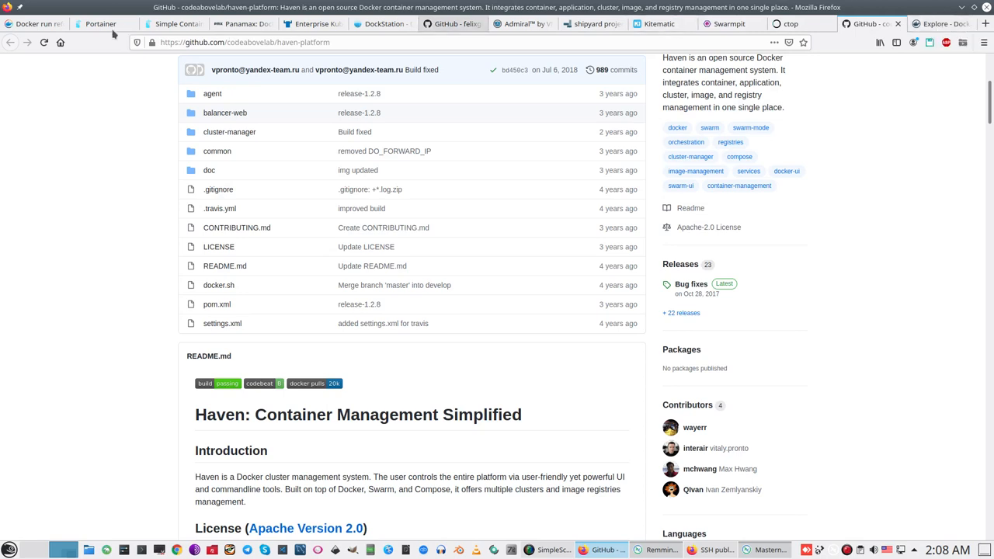
click(100, 23)
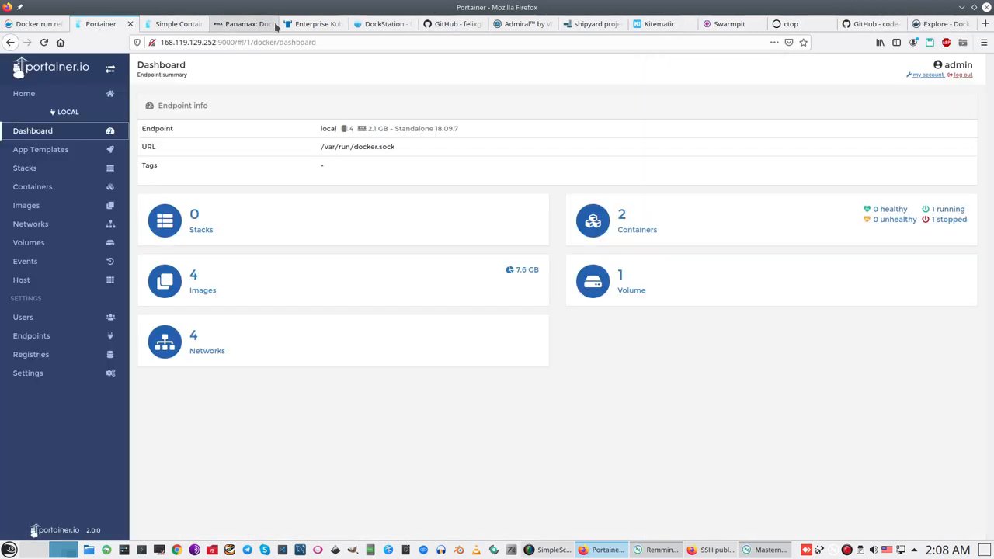
Flip through the Portainer, Panamax, Rancher and simple-docker-ui tabs, ending on VMware Admiral.
click(172, 24)
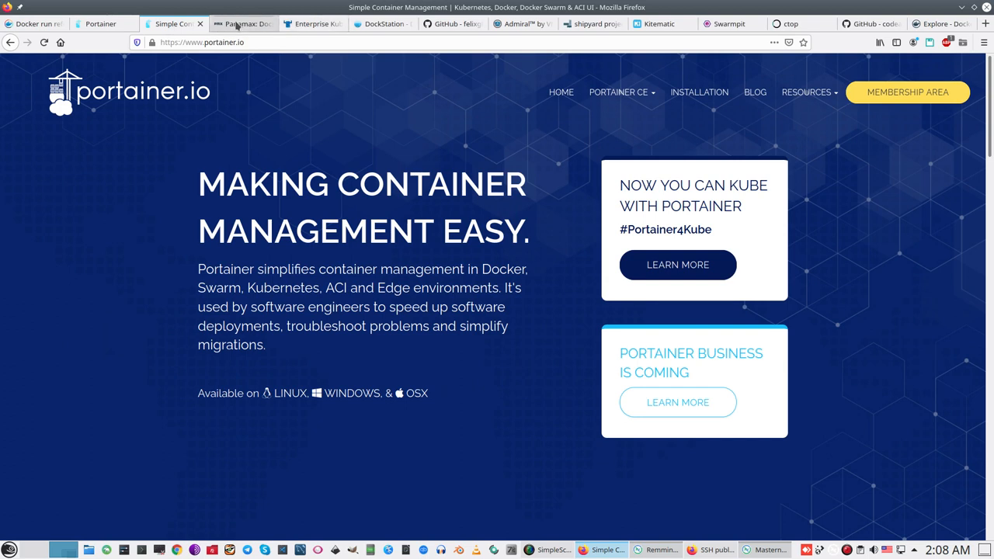
click(243, 24)
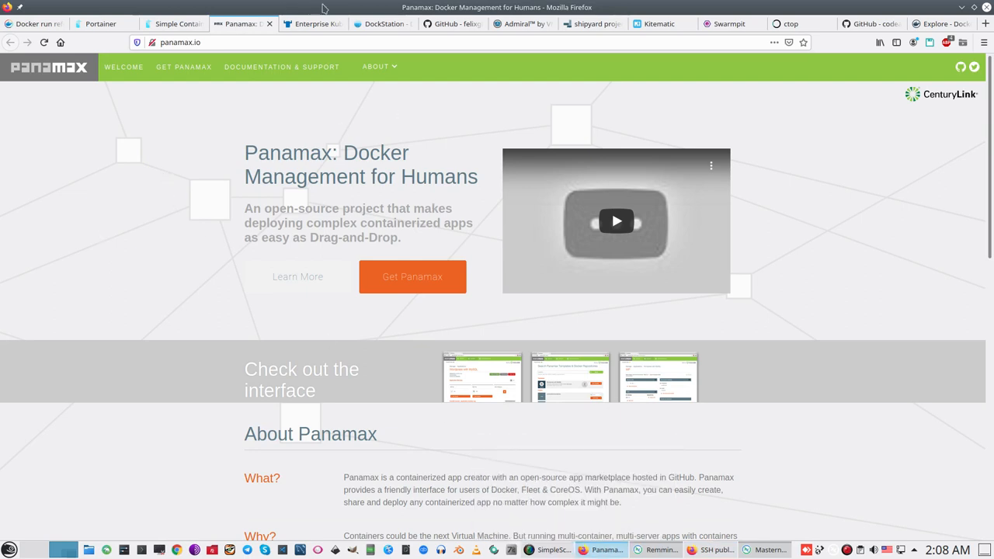
click(311, 23)
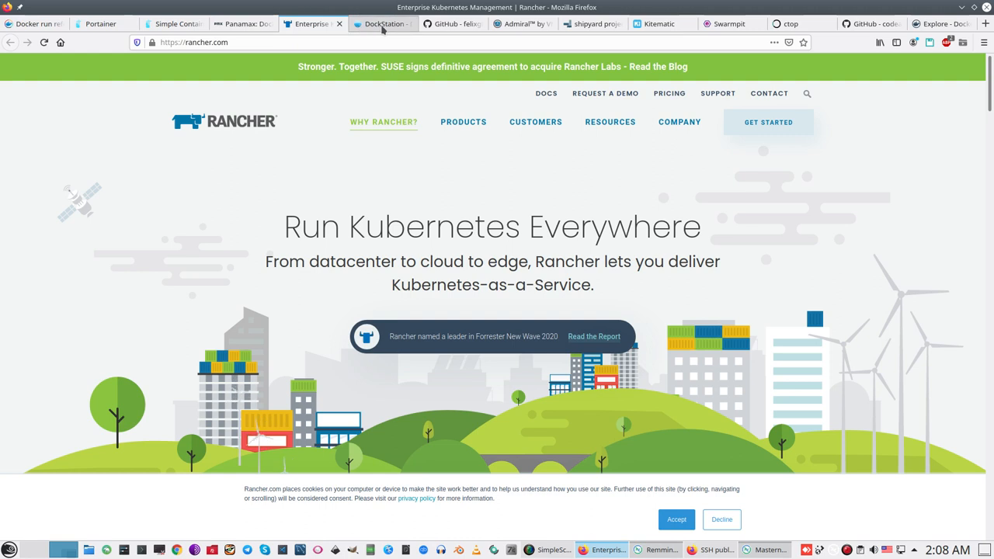
click(454, 24)
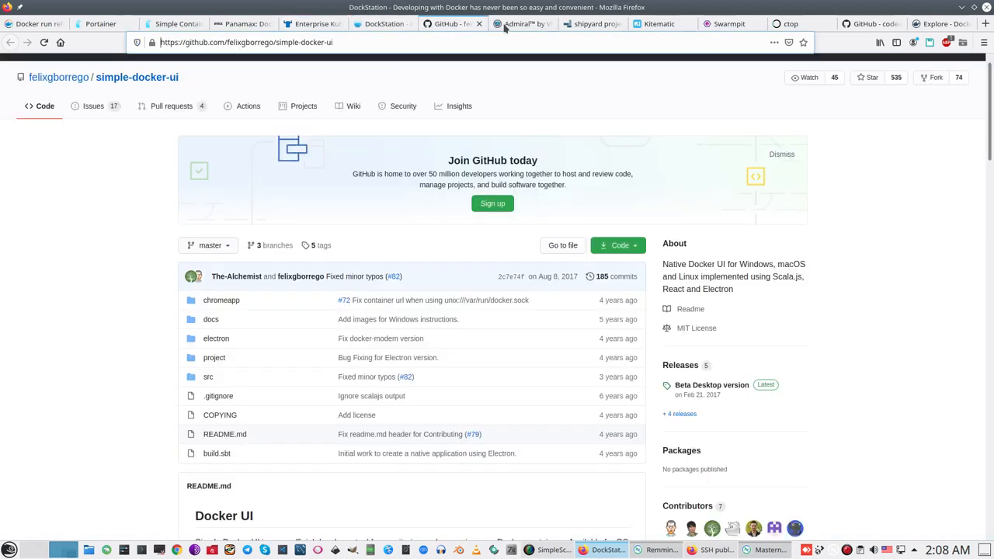
click(522, 23)
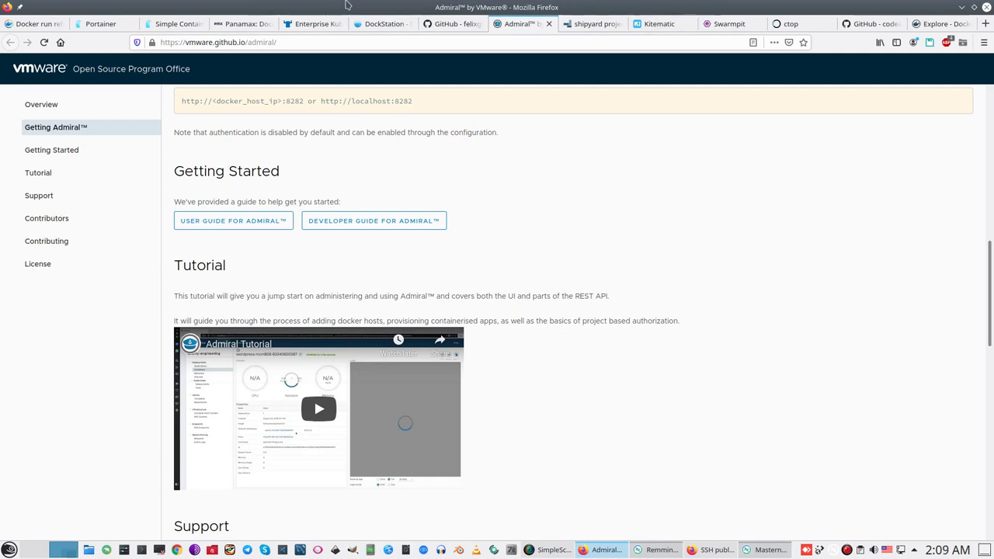
mouse_move(13, 302)
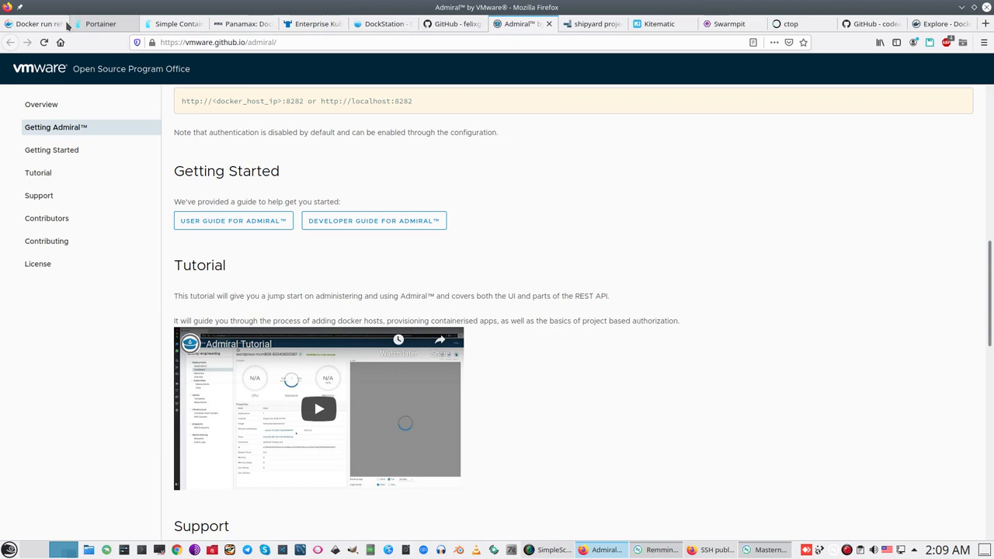
mouse_move(272, 262)
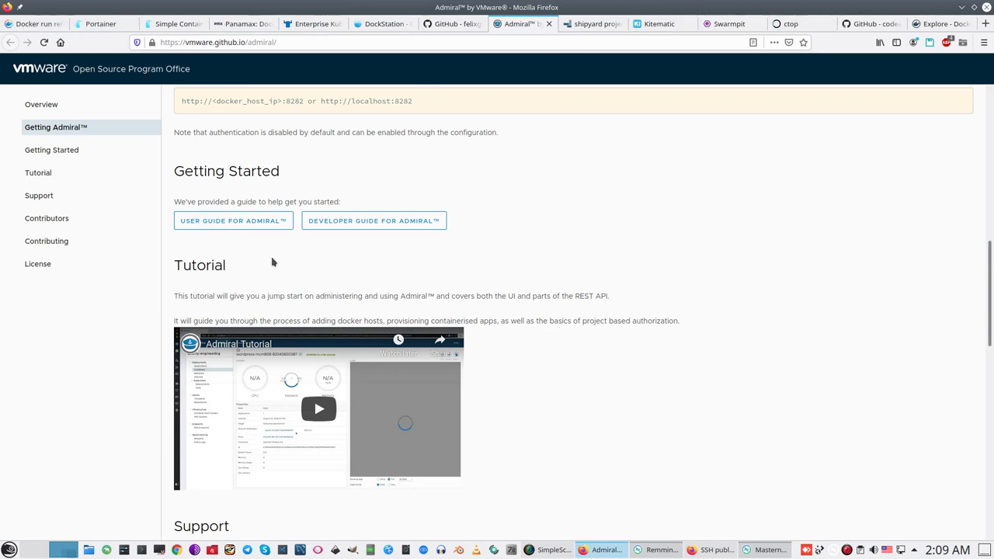
mouse_move(281, 220)
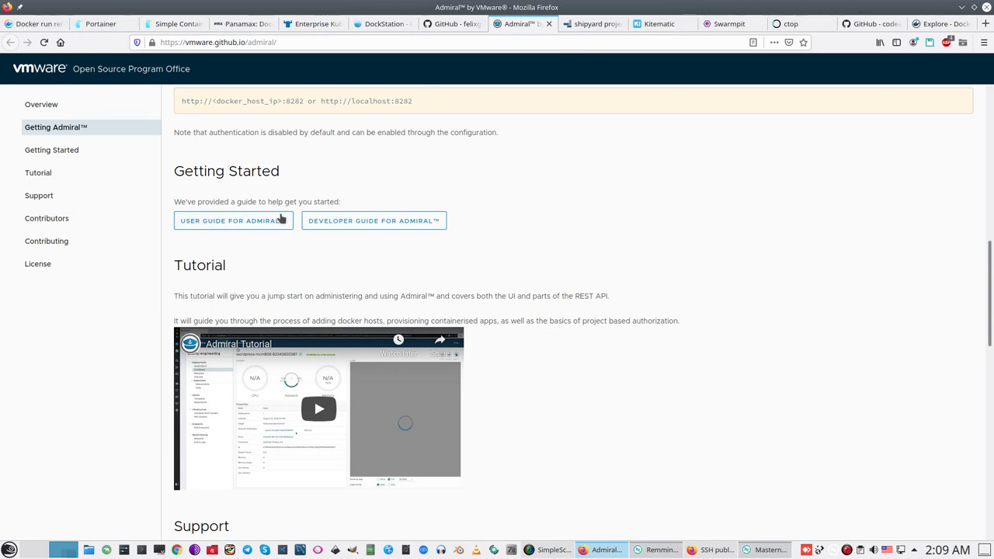
mouse_move(741, 380)
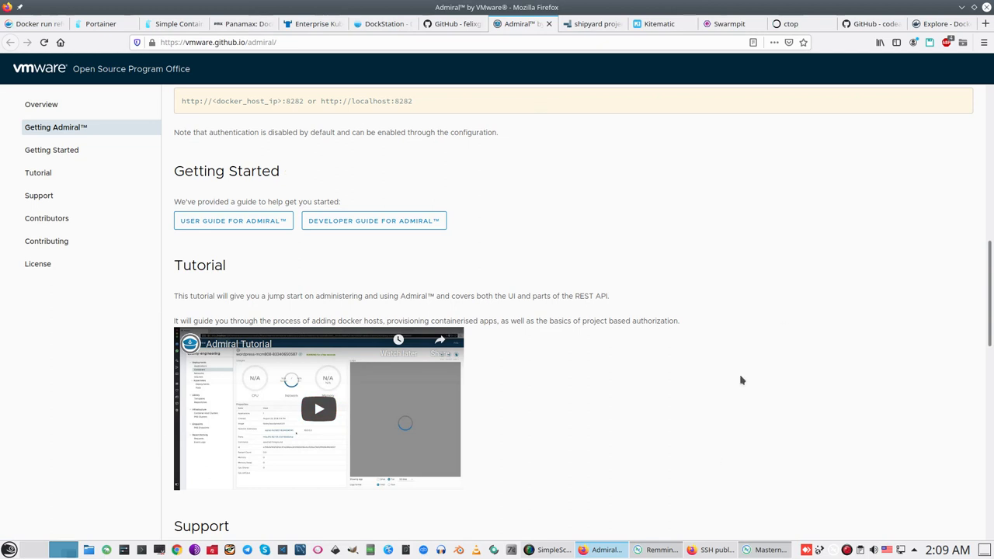
mouse_move(705, 211)
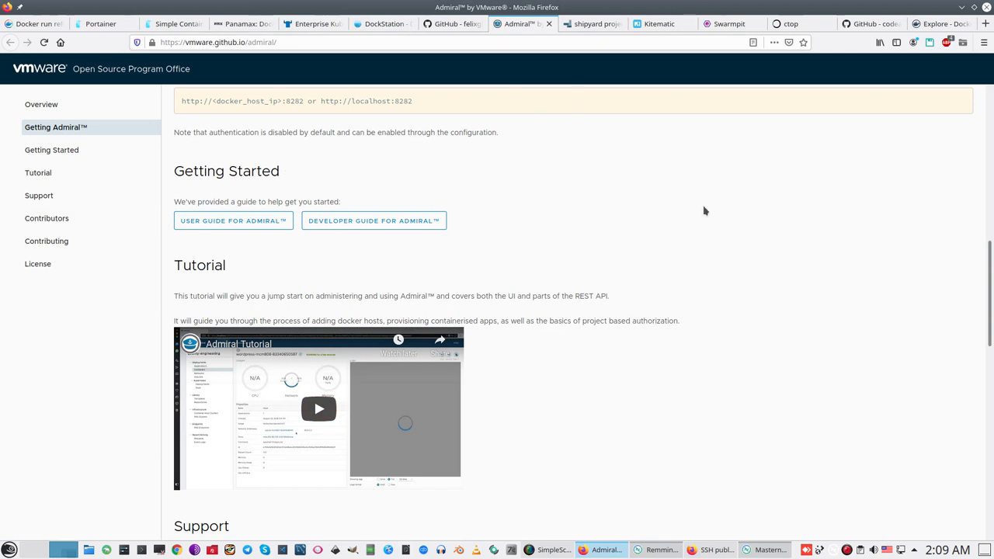
Return to the Portainer endpoint dashboard tab.
click(100, 23)
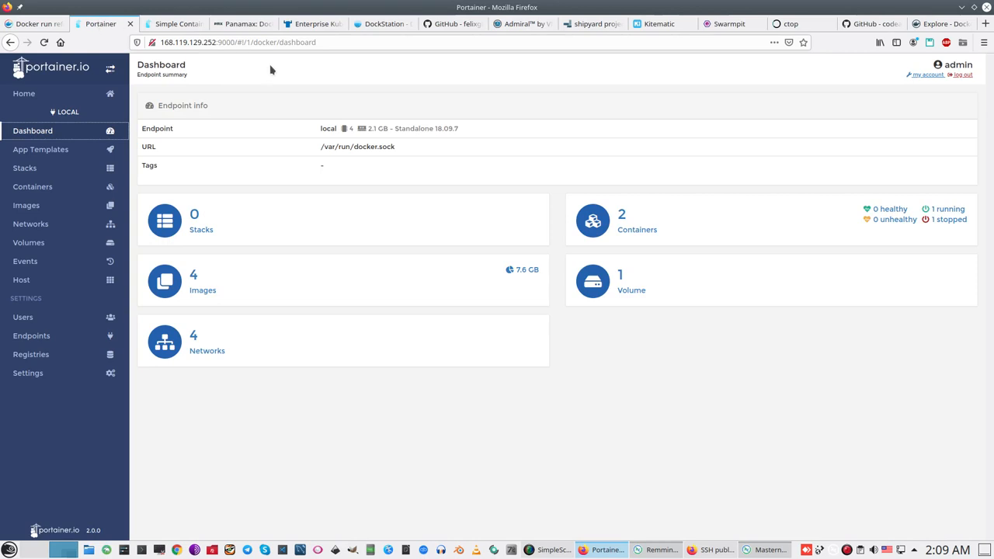
mouse_move(226, 73)
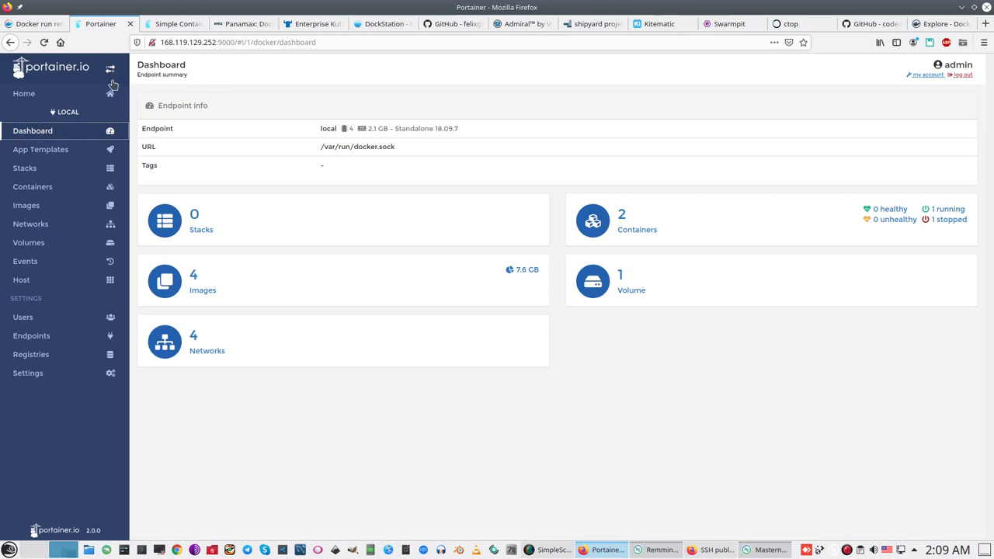
mouse_move(90, 543)
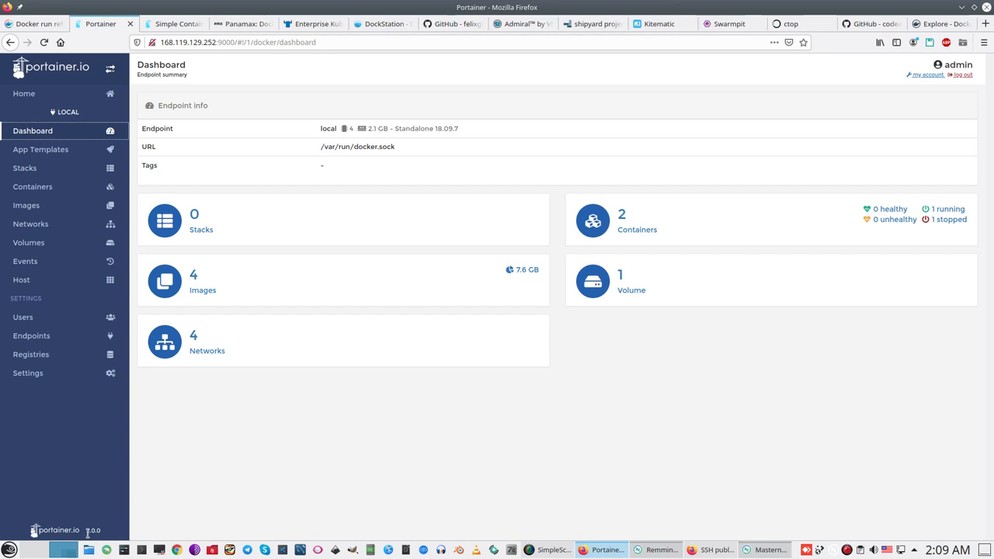
mouse_move(105, 528)
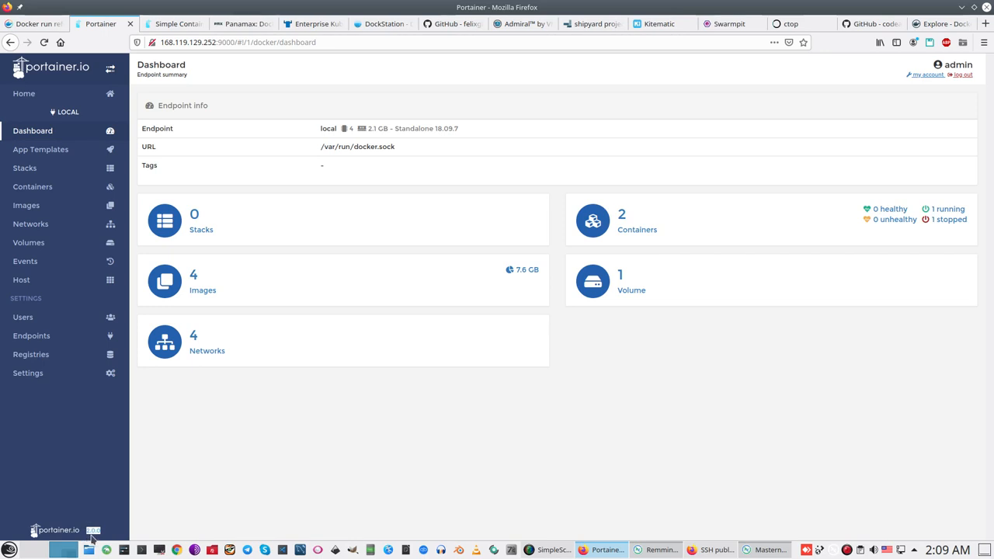
mouse_move(90, 536)
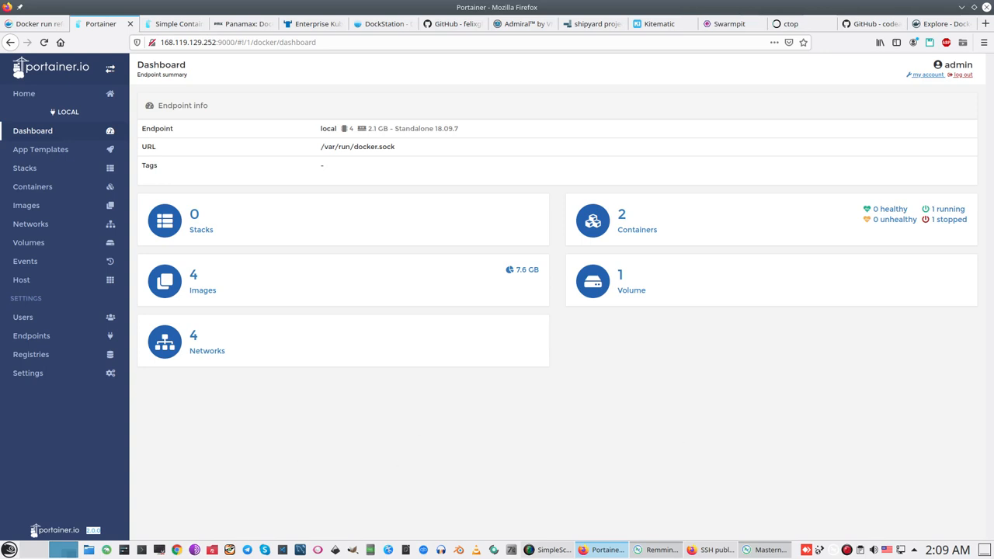
mouse_move(109, 419)
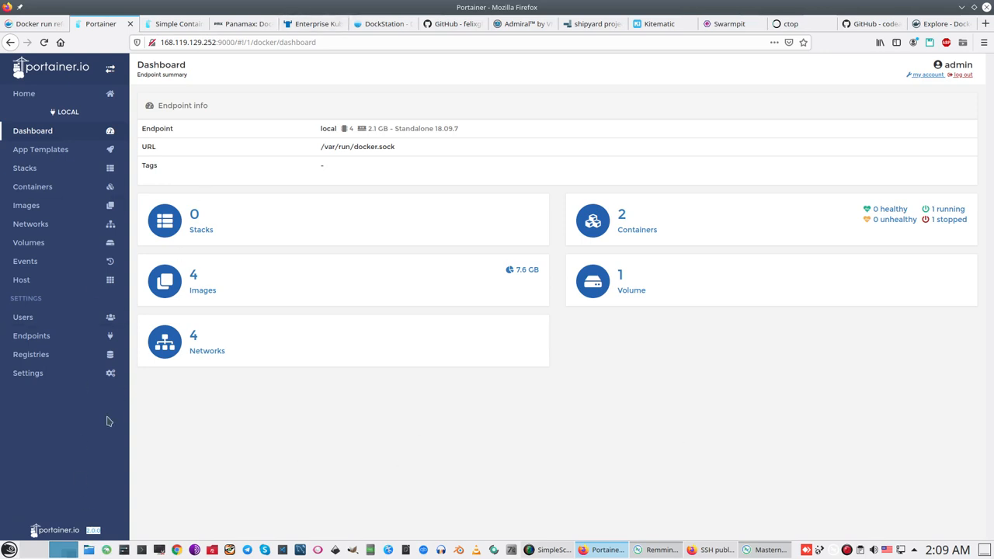
mouse_move(358, 443)
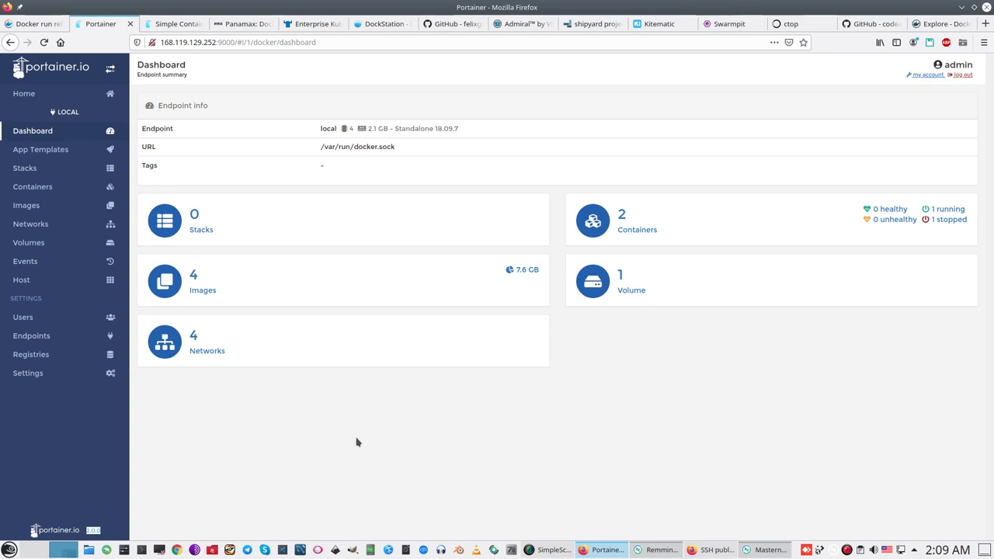
mouse_move(32, 187)
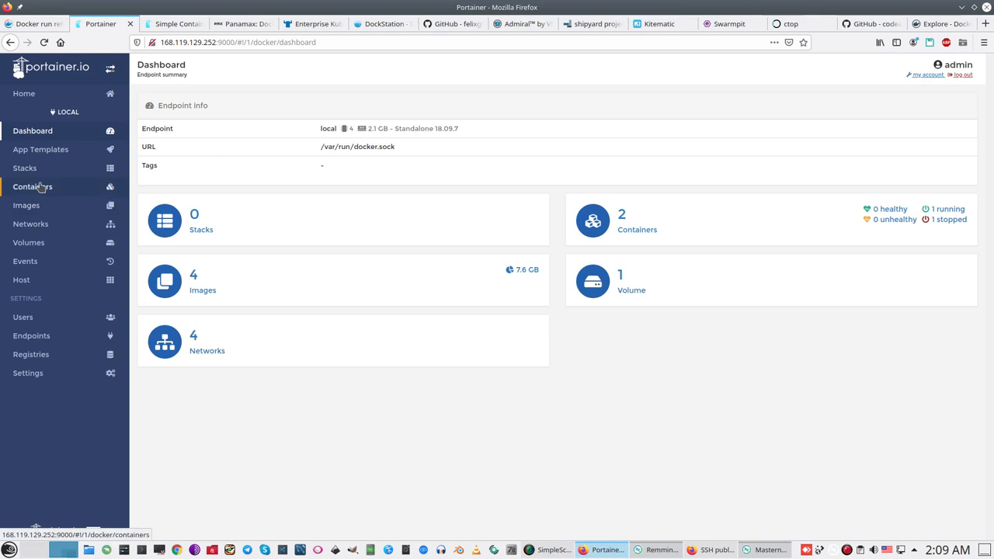
View the portainer container's logs from the container list, then return to the list.
click(32, 186)
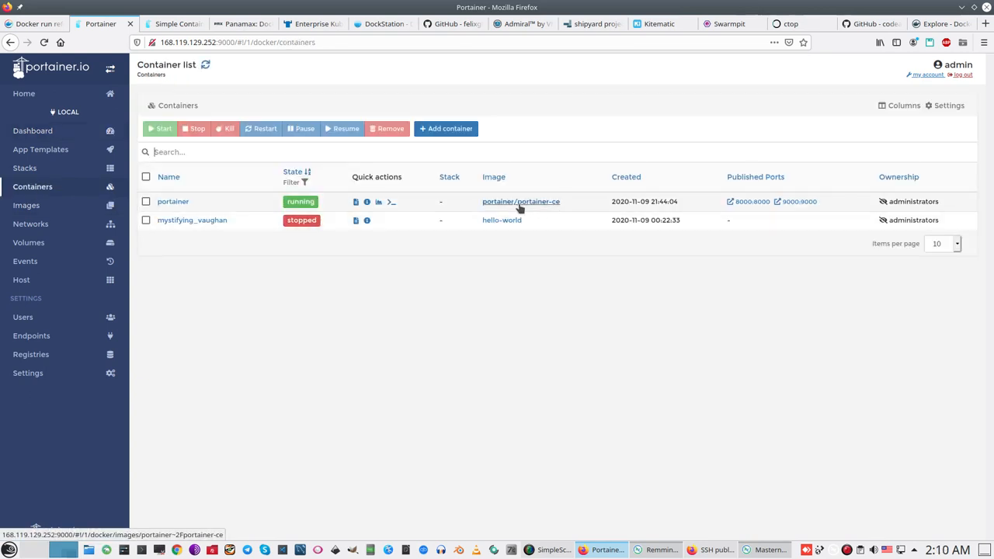
mouse_move(556, 205)
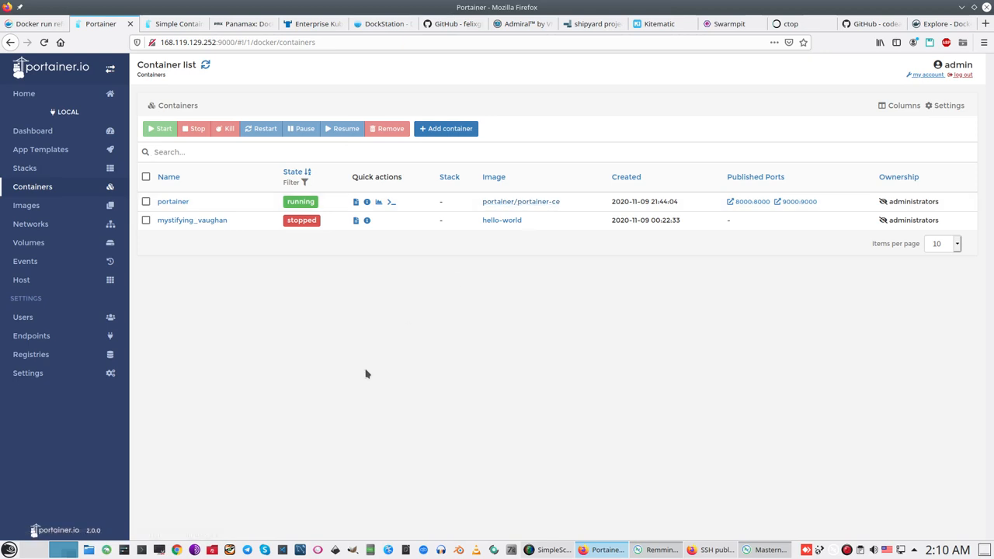
mouse_move(748, 202)
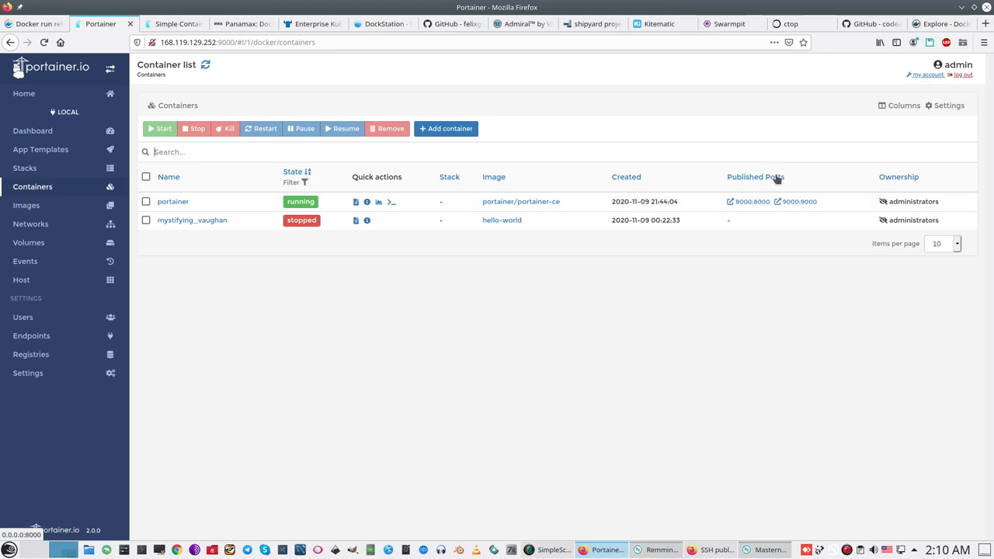
mouse_move(165, 214)
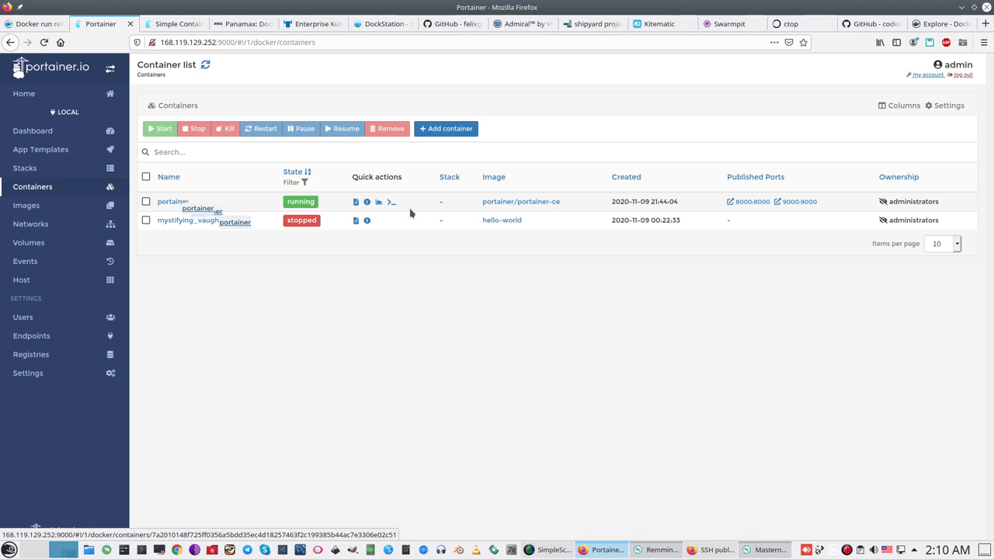
click(356, 202)
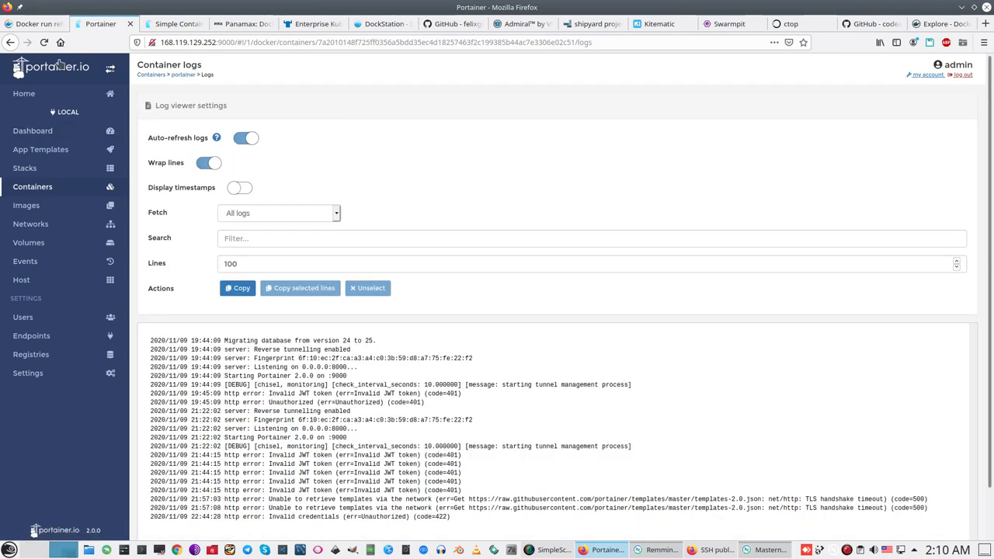
click(152, 74)
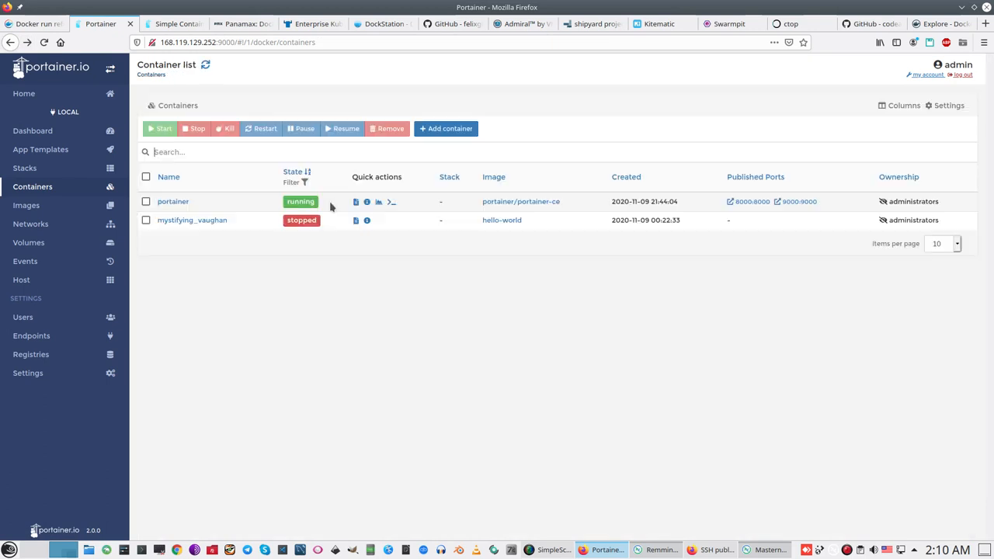
mouse_move(356, 202)
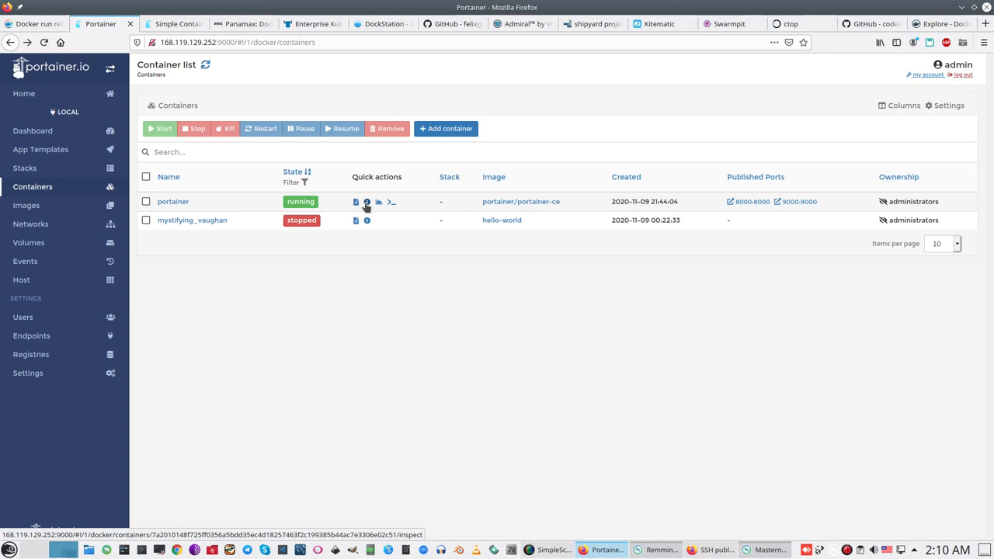
Inspect the portainer container, expanding its Config section with hostname, image and volumes.
click(366, 202)
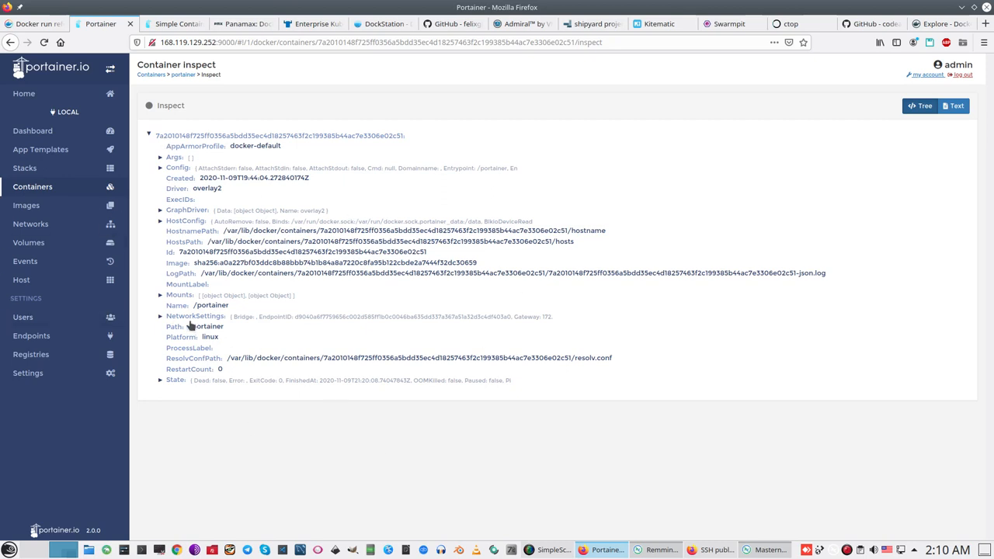
mouse_move(739, 317)
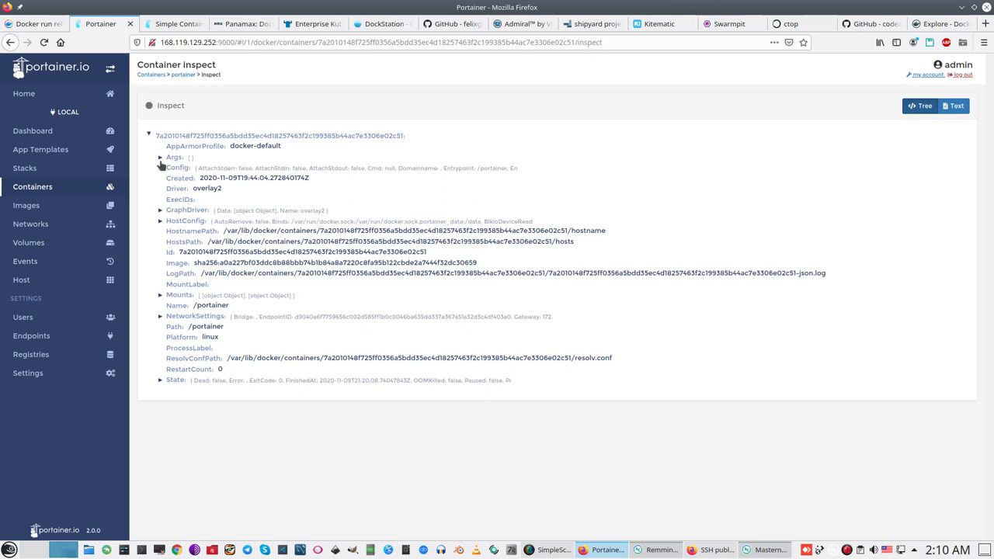
click(160, 168)
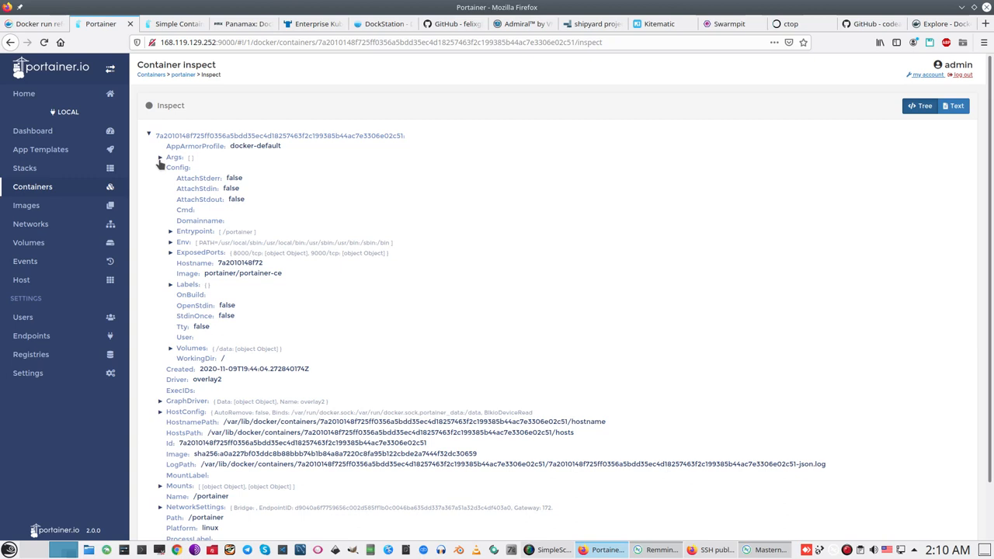
click(160, 157)
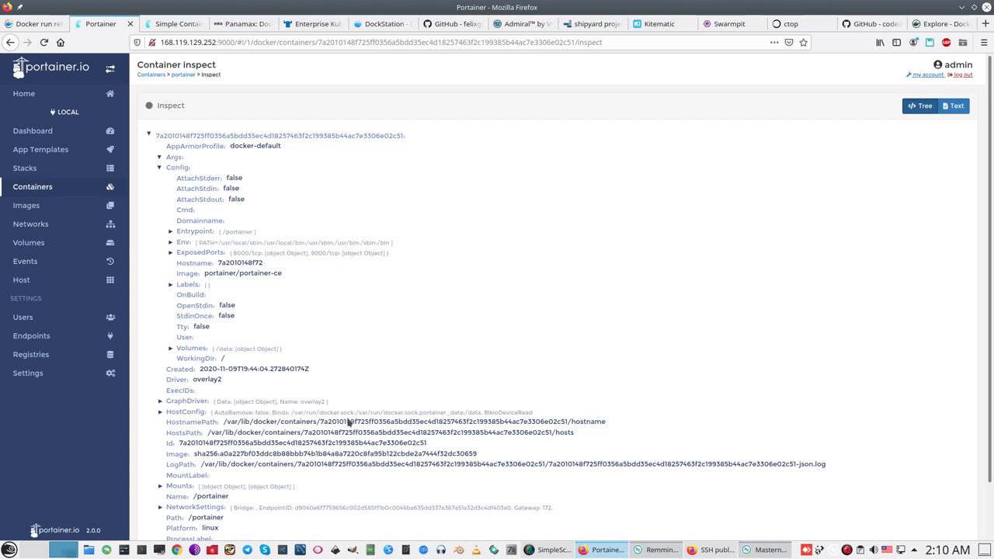
scroll(down, 3)
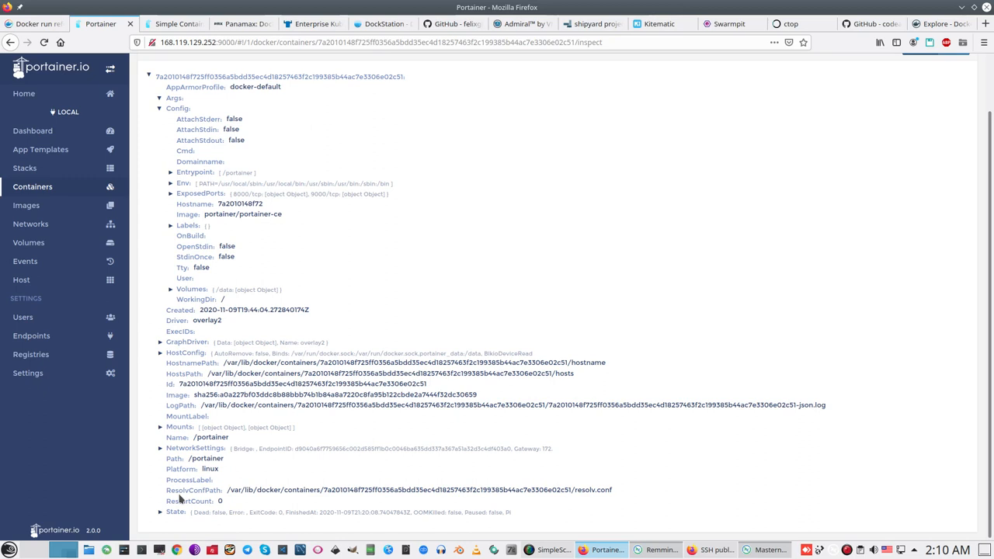
mouse_move(395, 113)
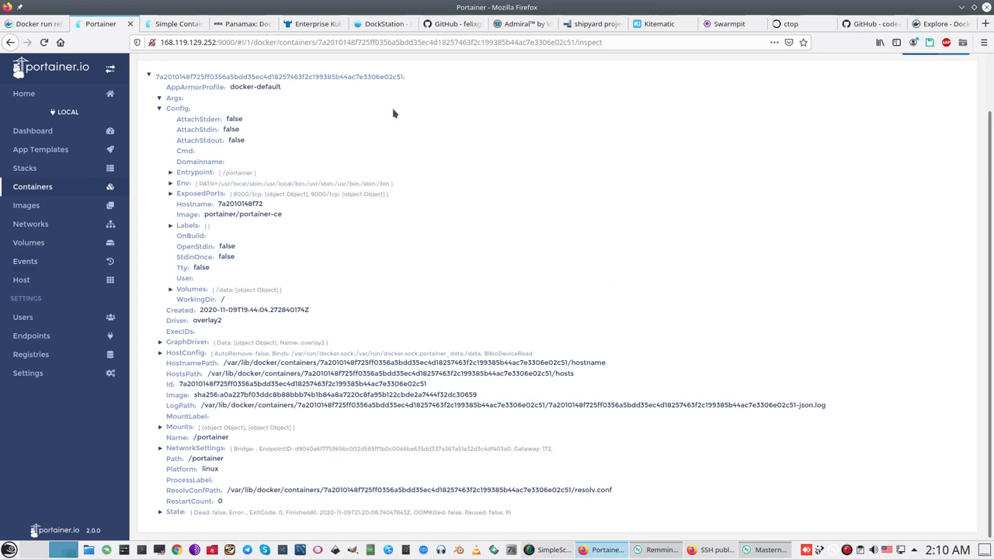
mouse_move(426, 192)
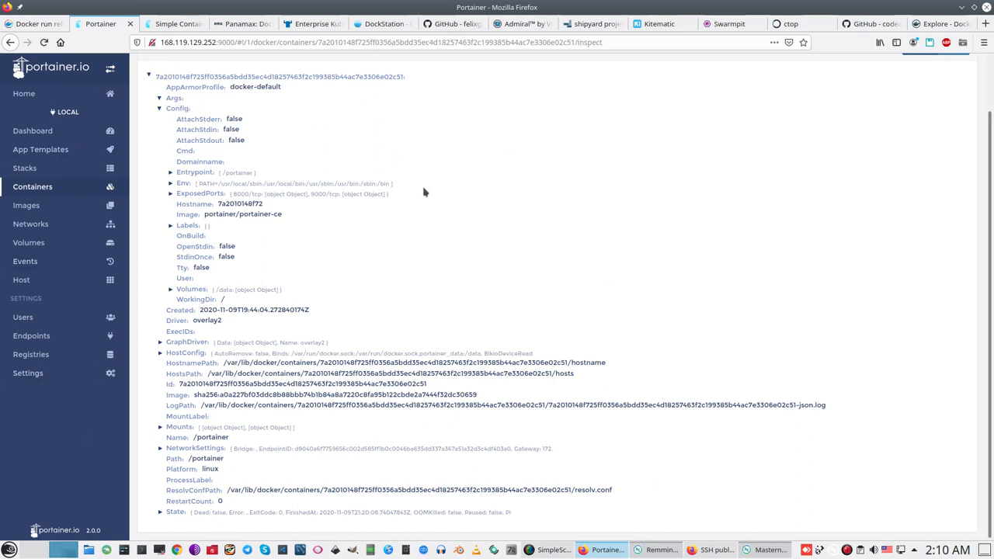
mouse_move(115, 466)
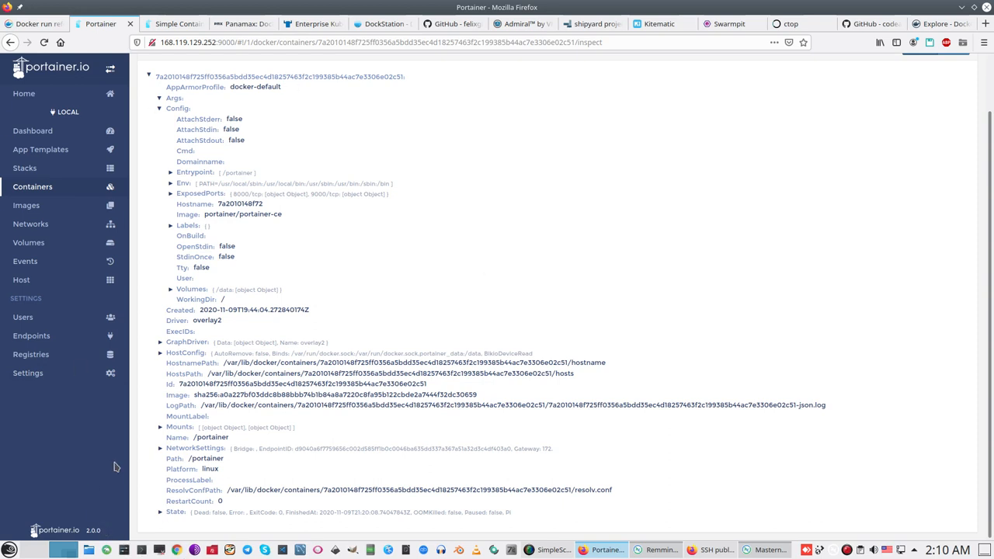
mouse_move(11, 43)
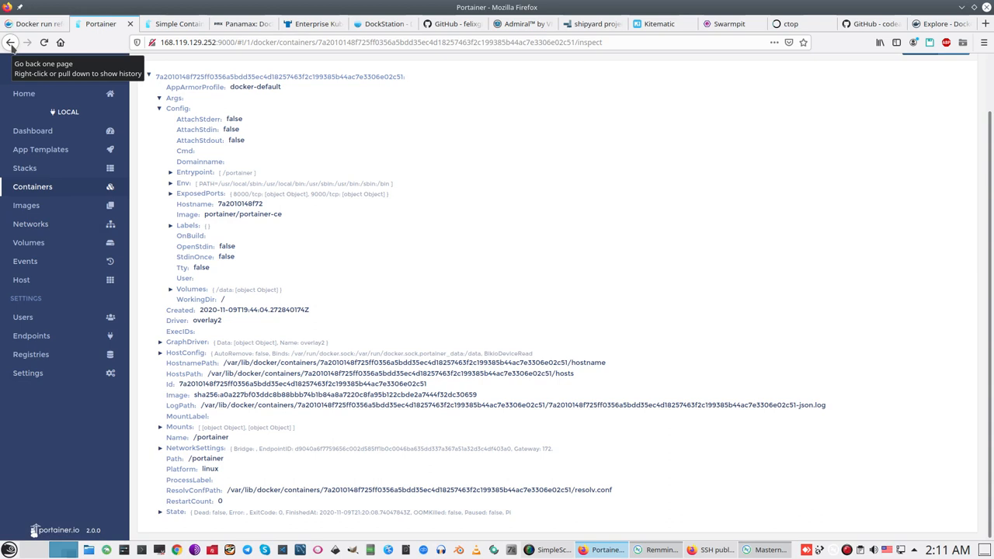
mouse_move(43, 194)
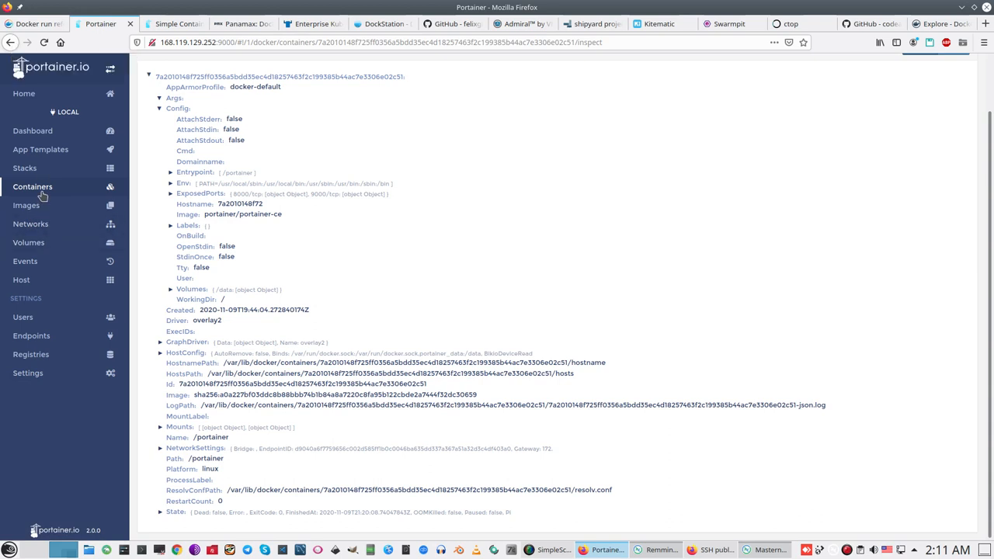
Return from the inspect view to the container list via the sidebar.
click(32, 187)
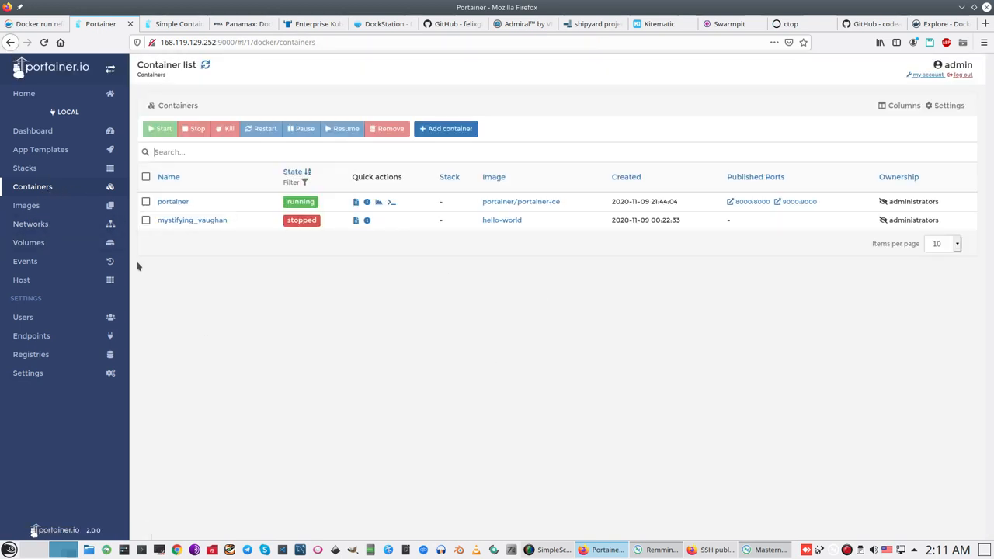
mouse_move(600, 459)
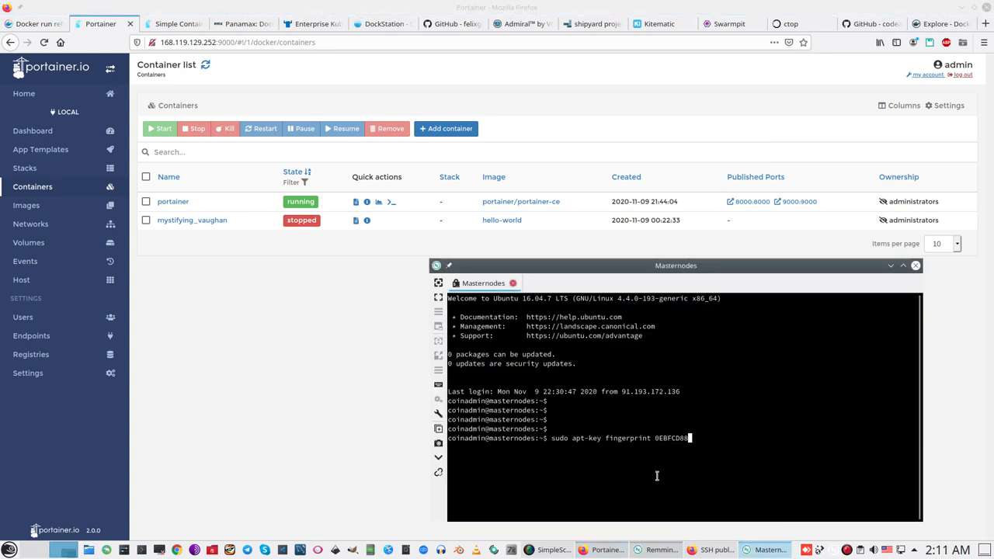
mouse_move(414, 428)
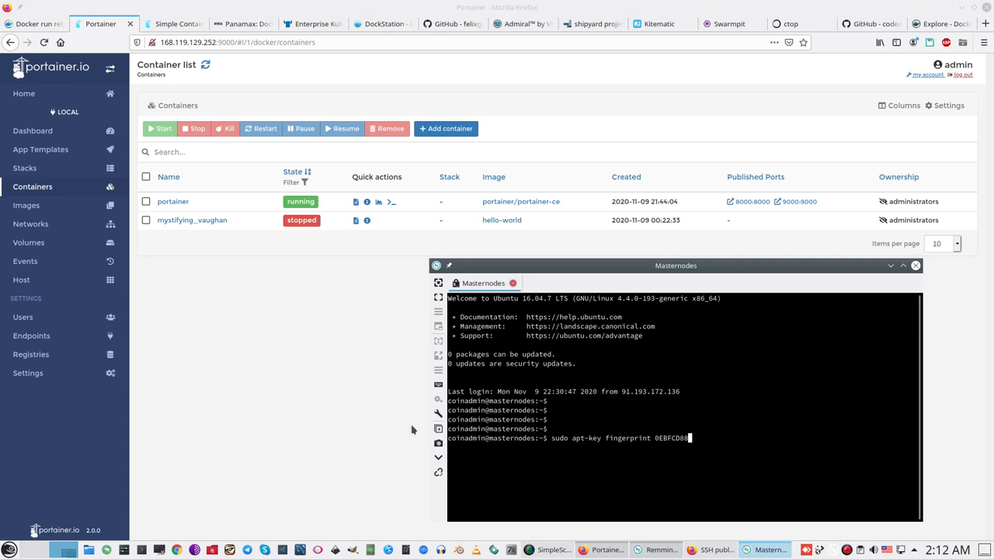
click(31, 23)
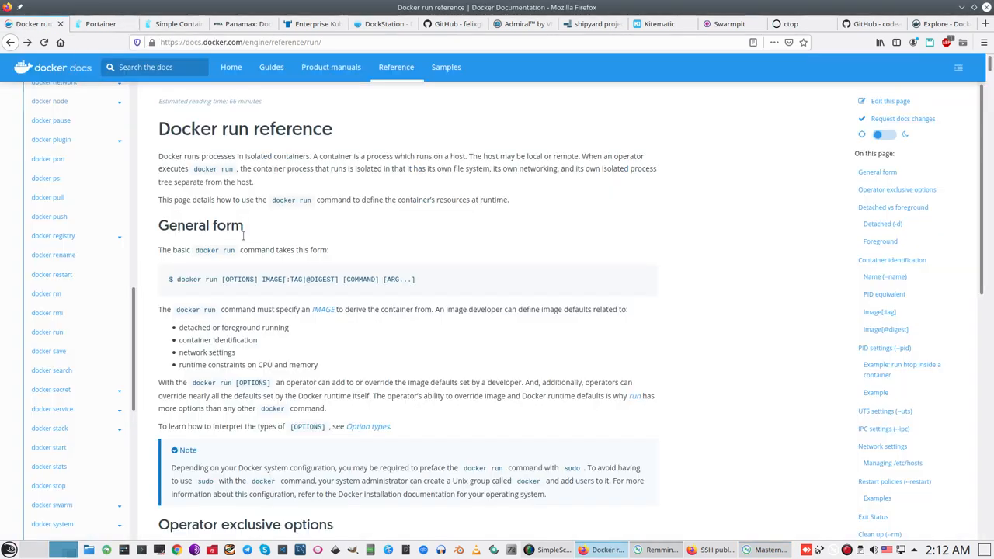
scroll(down, 3)
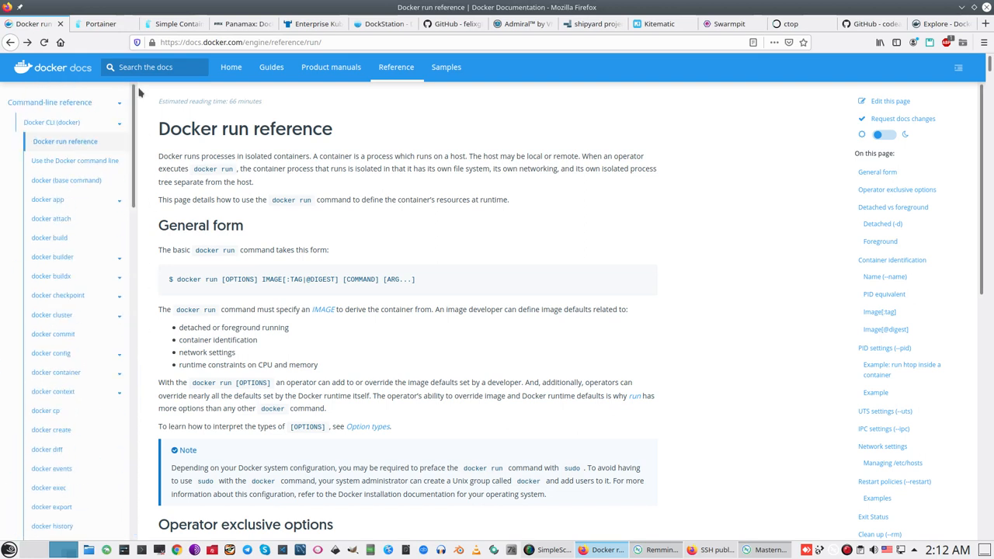
scroll(down, 3)
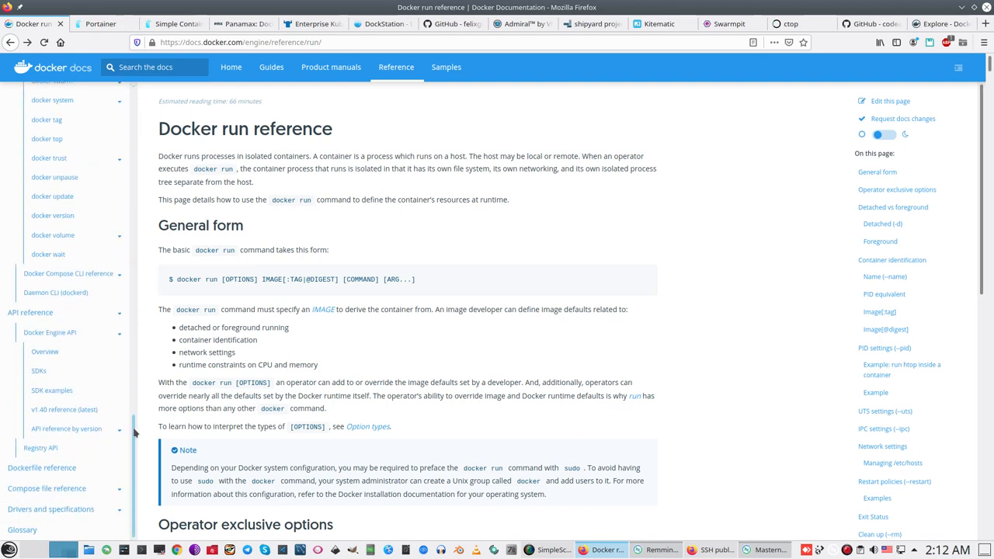
scroll(up, 3)
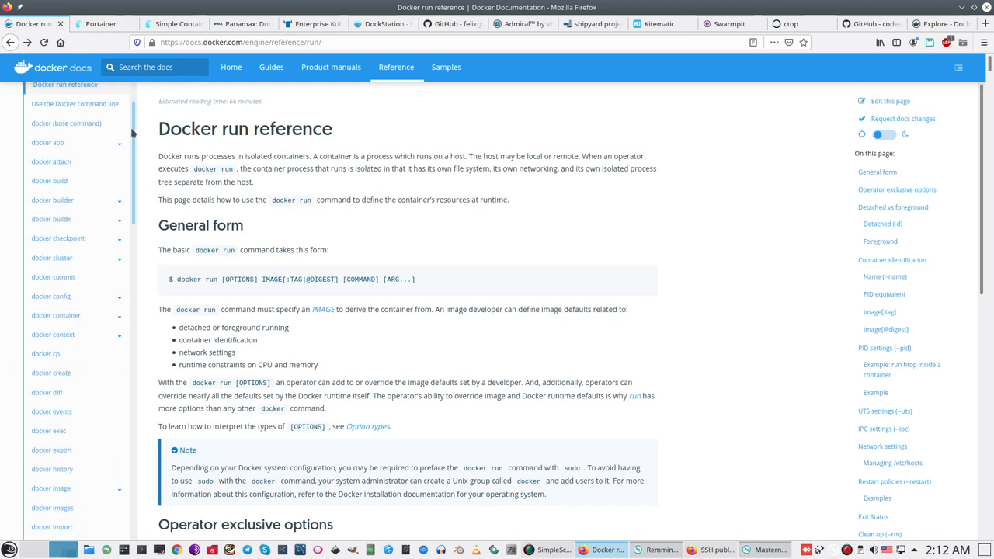
scroll(down, 3)
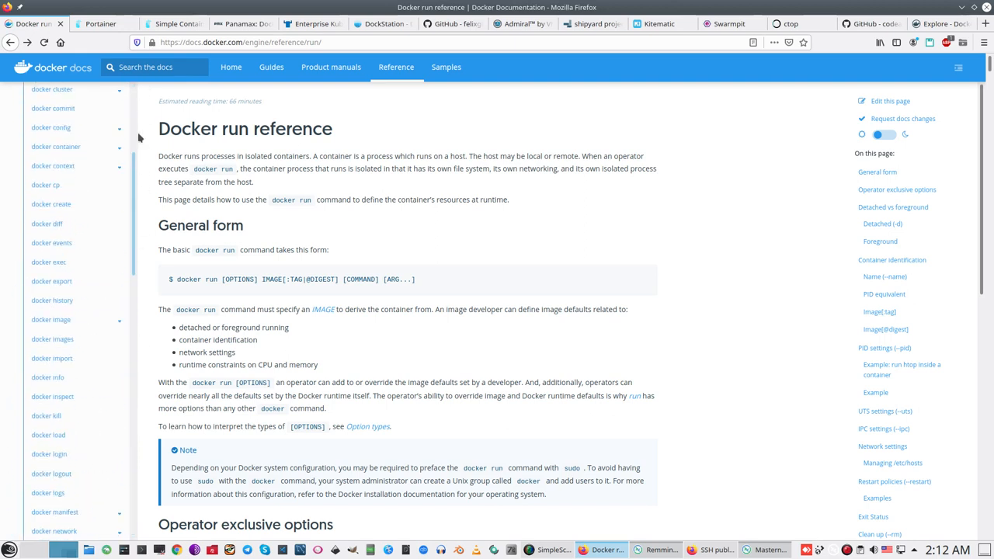
scroll(up, 3)
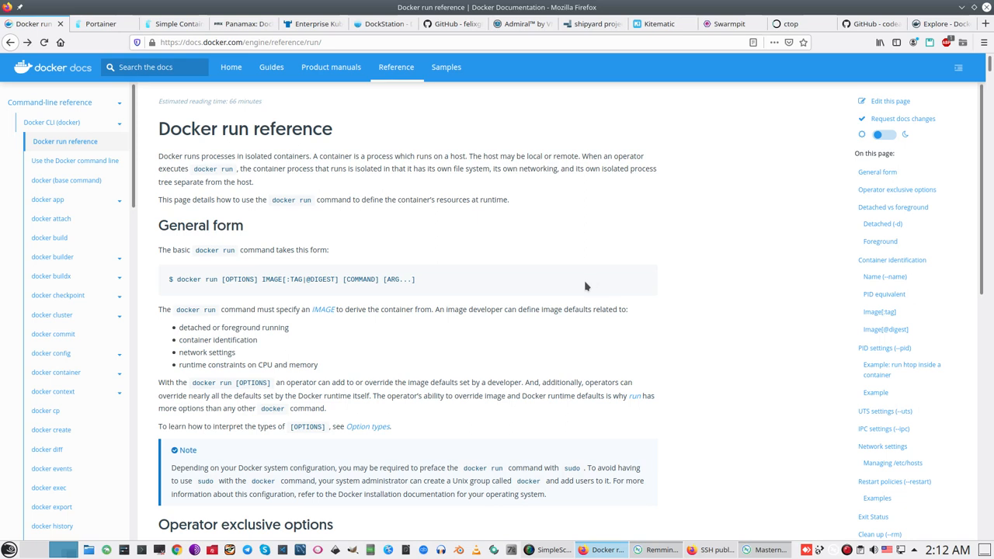
scroll(down, 3)
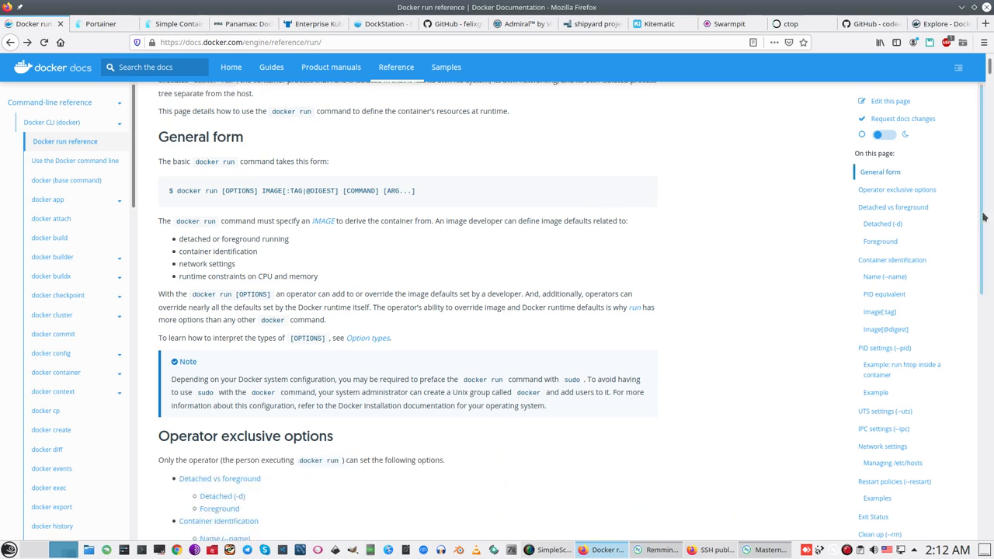
scroll(down, 3)
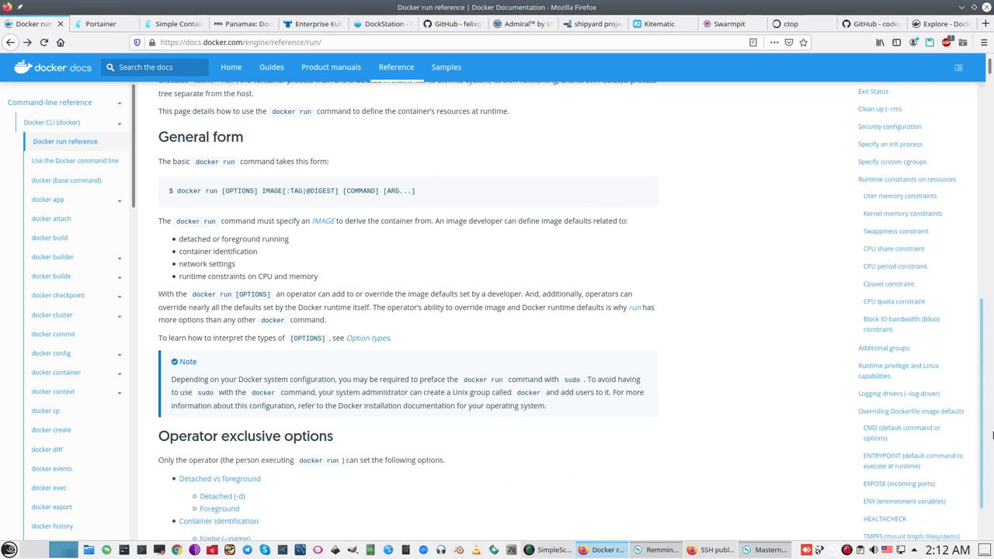
scroll(down, 3)
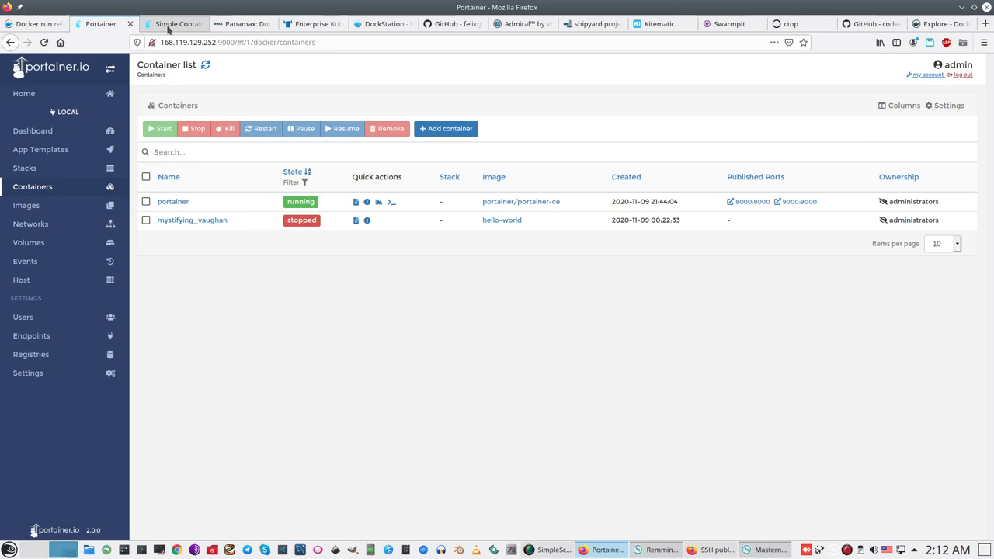
Browse the Portainer, Panamax, Admiral, Haven and Docker Hub tabs in turn.
click(174, 23)
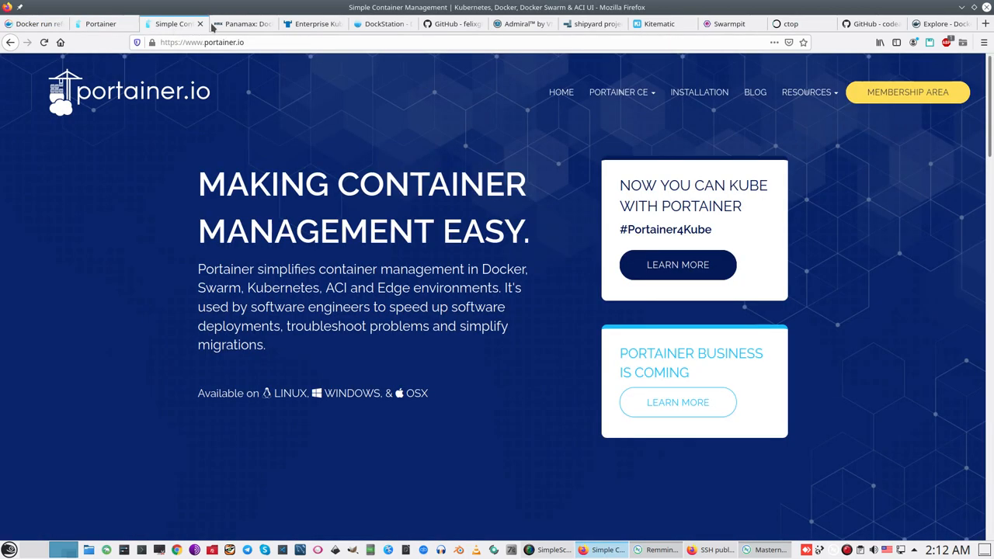
click(241, 23)
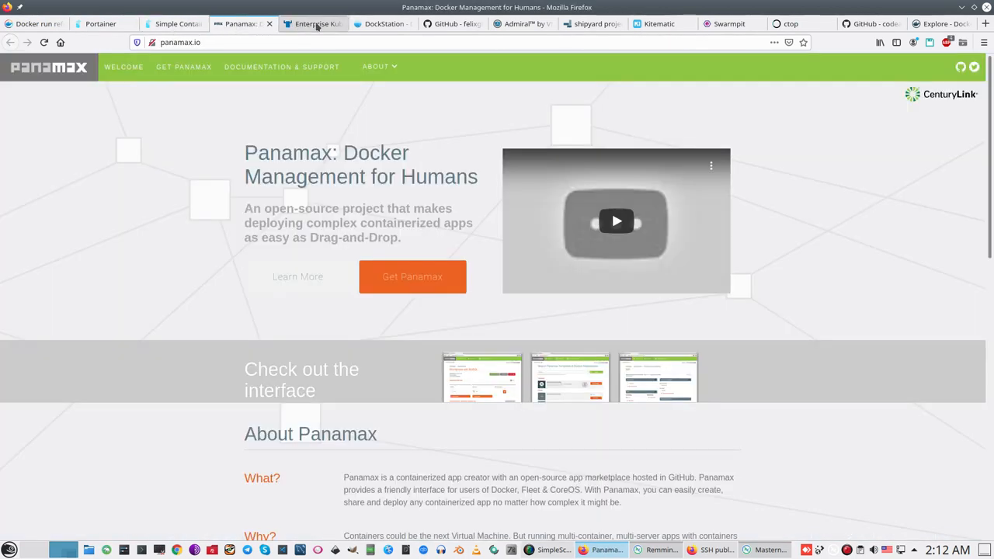
click(380, 24)
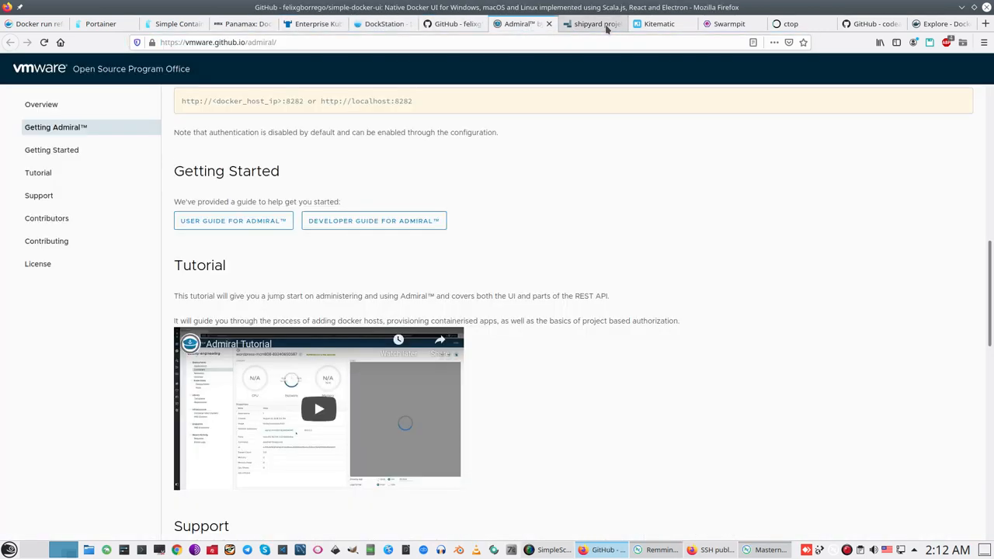
click(658, 24)
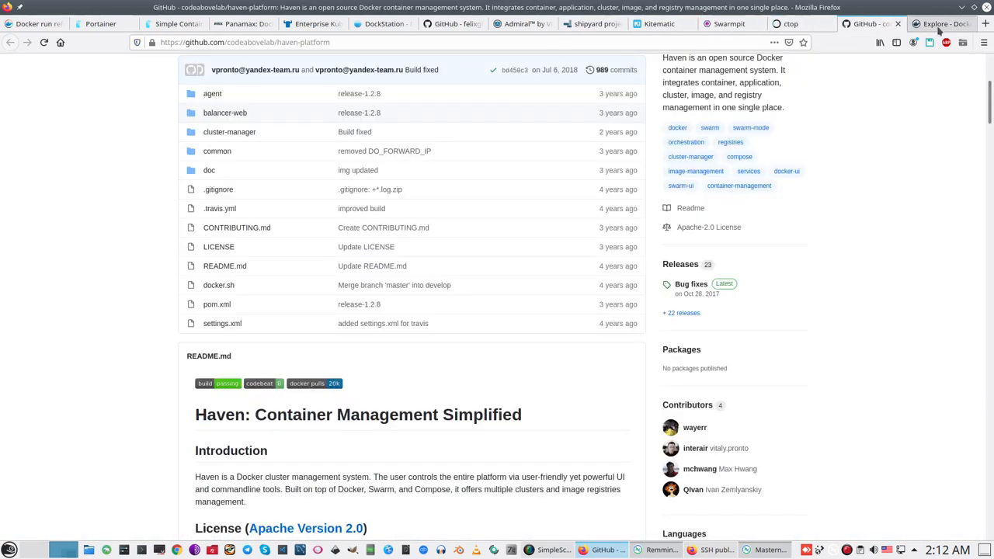
click(942, 23)
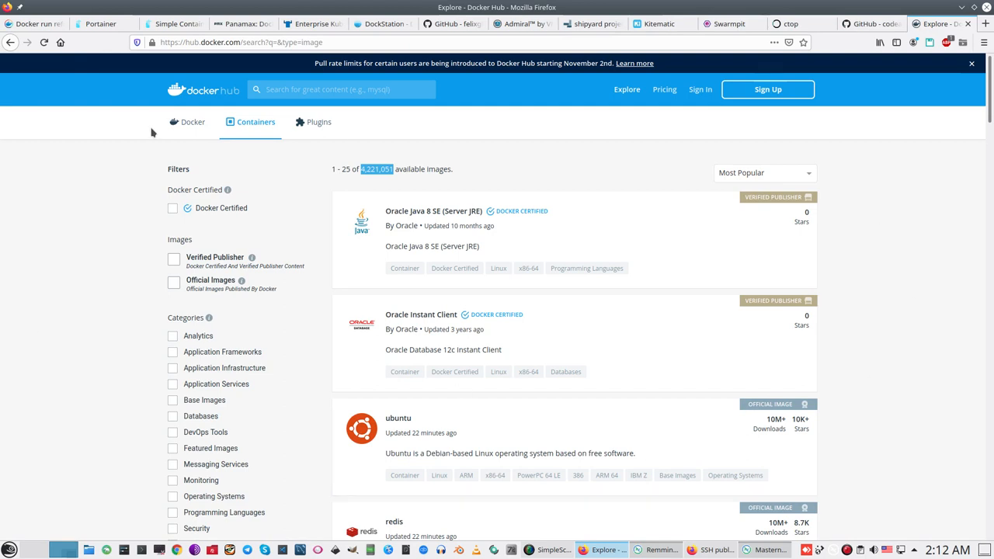
mouse_move(101, 23)
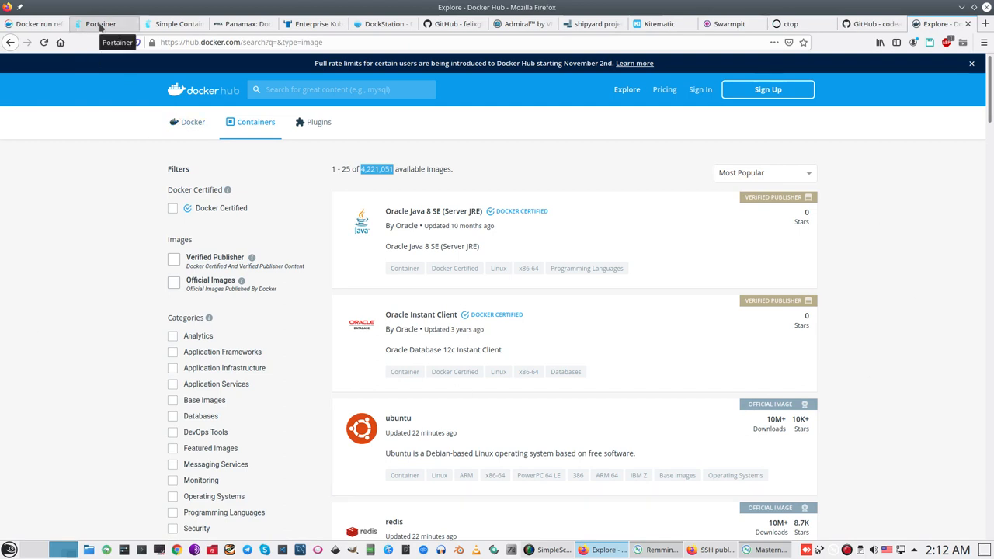
Back in Portainer, show the volume list with the portainer_data volume.
click(101, 23)
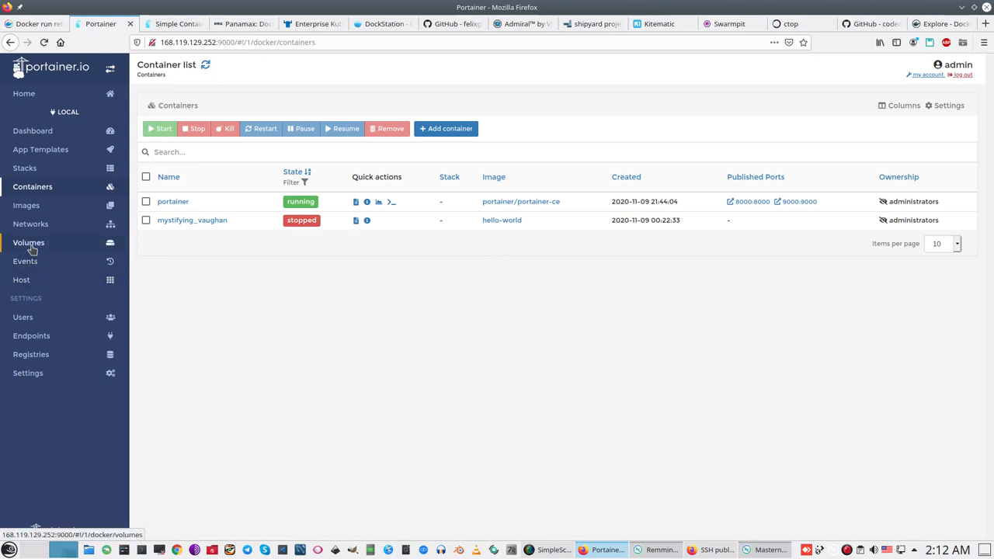
click(28, 243)
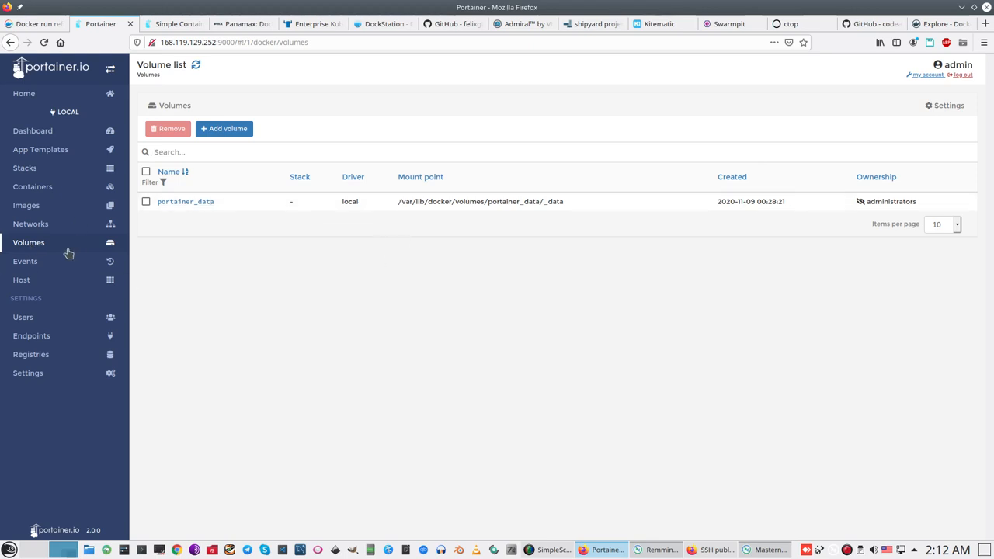